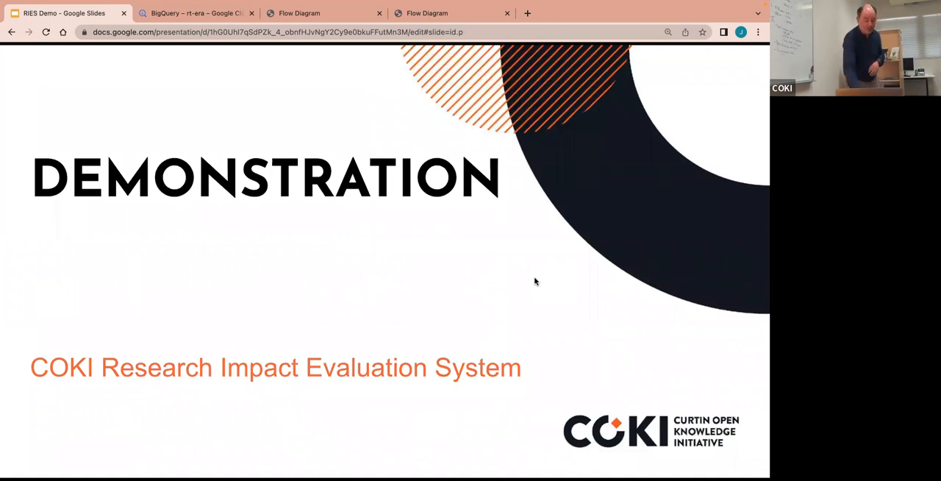
mouse_move(526, 276)
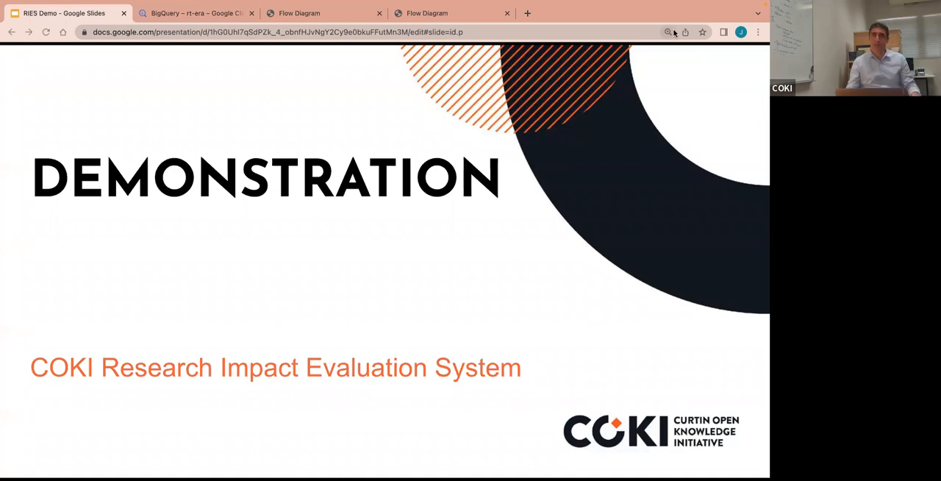
mouse_move(610, 373)
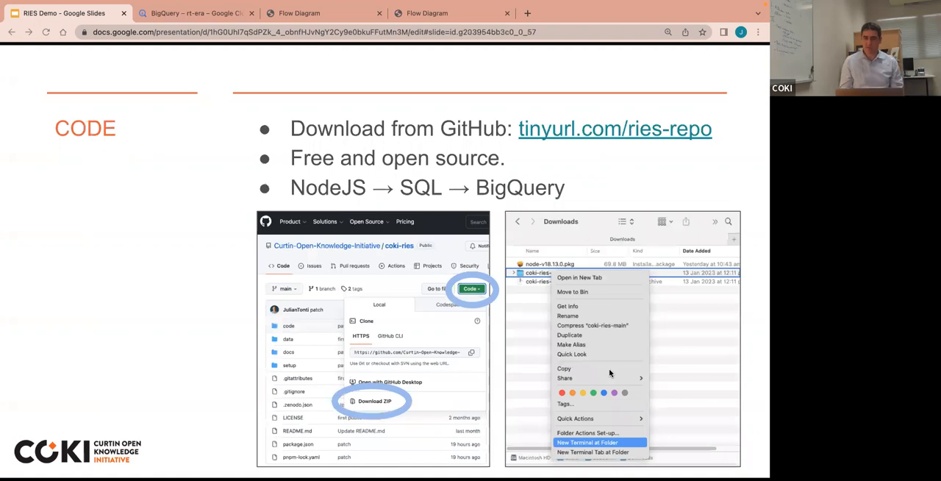
mouse_move(606, 159)
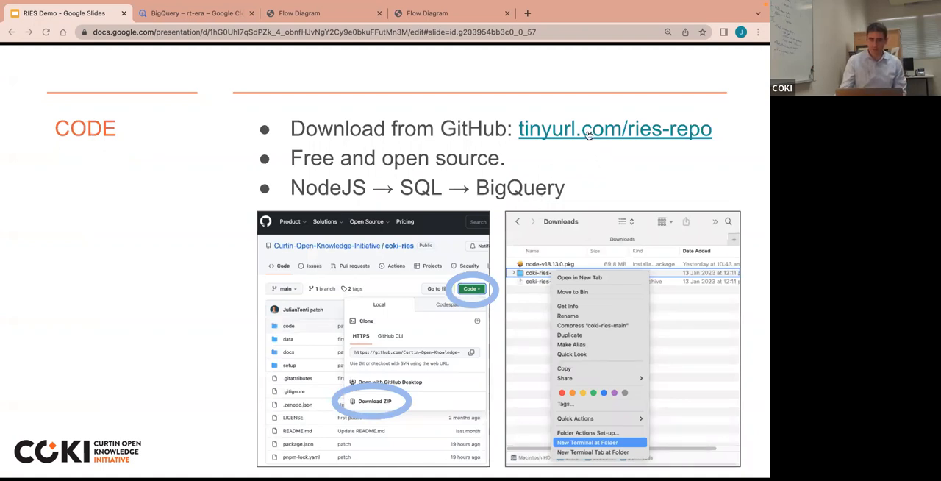
Step: Follow the tinyurl.com/ries-repo link to the coki-ries GitHub repository
left_click(614, 129)
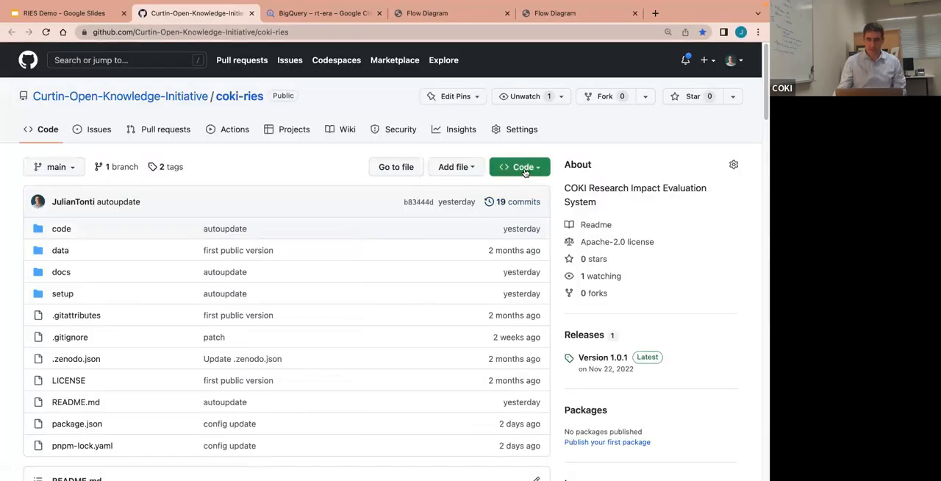
Step: Download the coki-ries repository as a ZIP and return to the Slides deck
left_click(520, 167)
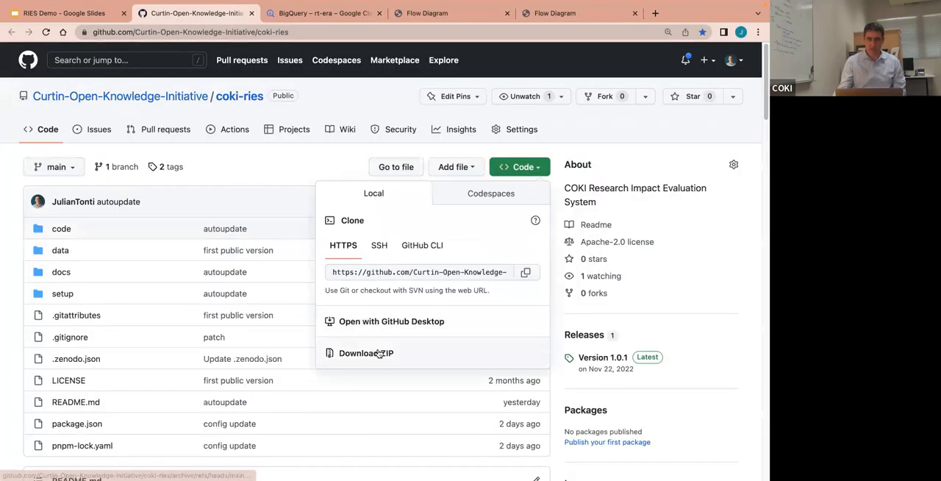
left_click(365, 353)
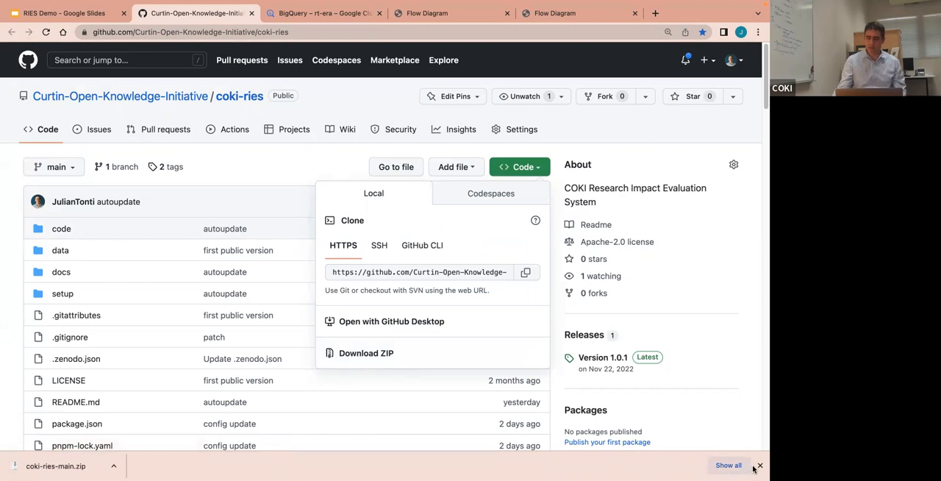
left_click(758, 464)
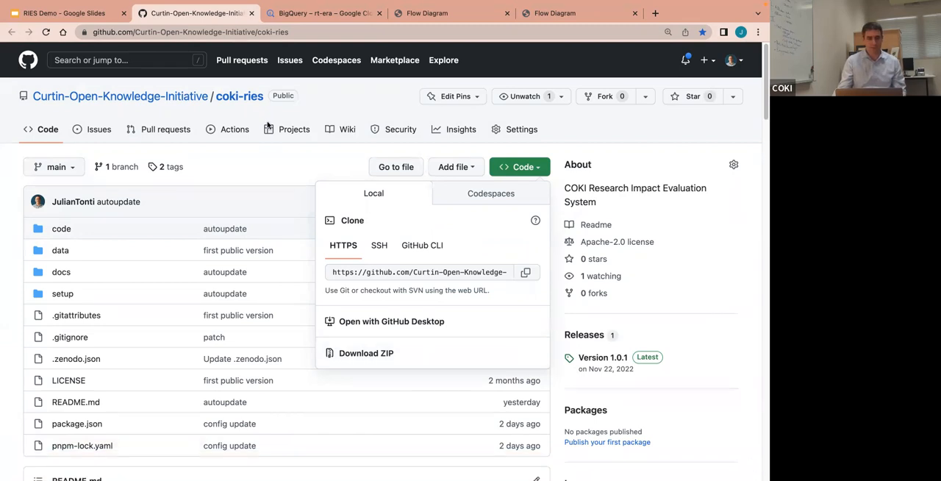
left_click(61, 12)
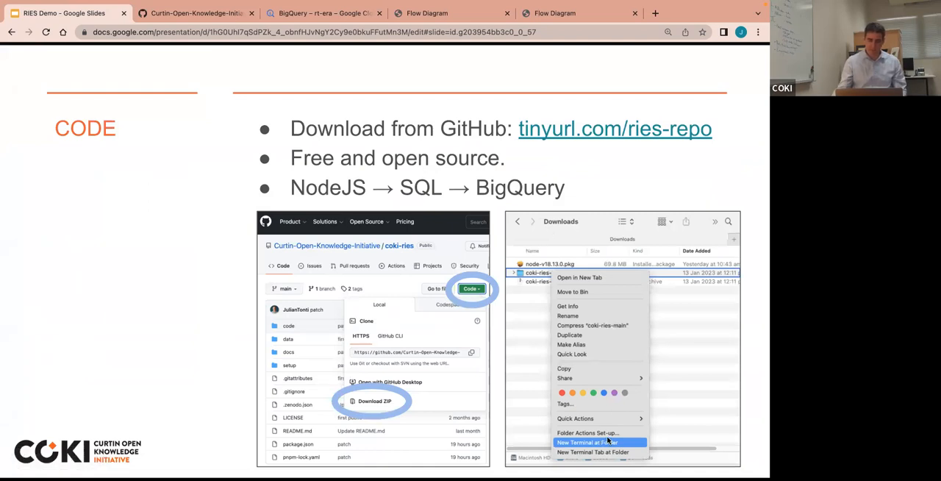
Step: Advance the deck to the Data slide listing the RIES demo datasets
key("Right")
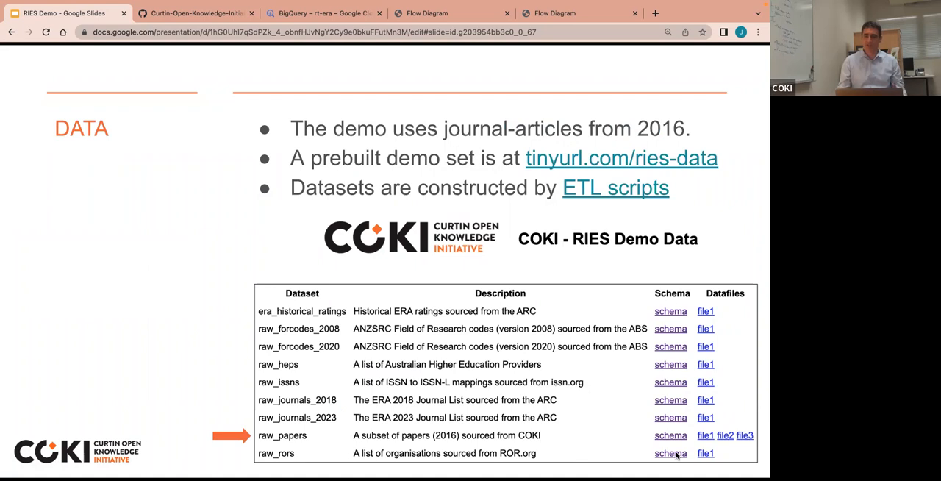
mouse_move(605, 194)
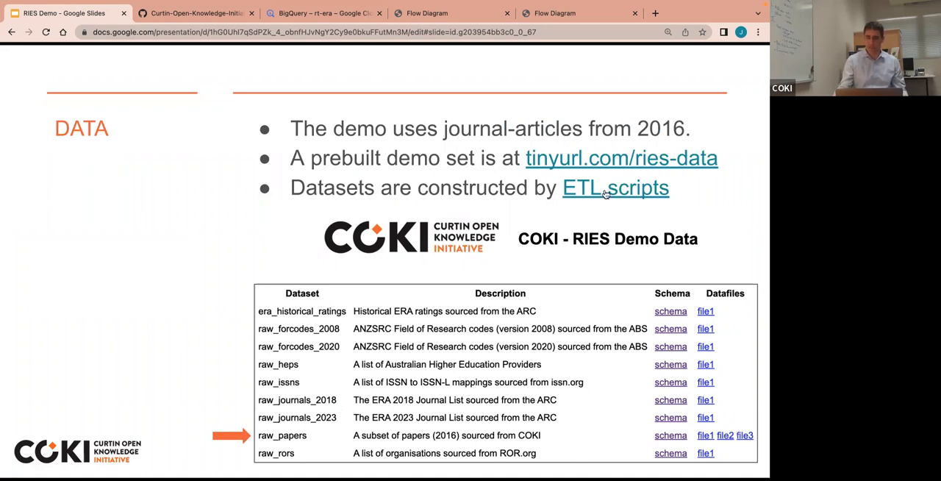
mouse_move(630, 226)
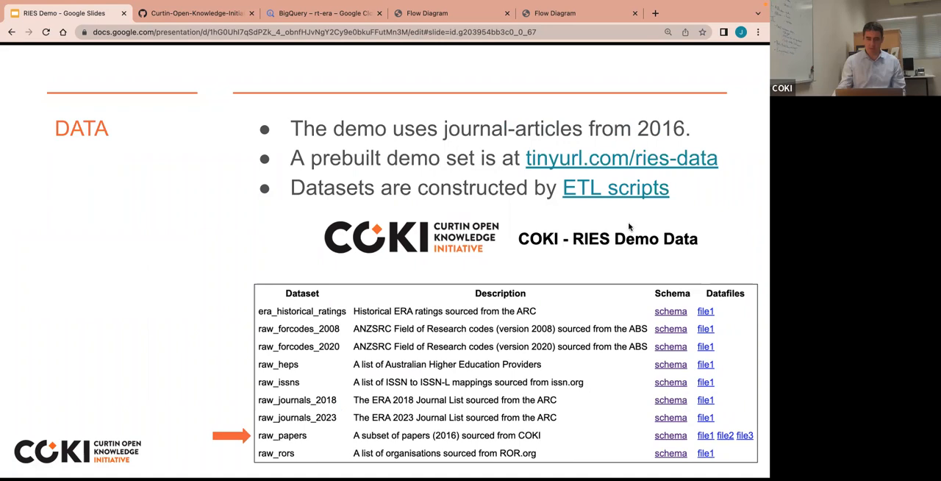
mouse_move(279, 338)
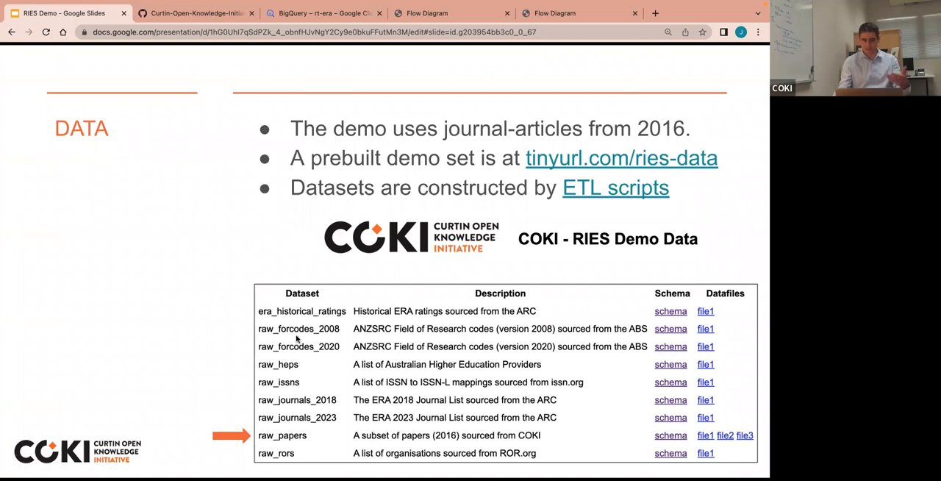
mouse_move(297, 388)
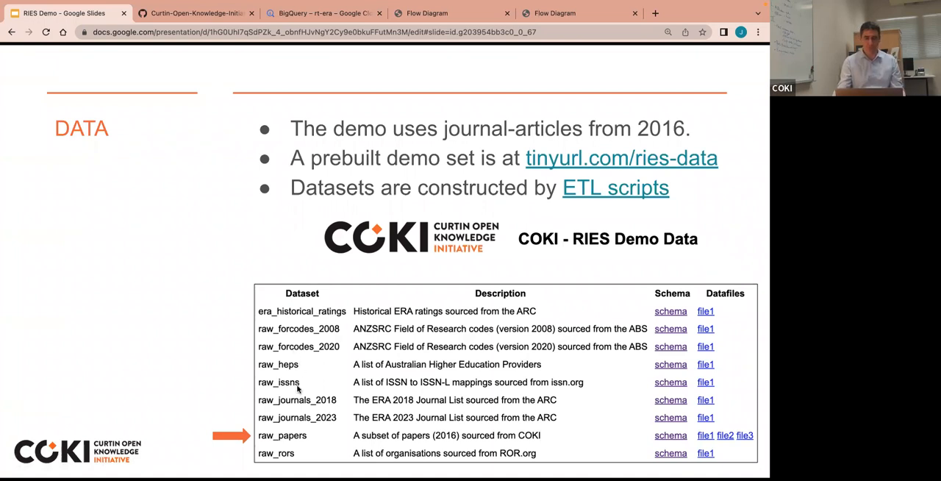
mouse_move(223, 439)
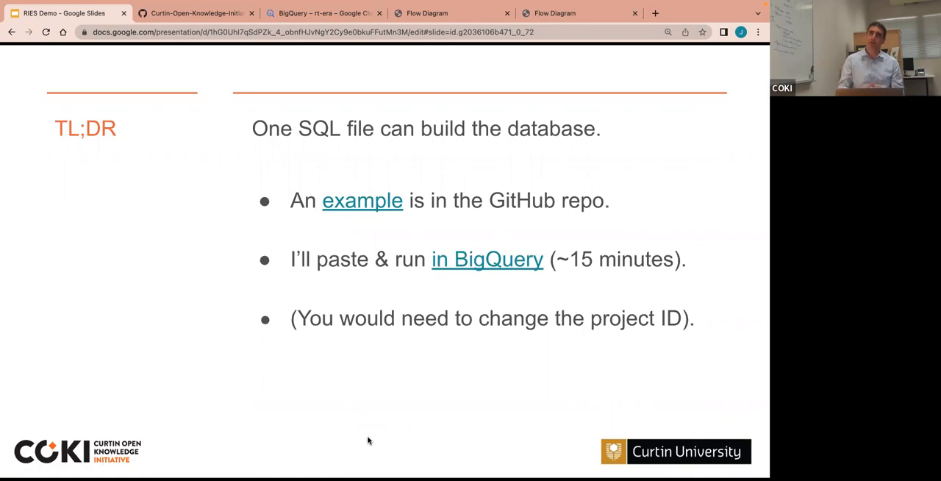
mouse_move(353, 226)
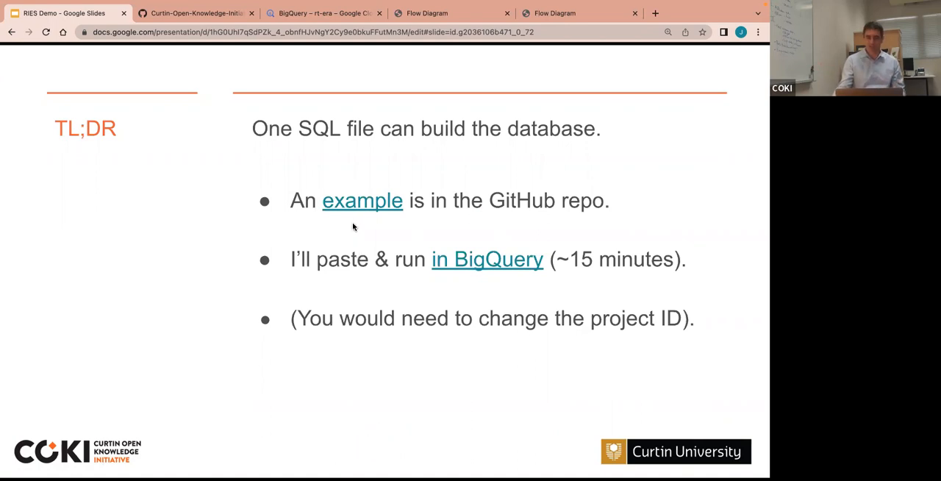
mouse_move(362, 200)
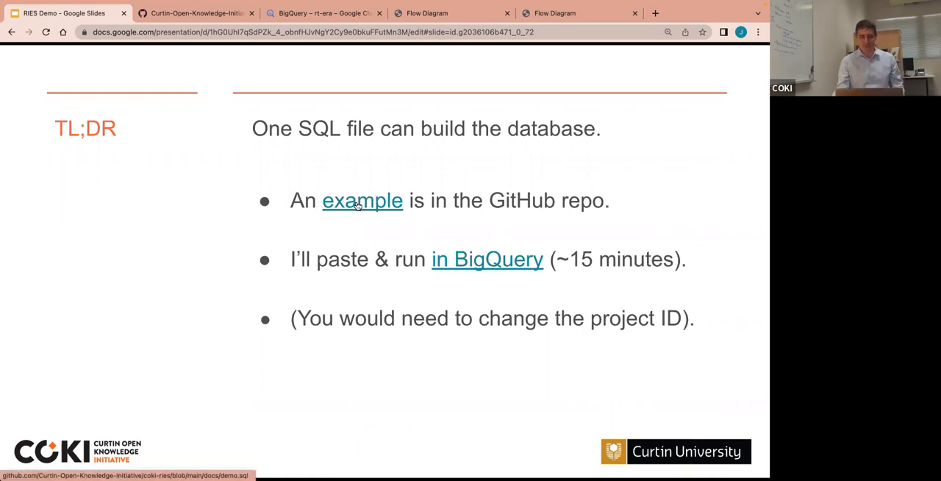
Step: View demo.sql as raw SQL in GitHub, then return to the TL;DR slide
left_click(362, 200)
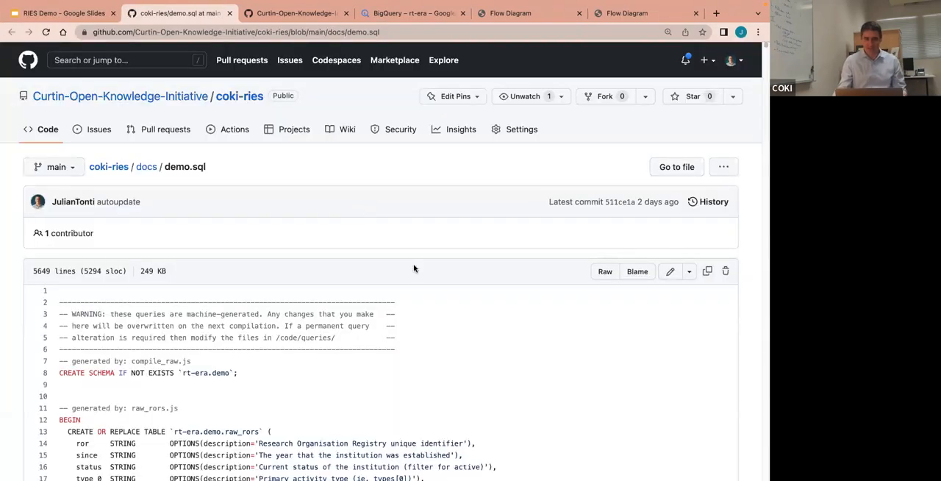
scroll("down", 3)
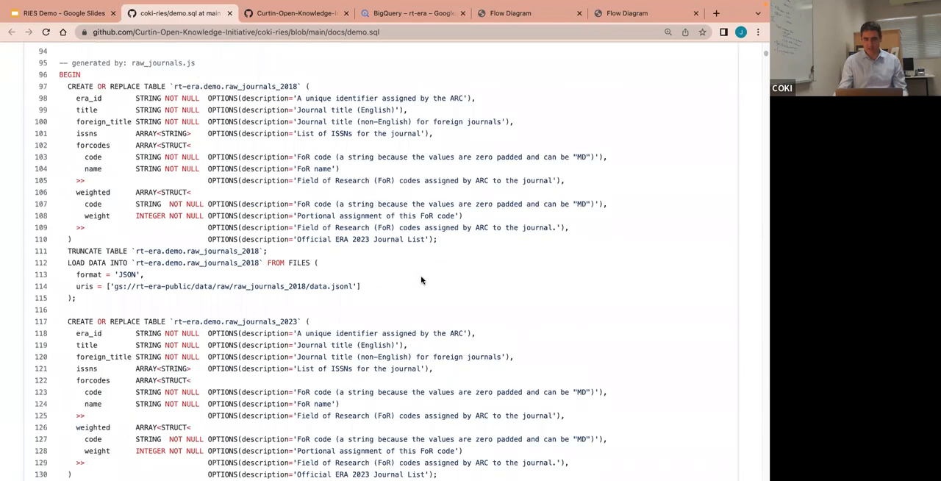
scroll("up", 3)
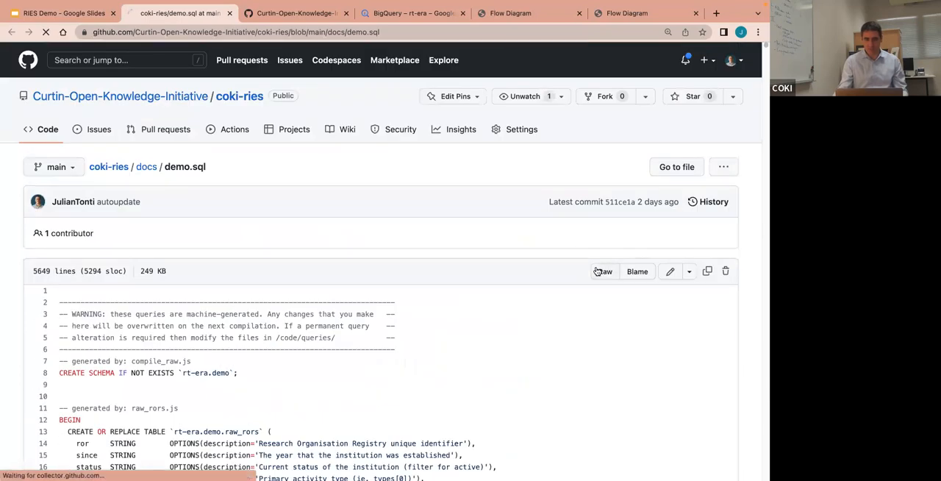
left_click(602, 271)
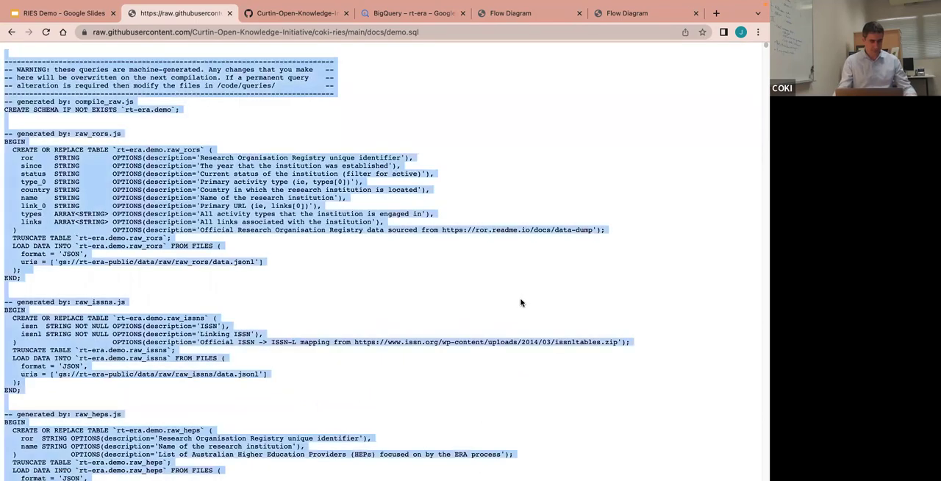
left_click(59, 13)
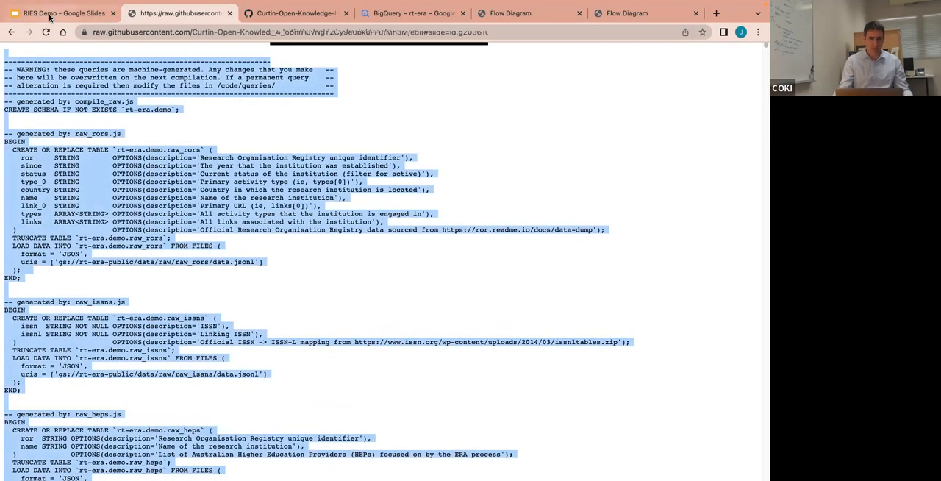
left_click(62, 13)
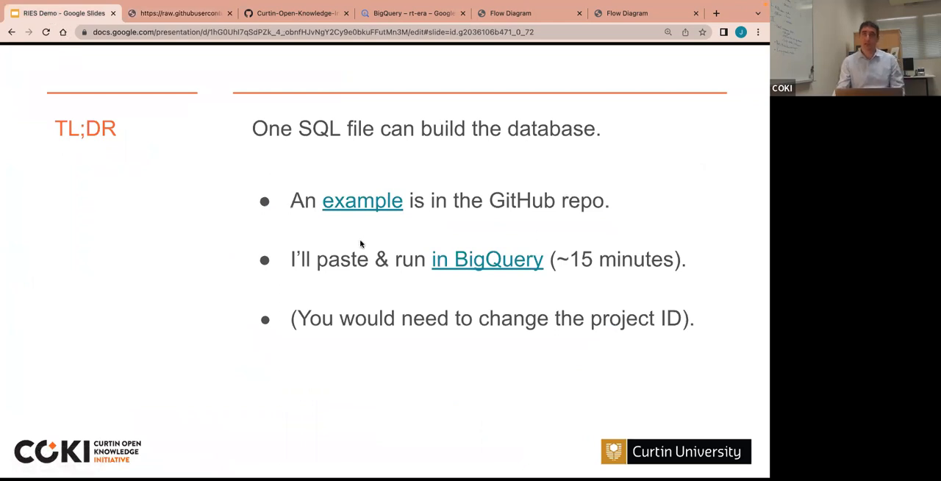
mouse_move(477, 259)
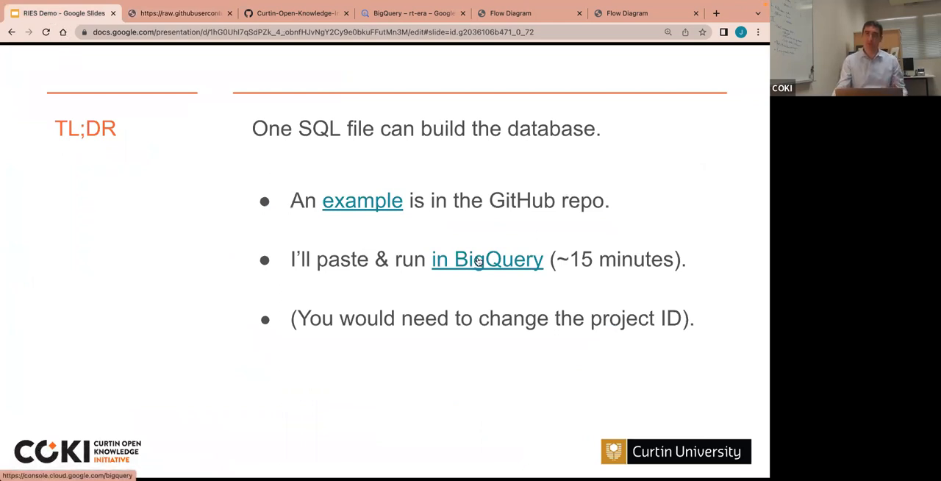
Step: Run the pasted demo SQL script in a new BigQuery query to build the demo tables
left_click(486, 259)
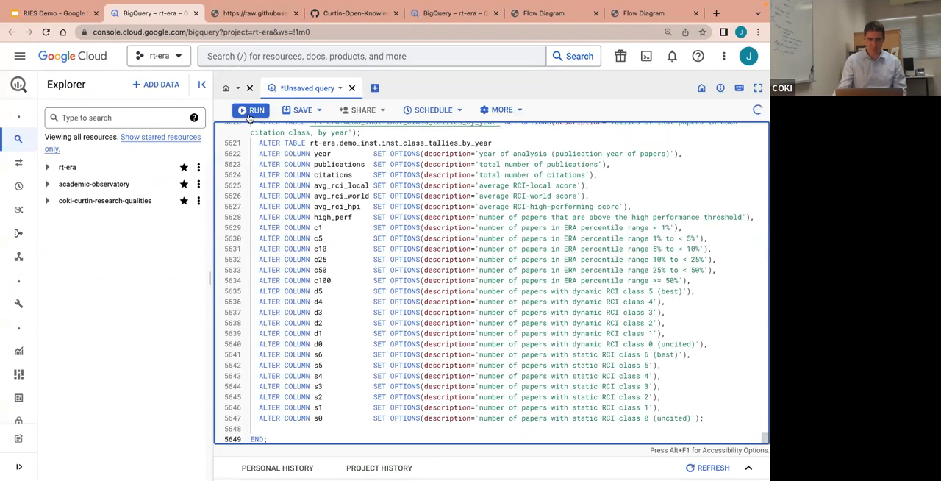
left_click(250, 109)
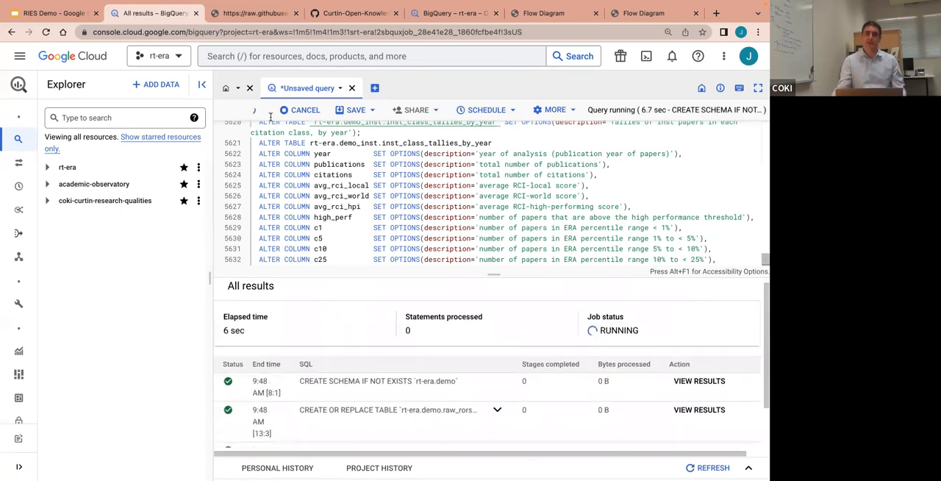
mouse_move(51, 13)
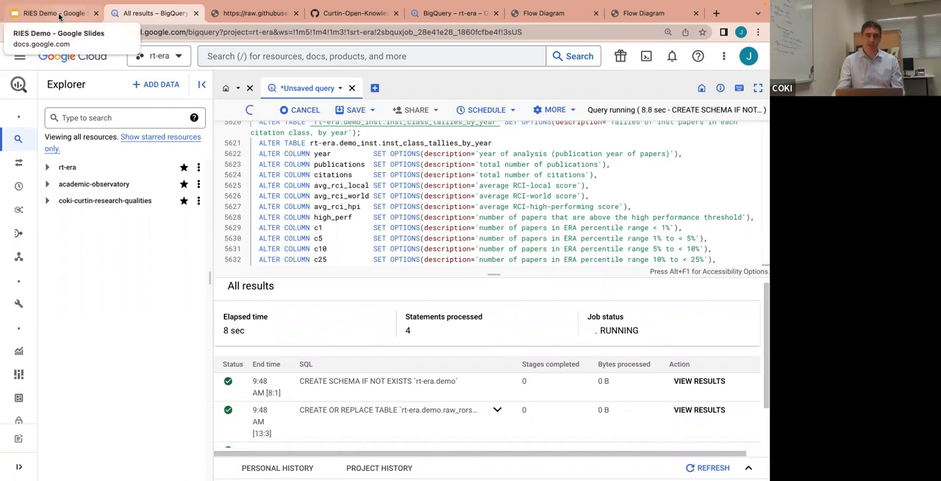
left_click(52, 11)
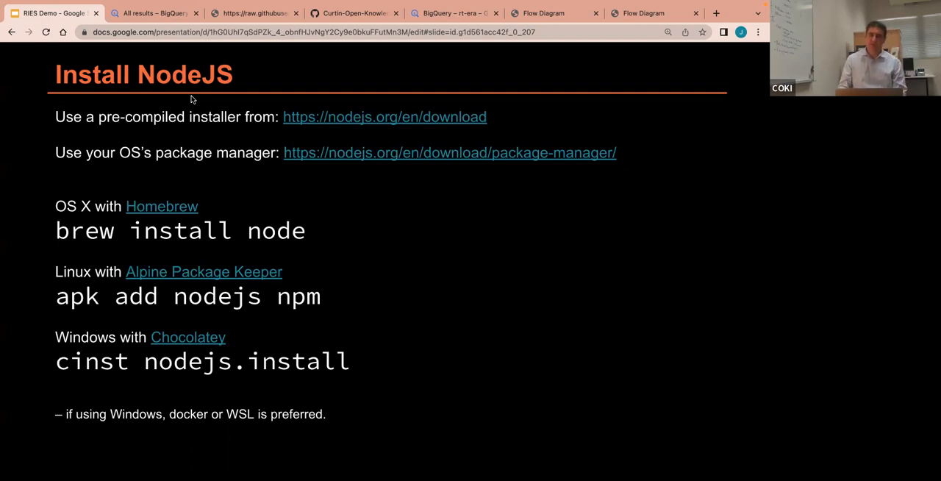
mouse_move(317, 156)
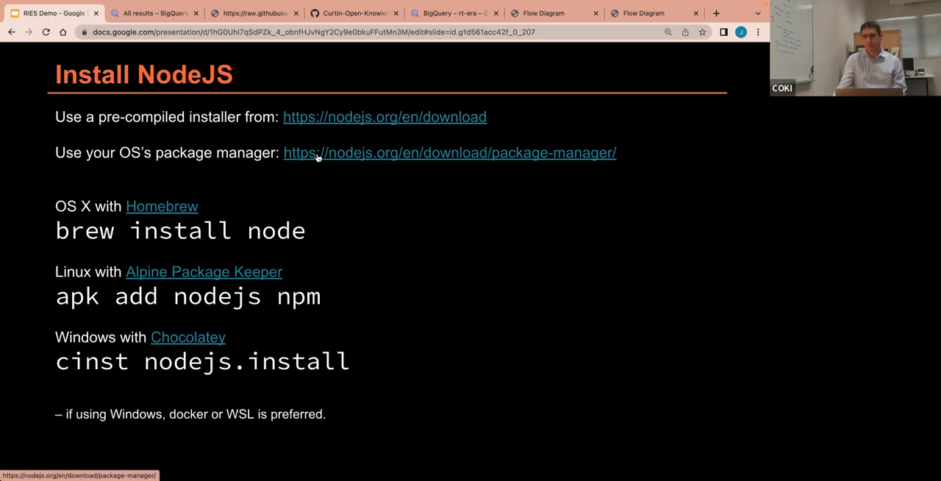
mouse_move(179, 124)
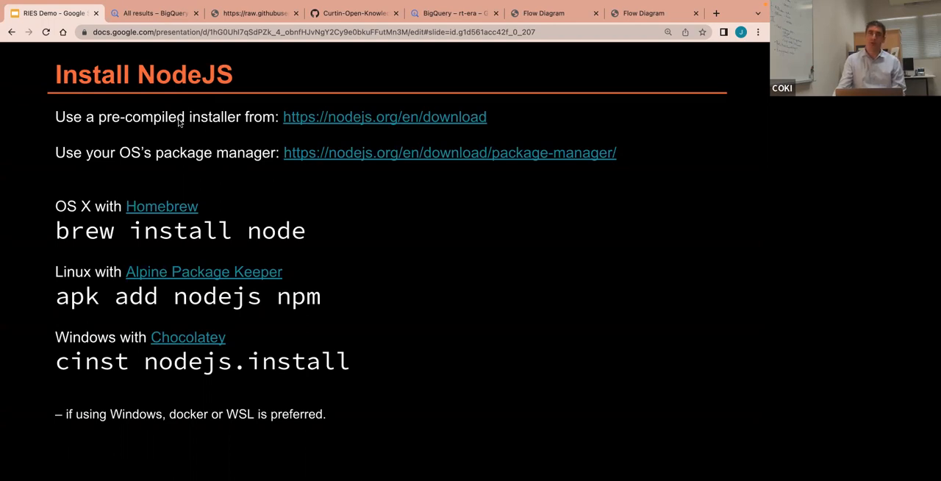
mouse_move(224, 165)
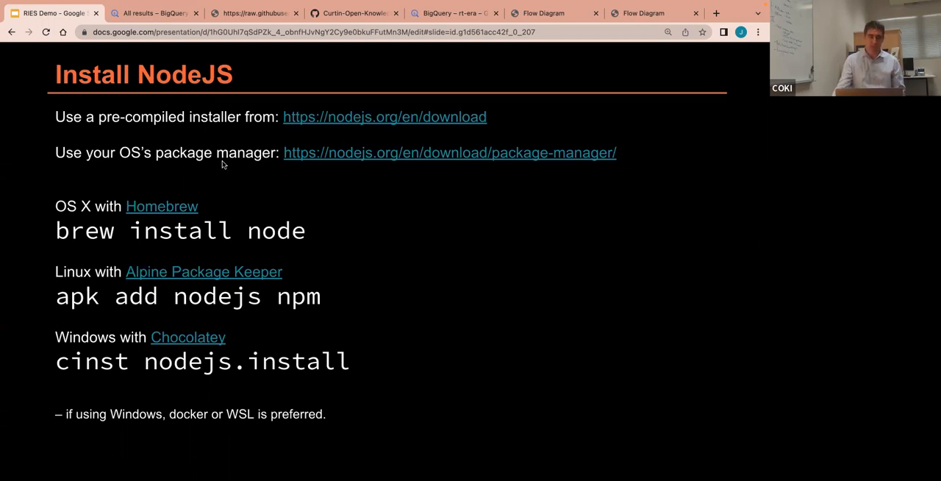
mouse_move(229, 190)
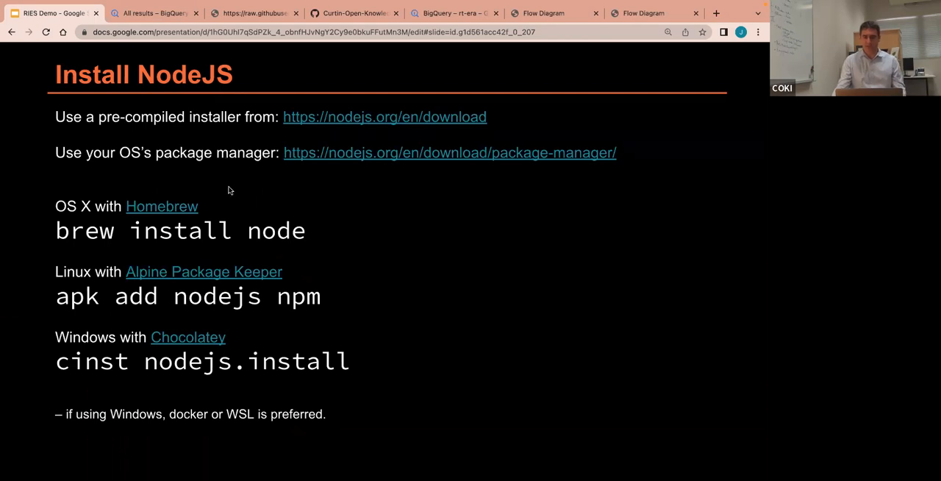
mouse_move(227, 215)
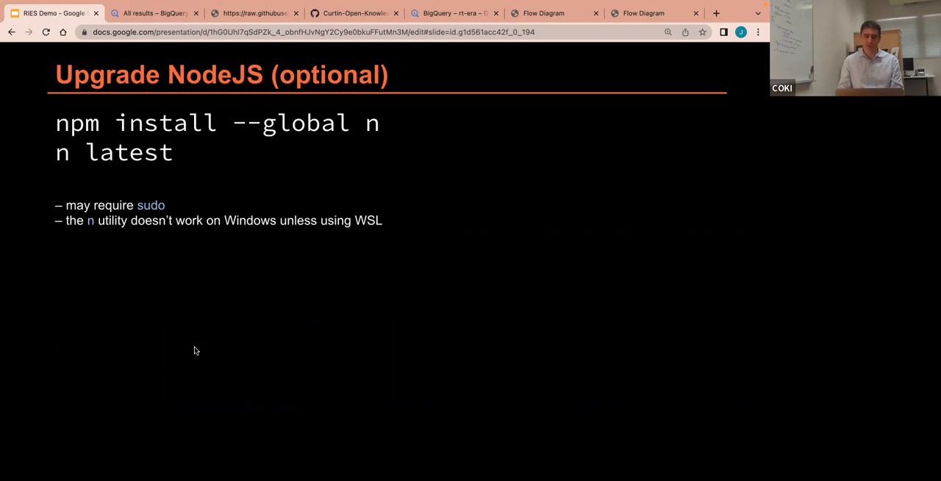
Step: Step through the Download RIES slide toward the RIES demo terminal
key("Left")
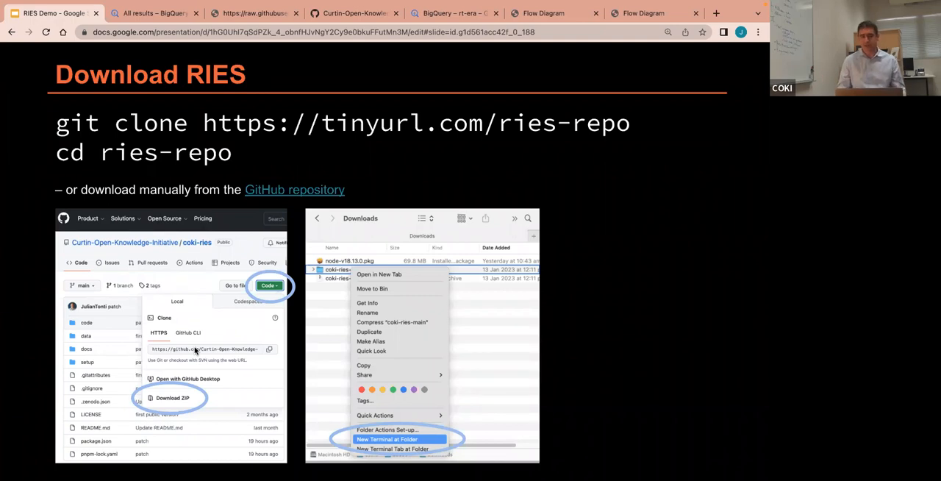
key("Right")
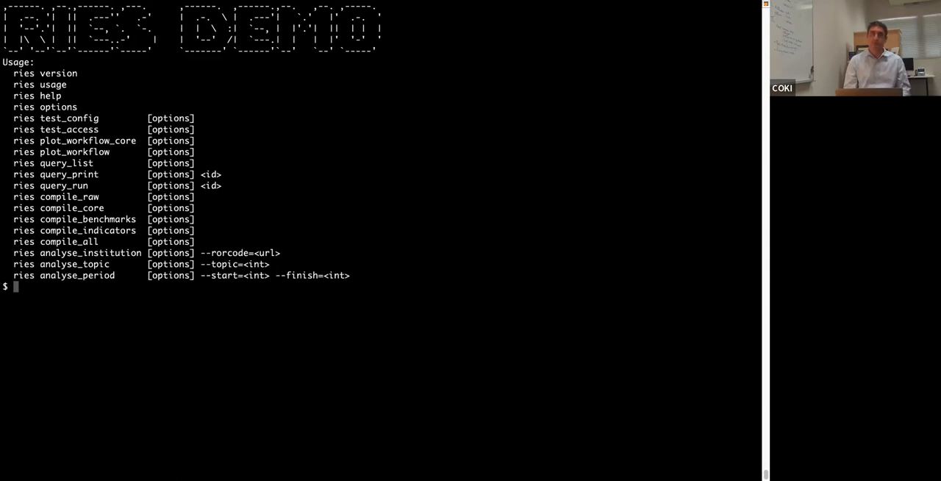
Step: Enter the ries command at the shell prompt, correcting the typo
type("ri")
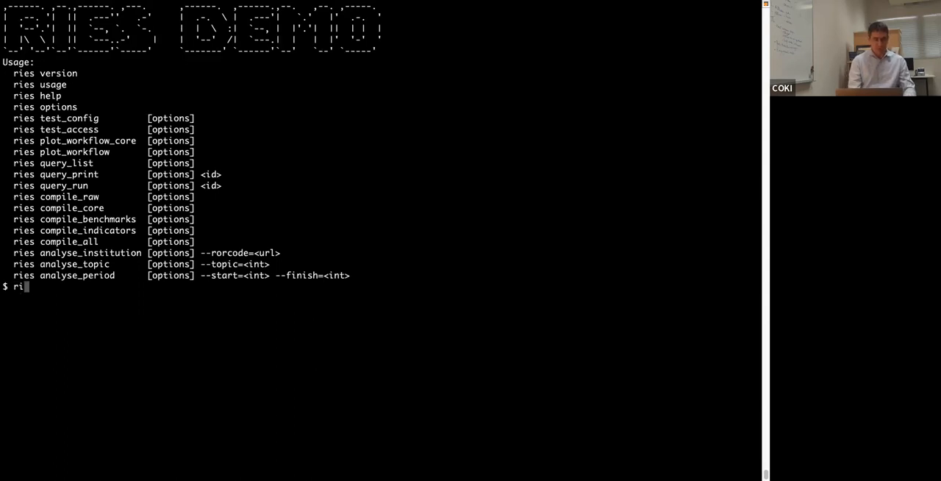
key("Return")
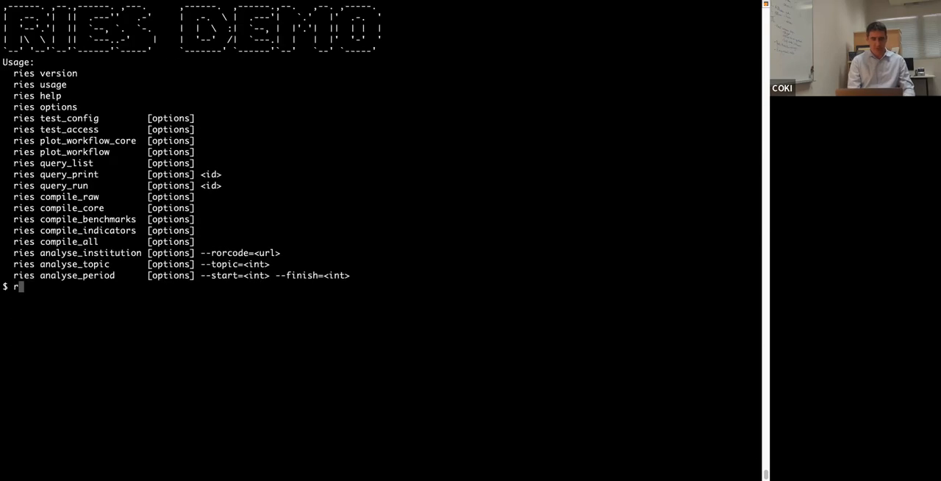
type("ies")
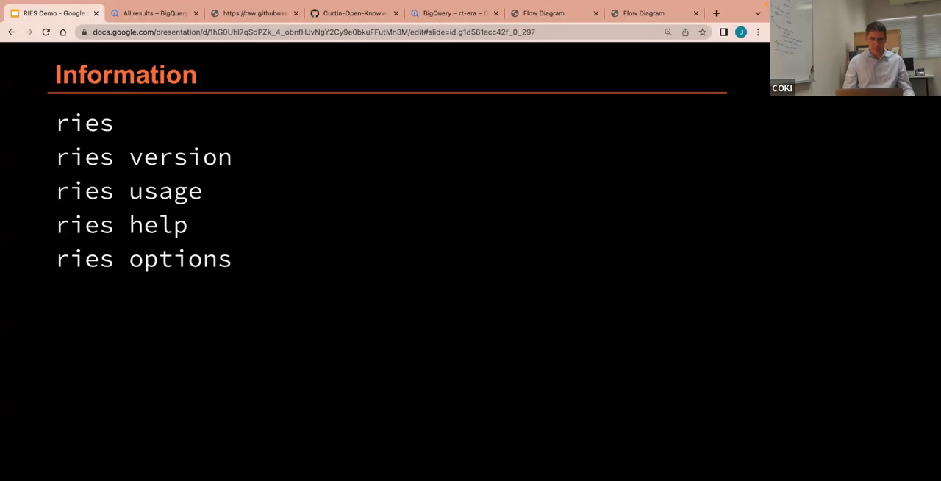
mouse_move(196, 350)
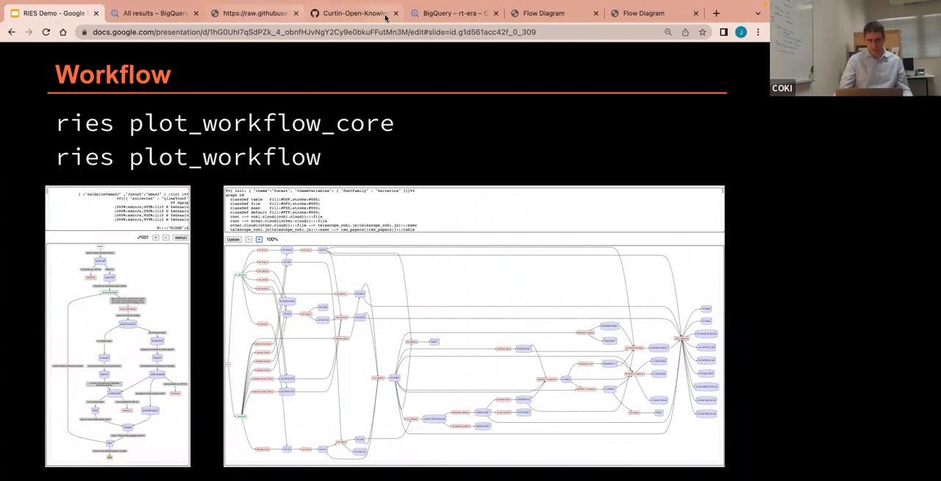
Step: Switch to the core workflow Flow Diagram page in the browser
left_click(552, 13)
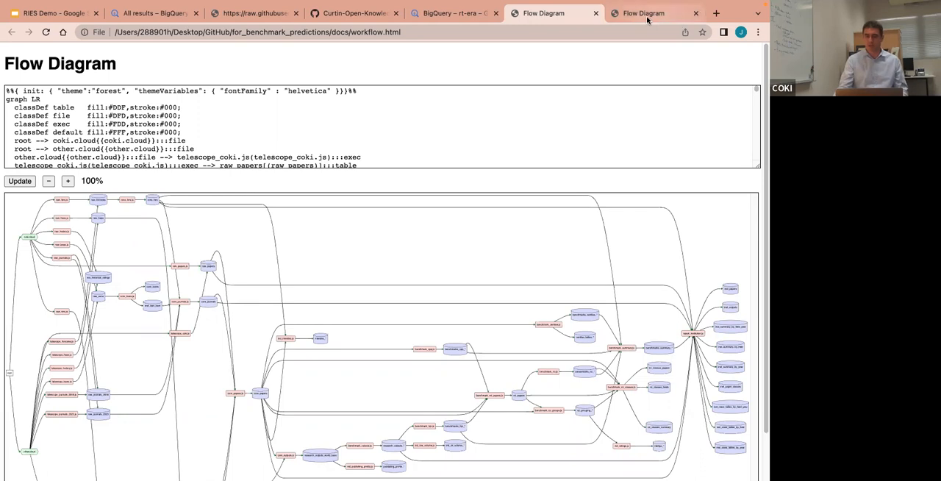
Step: Review the general benchmarking workflow diagram from BEGIN through the analysis branches, then return to Slides
left_click(644, 13)
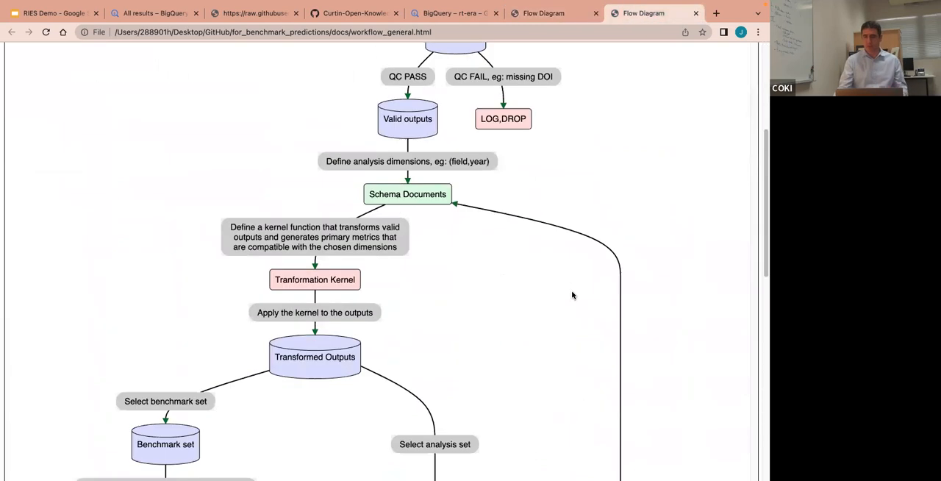
scroll("down", 3)
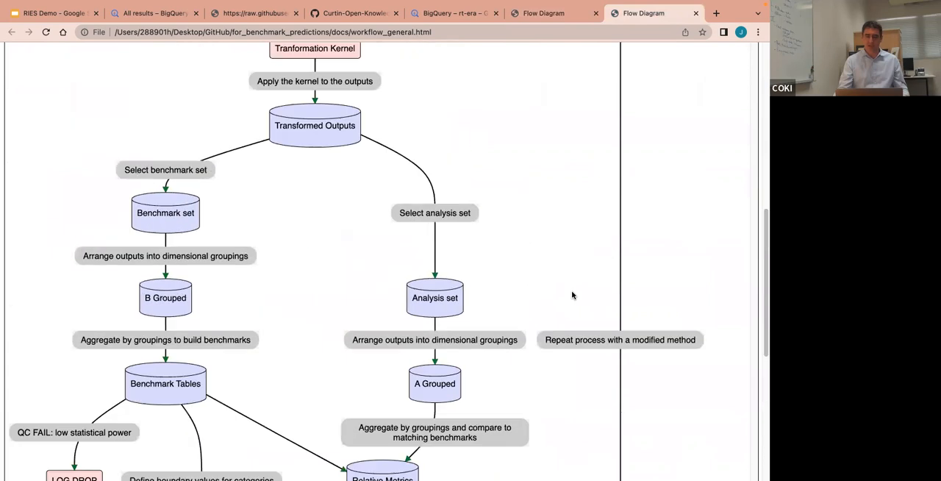
scroll("up", 3)
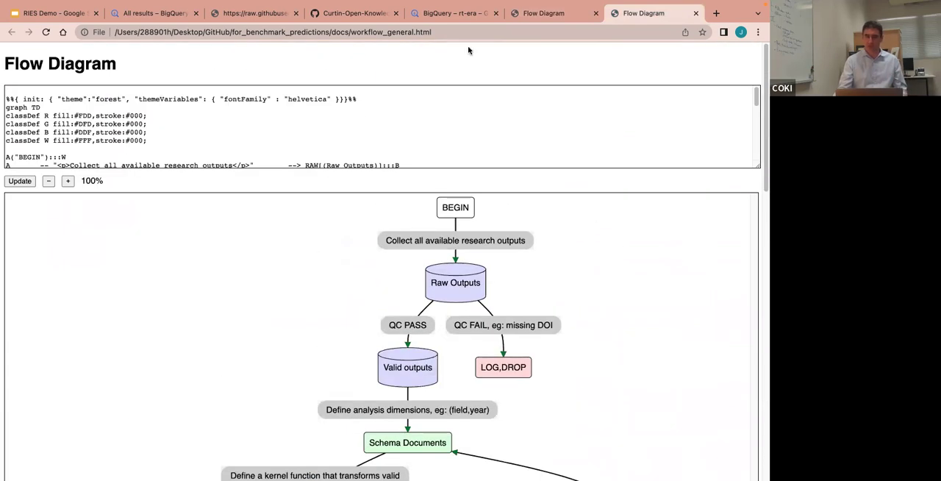
left_click(544, 13)
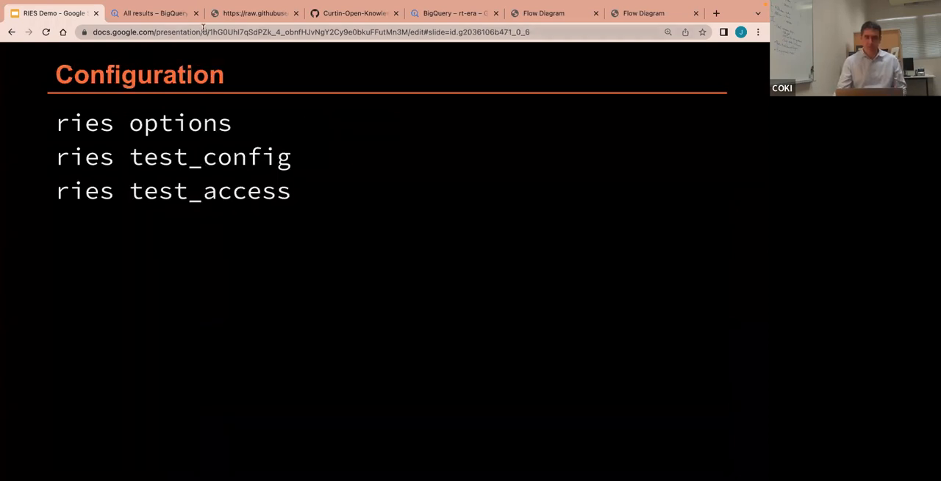
mouse_move(238, 226)
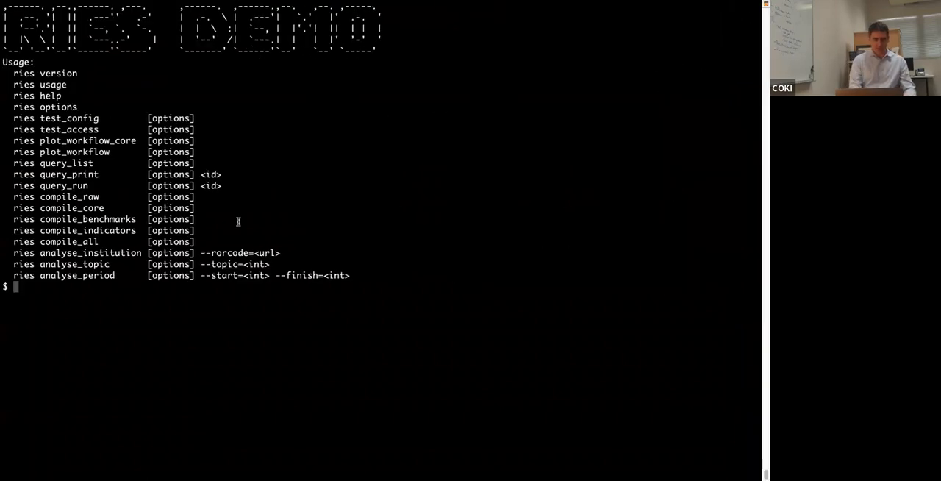
Step: Run ries test_config to print the default configuration JSON
type("ries")
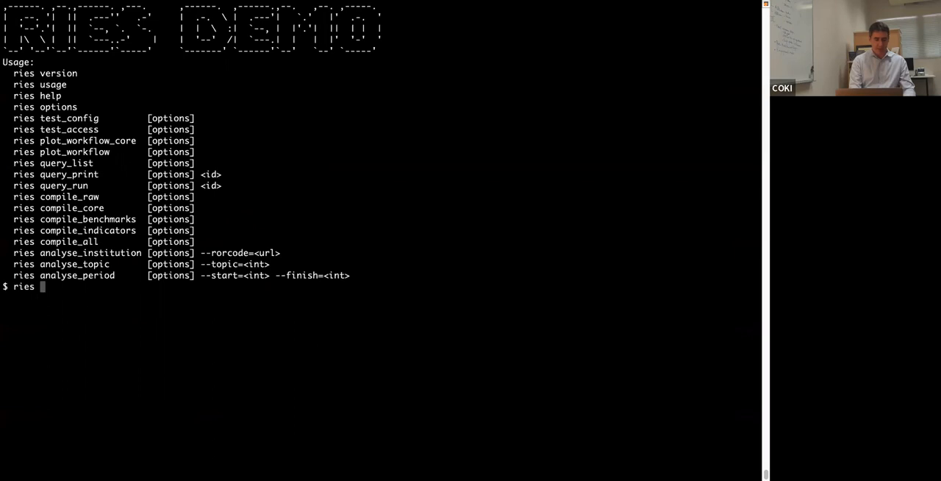
type("test")
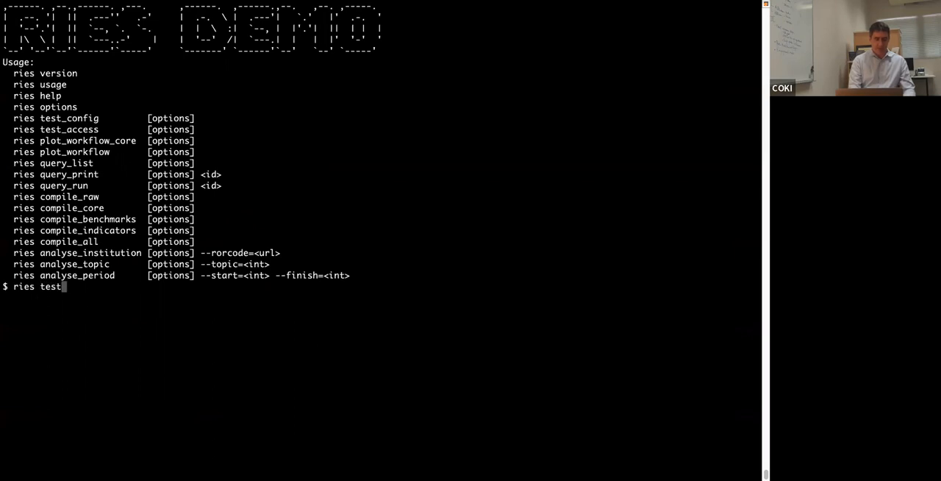
key("Return")
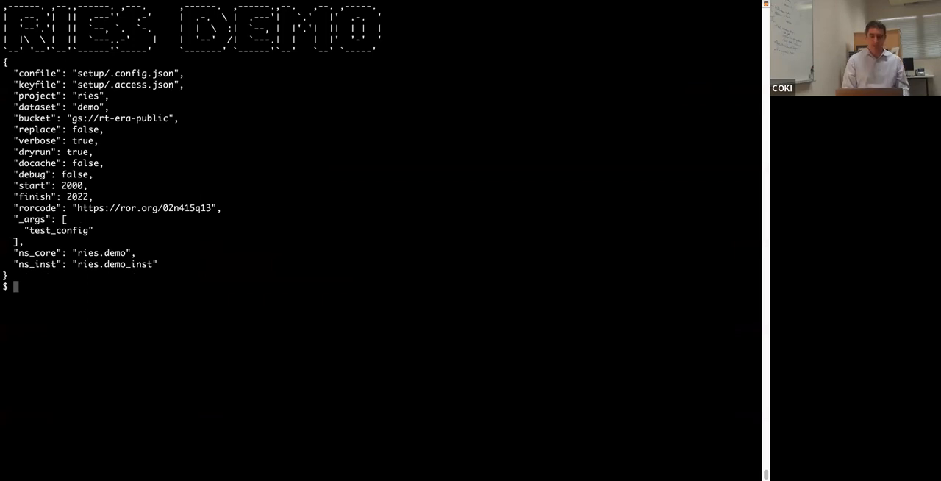
Step: Rerun ries test_config with --project YOUR_PROJECT and begin another test_config command
type("ries test_config")
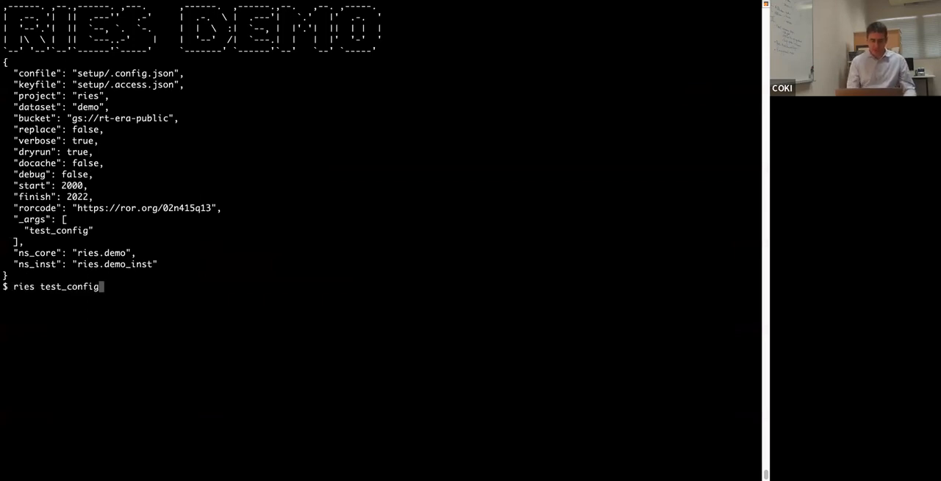
type("--")
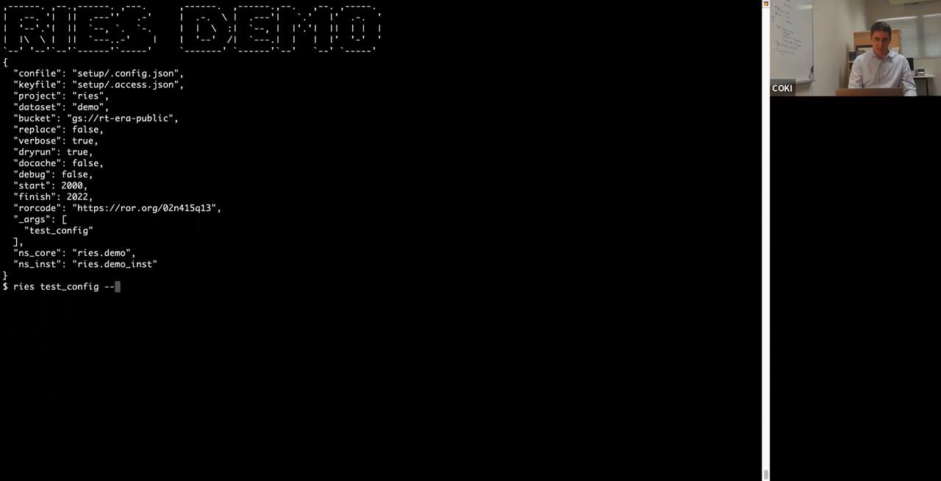
type("protj")
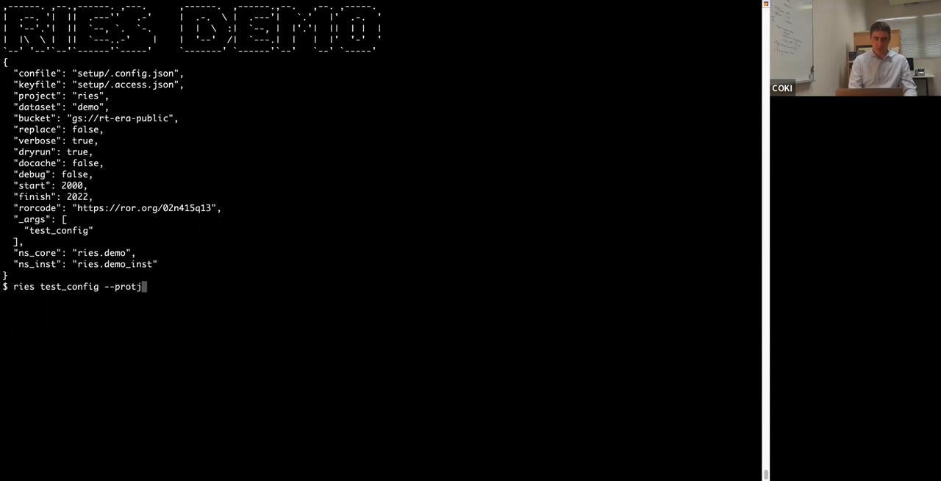
type("ect")
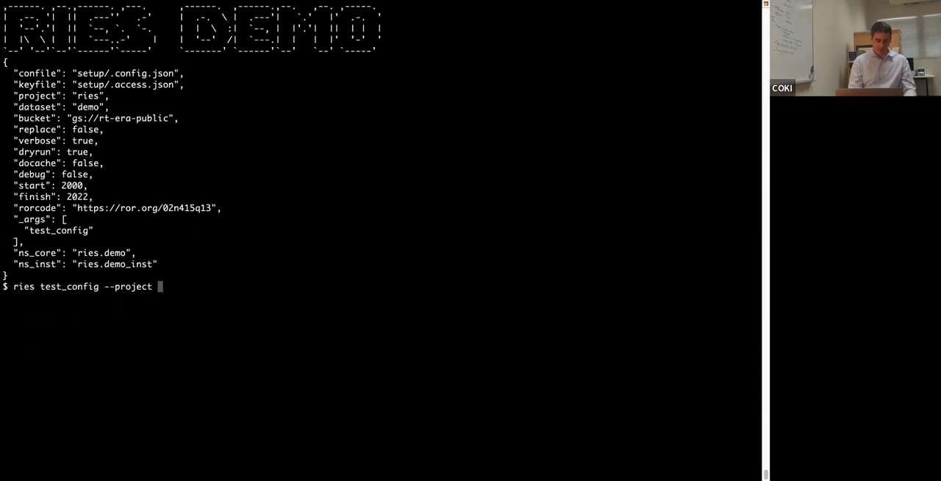
type("YOU")
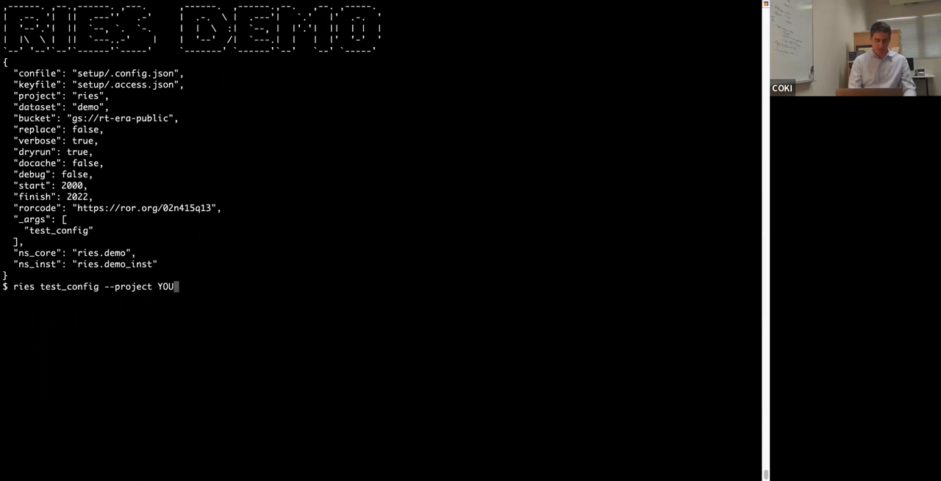
type("R_PROJECT")
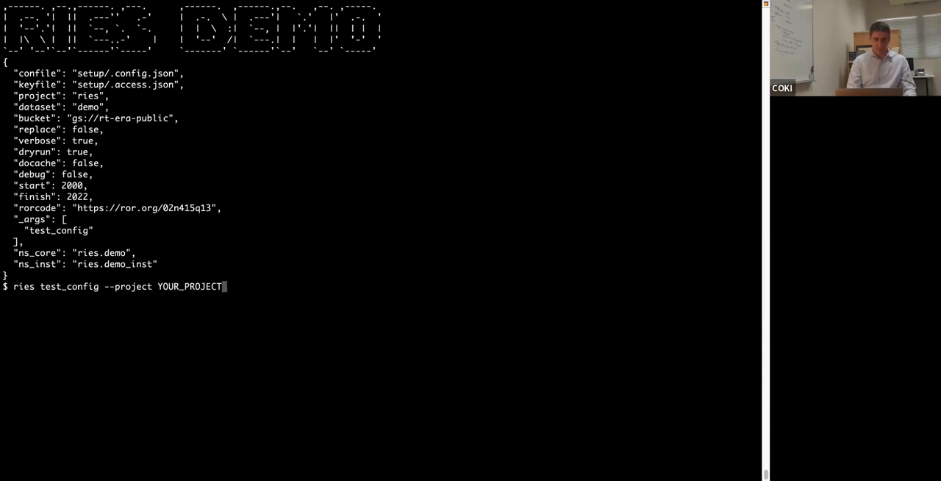
key("Return")
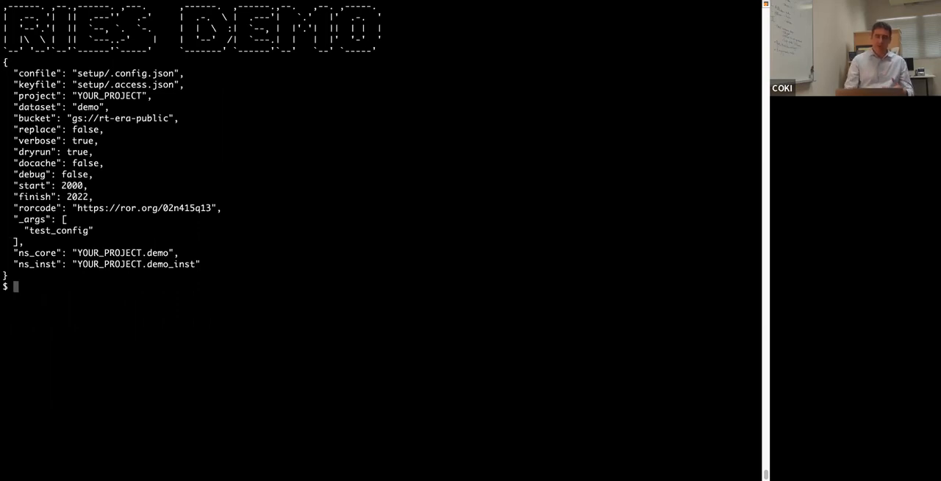
type("ries test_config --project YOUR_PROJECT")
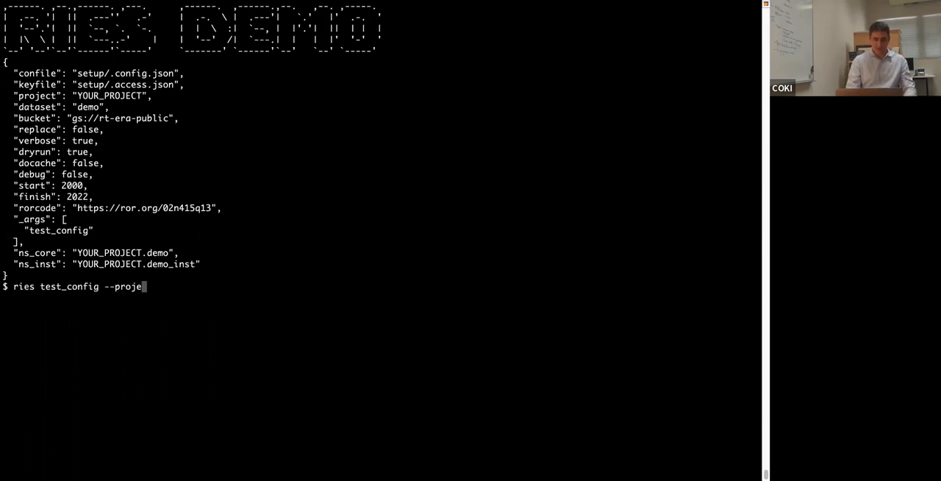
Step: Run ries test_config with --dryrun false filtered to the dry line, showing dryrun false
type("dryr")
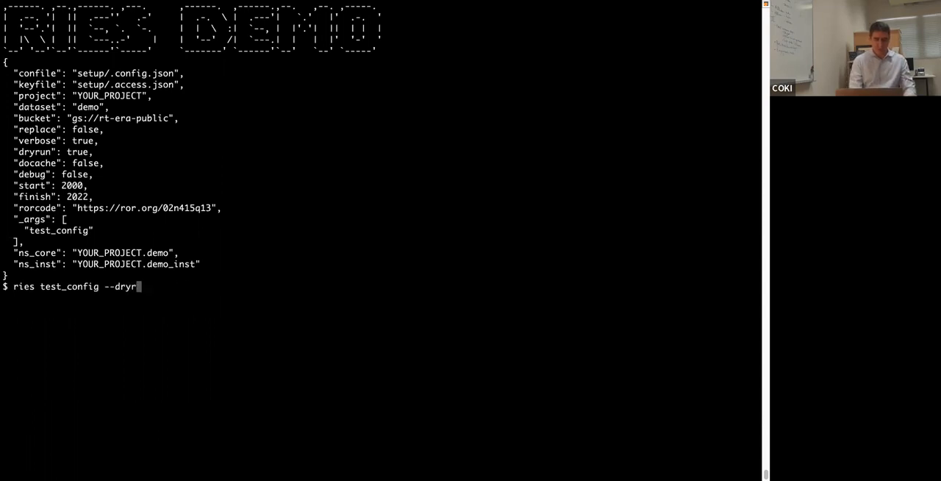
type("un")
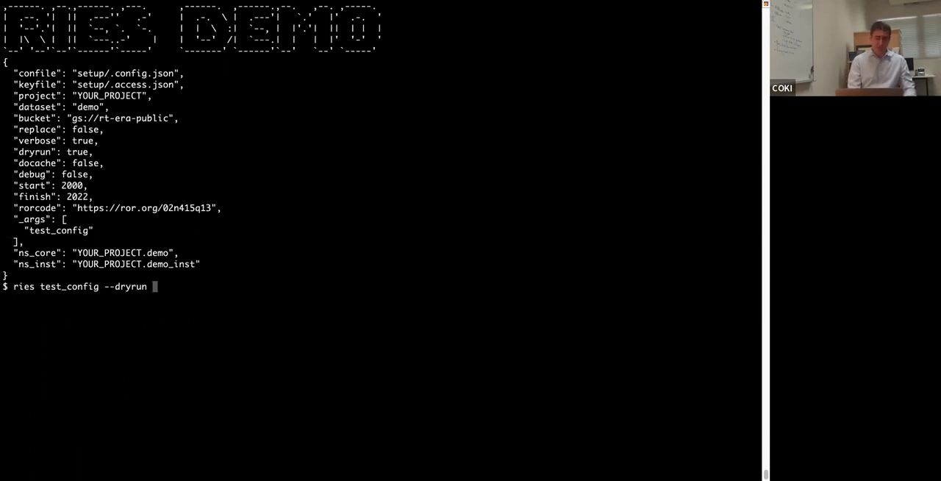
key("Return")
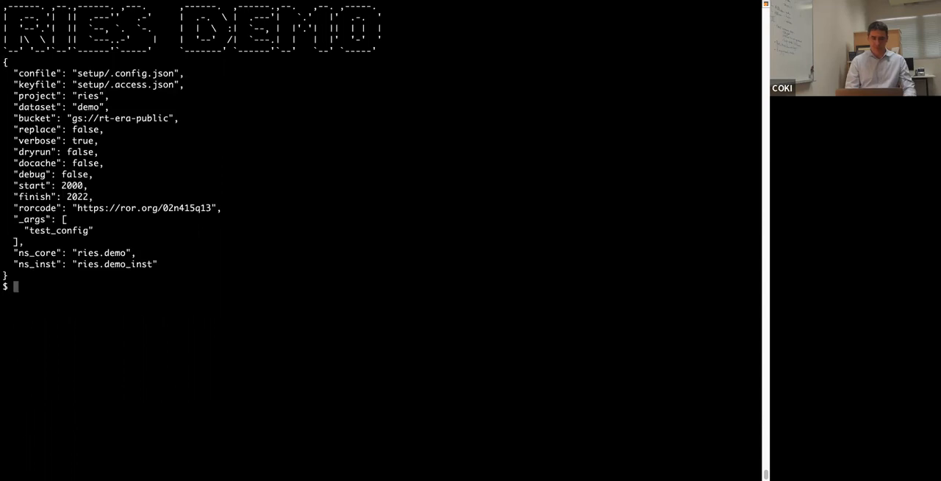
type("ries test_config --dryrun false | gre")
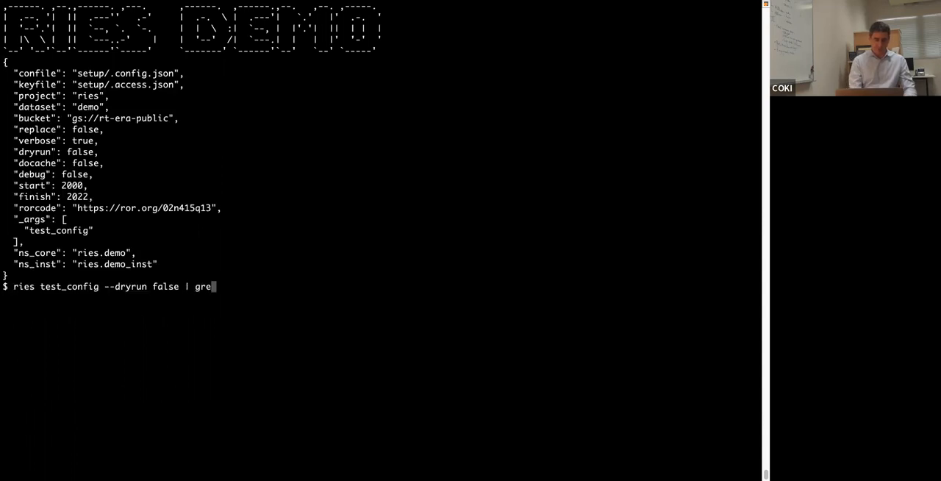
key("Return")
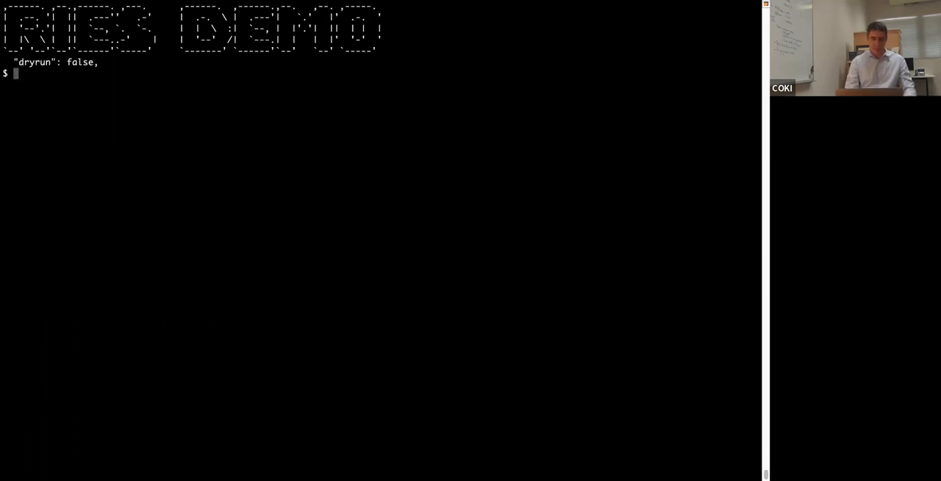
Step: Rerun ries test_config --dryrun | grep dry so the dryrun line reports true again
type("ries test_config --dryrun false | grep dry")
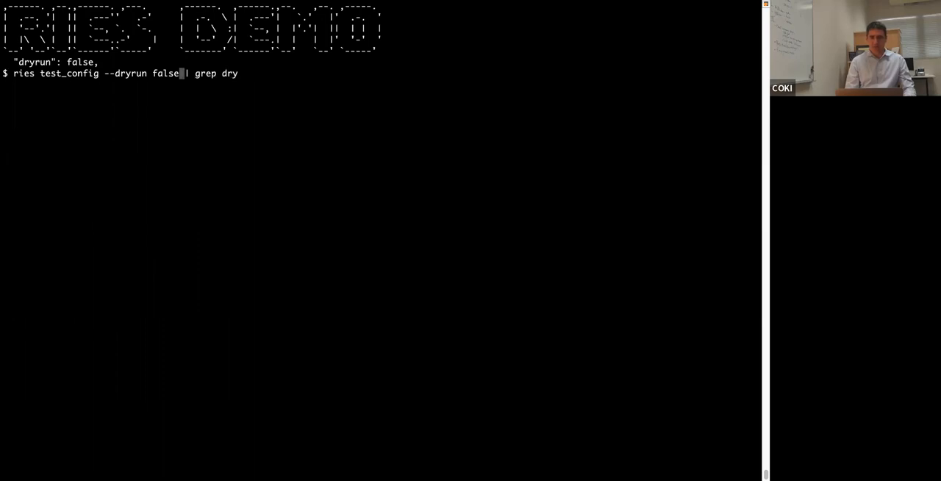
type("0")
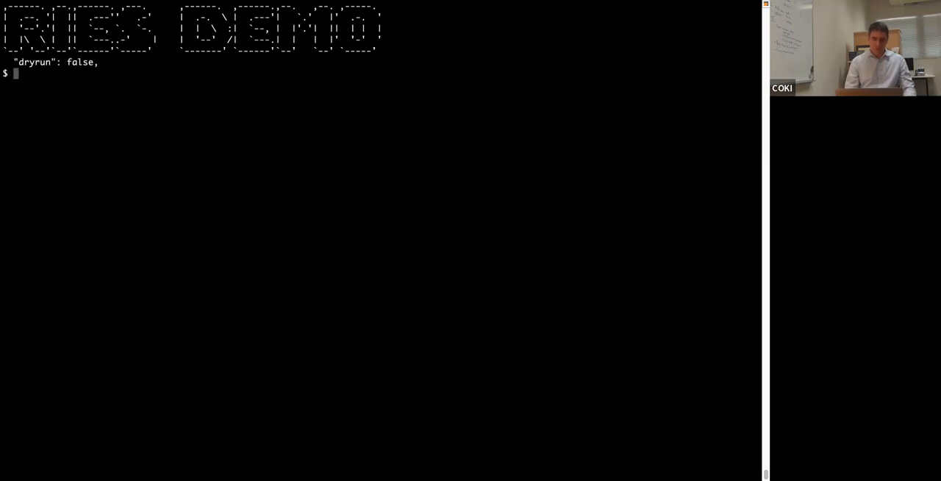
type("ries test_config --dryrun '| grep dry")
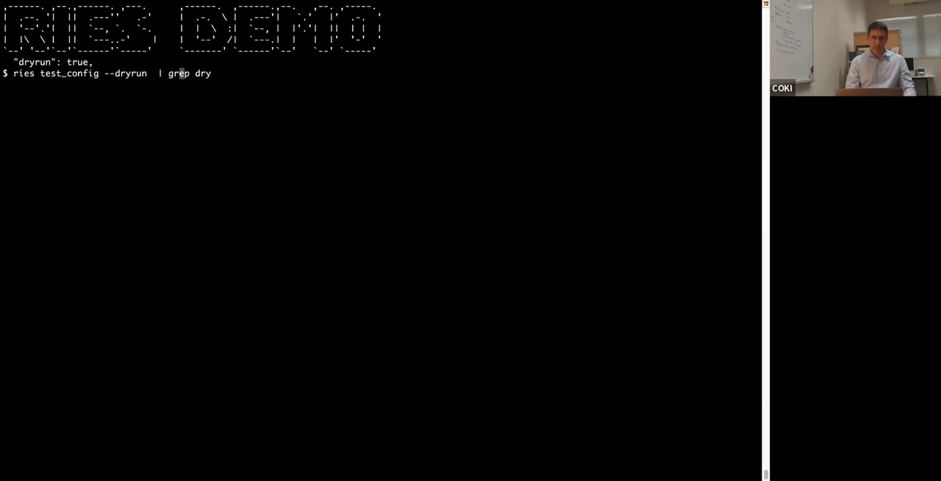
type("asdfkljashdfkldh")
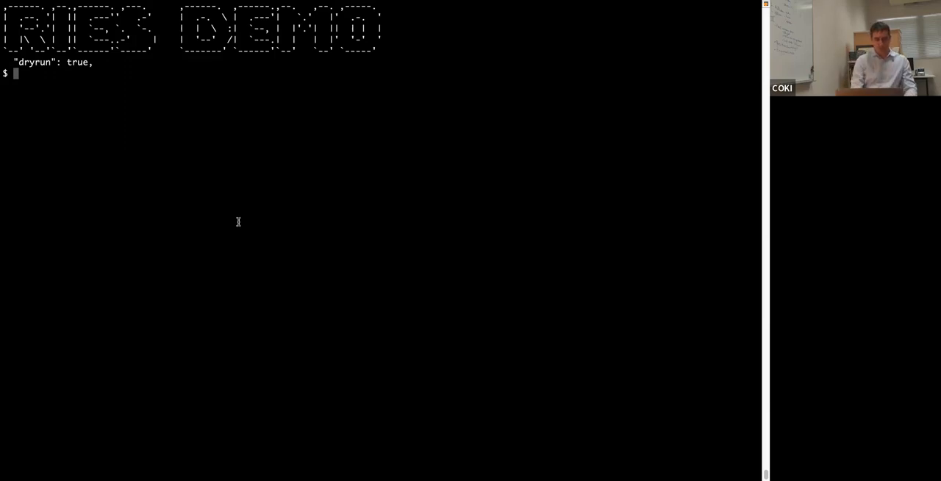
Step: Run ries test_access, which reports it is unable to connect to the database
type("ries")
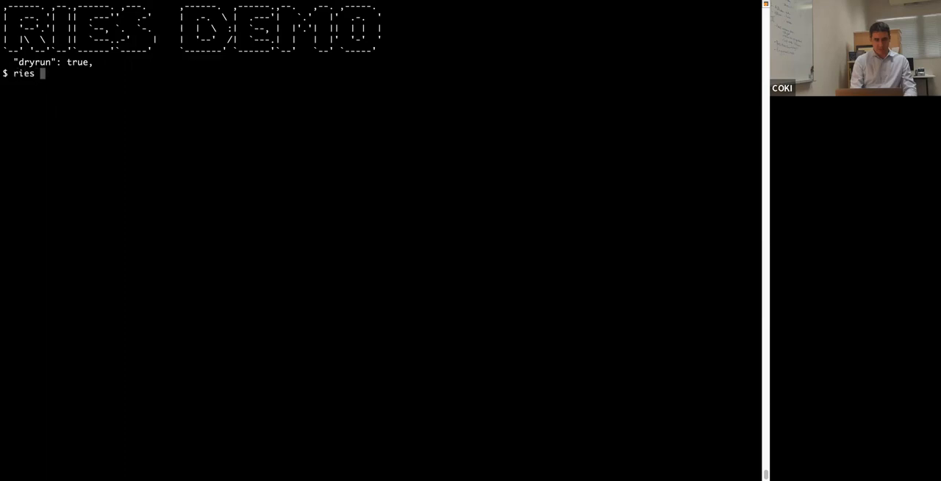
type("test_ac")
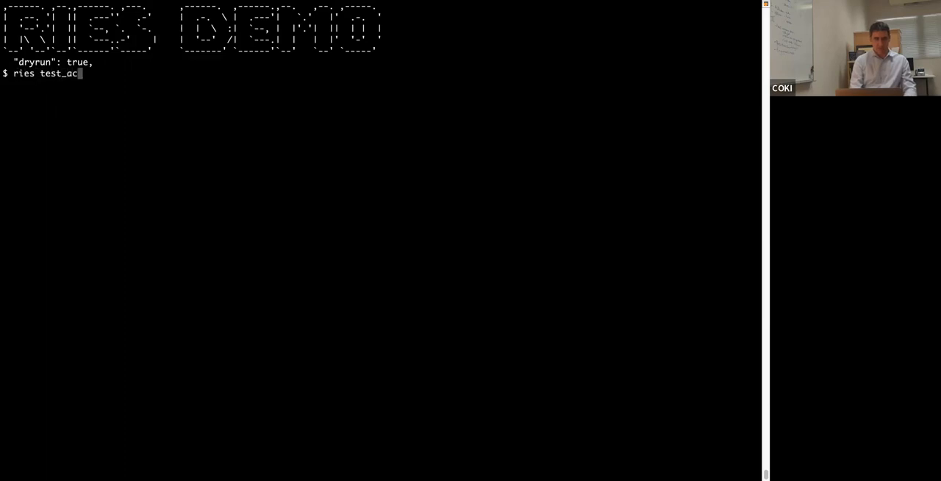
key("Return")
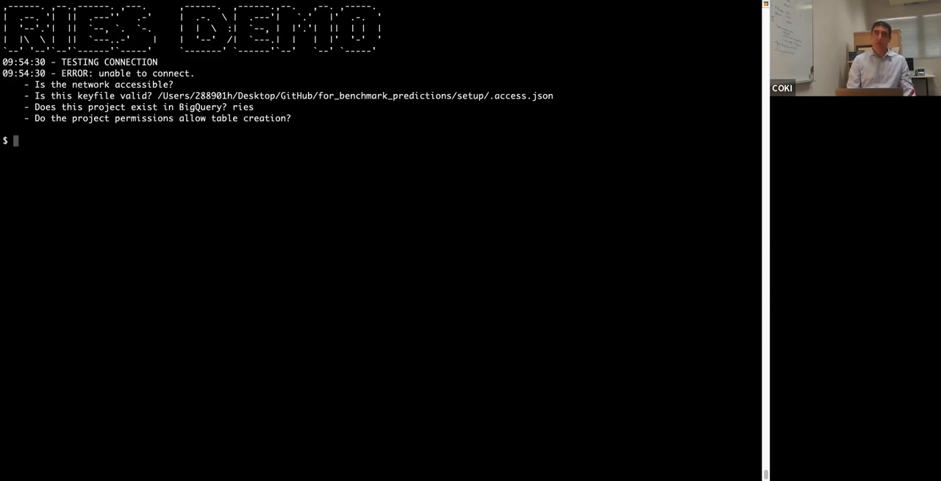
Step: Rerun ries test_access with --confile .demo
type("ries test_access -")
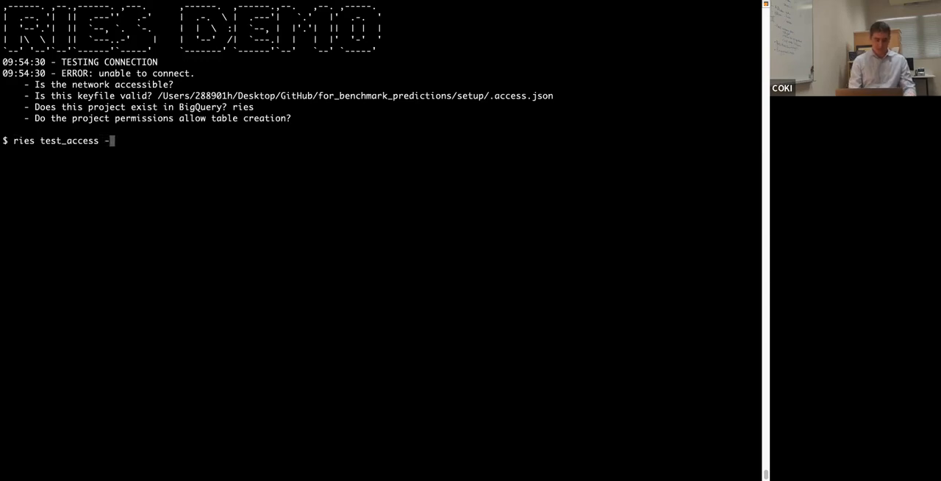
type("-confile")
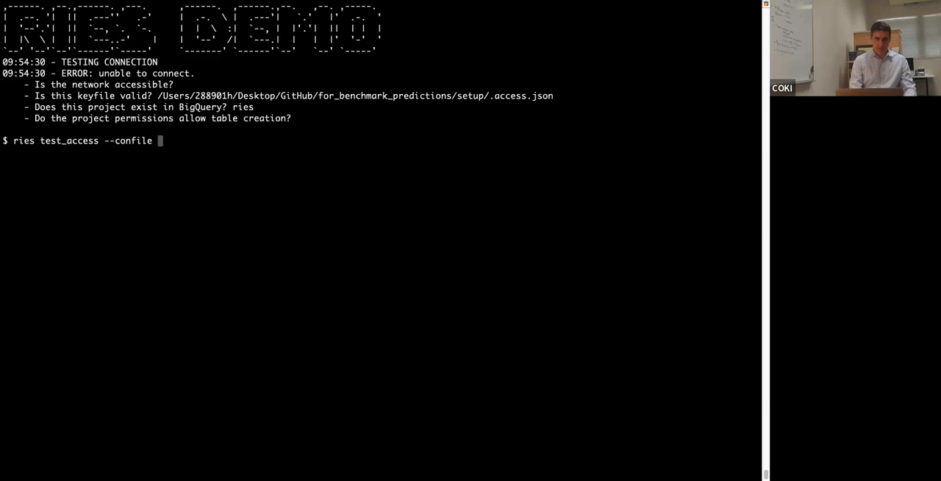
type(".demo")
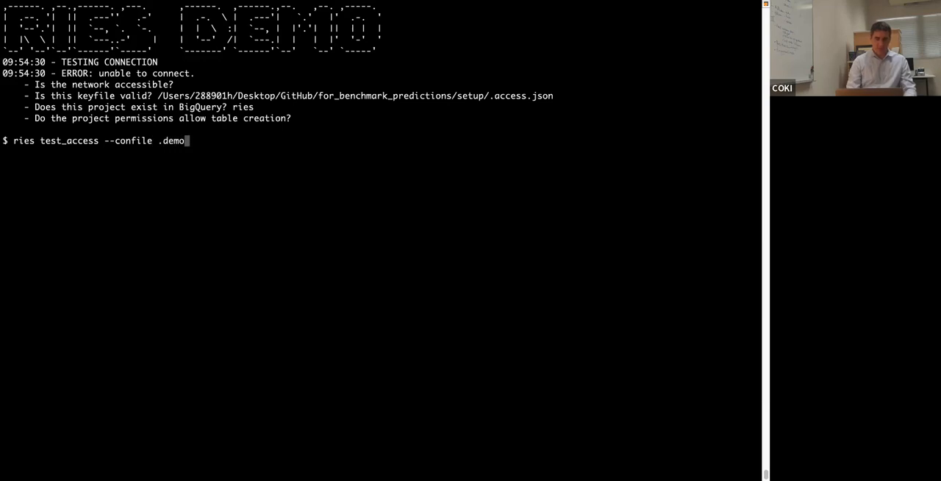
key("Return")
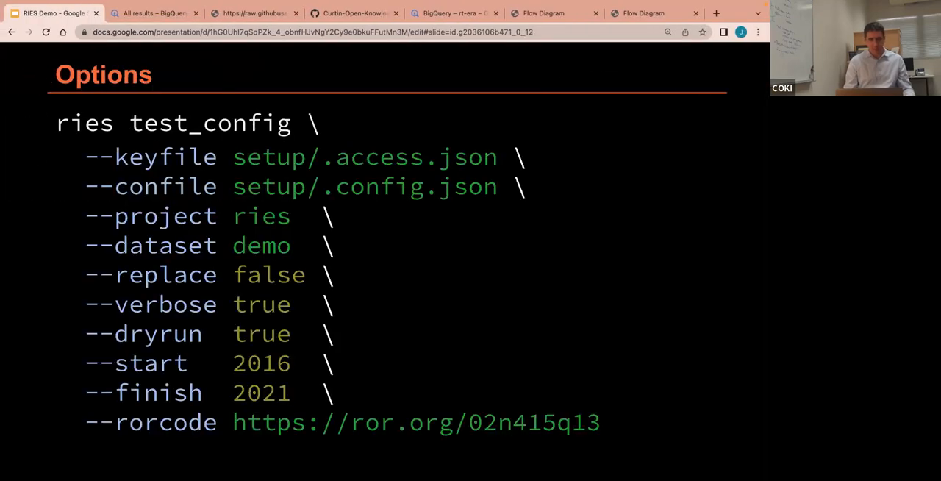
mouse_move(239, 226)
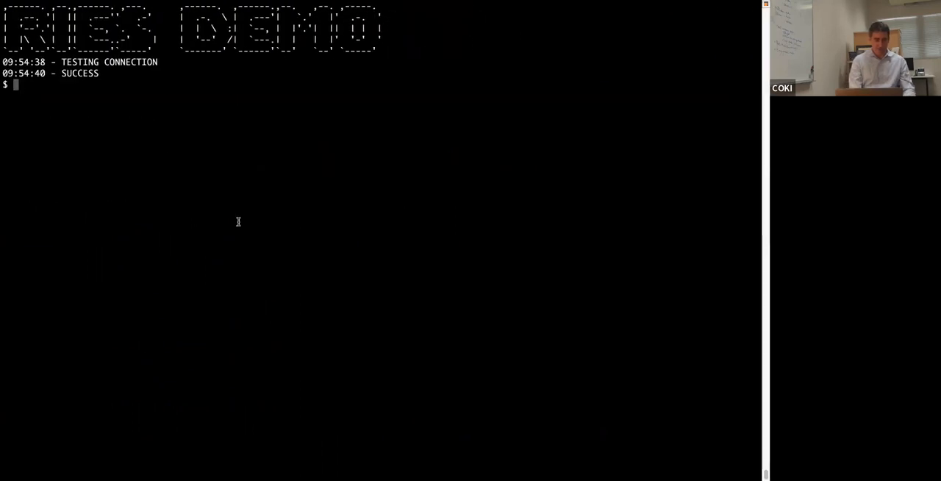
Step: List the available RIES queries, then show the SQL behind the ping query
type("ries query_")
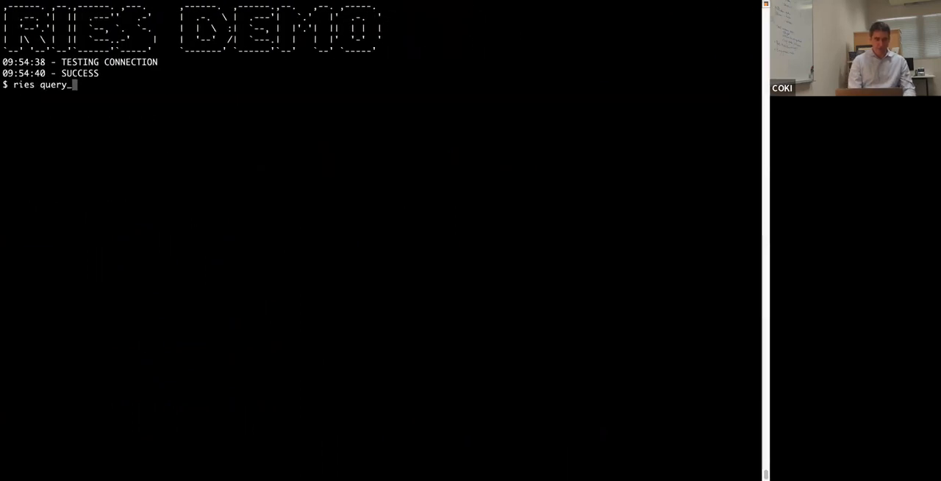
key("Return")
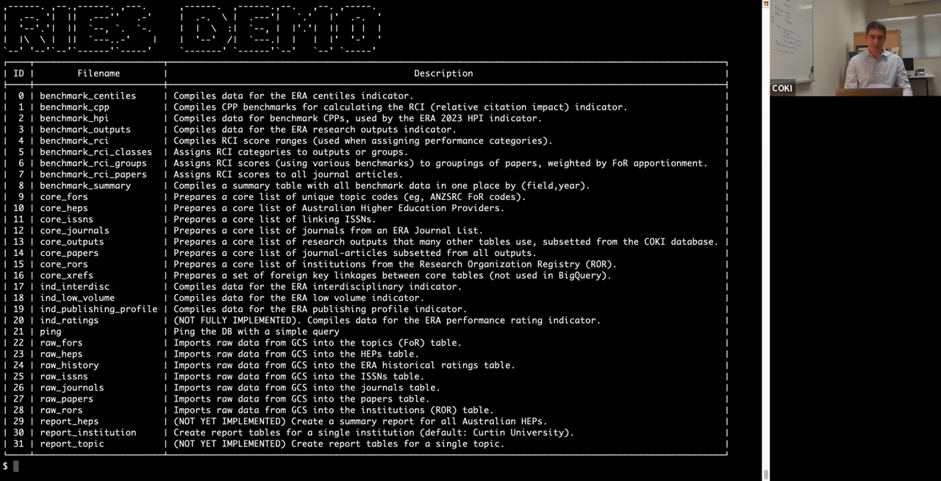
type("ries query_list")
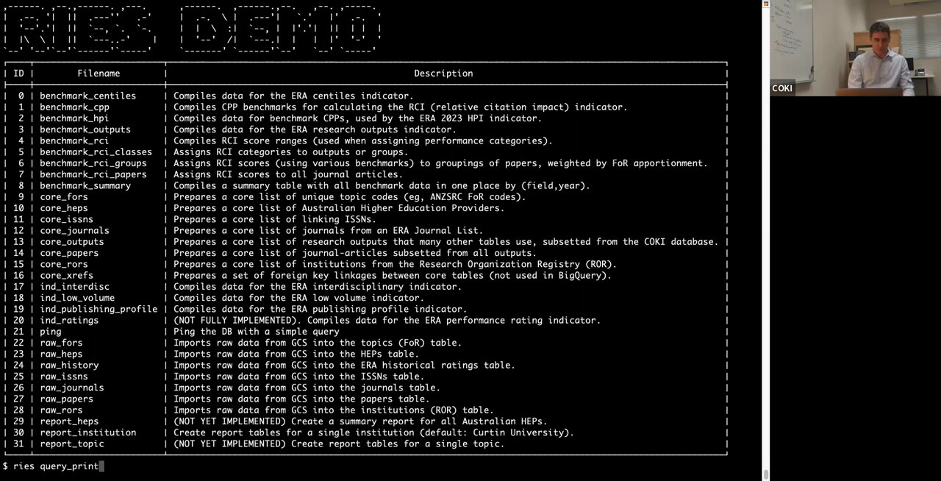
type("ping")
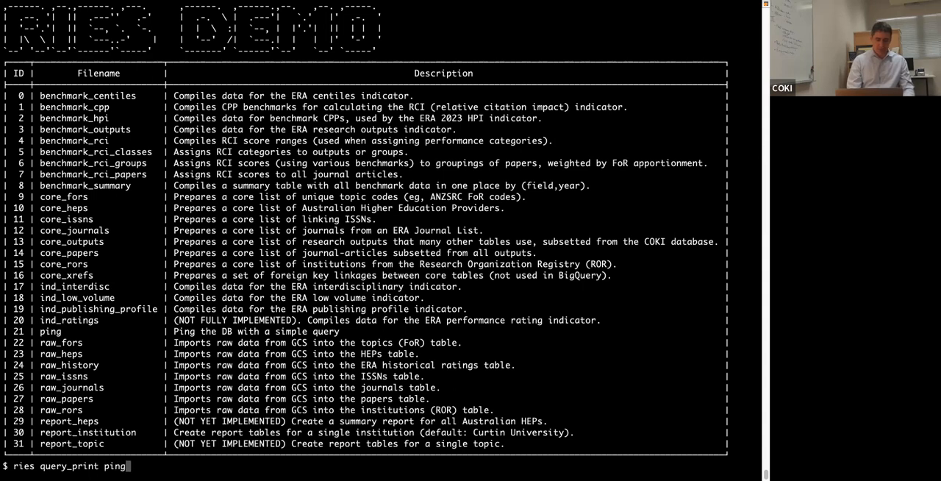
key("Return")
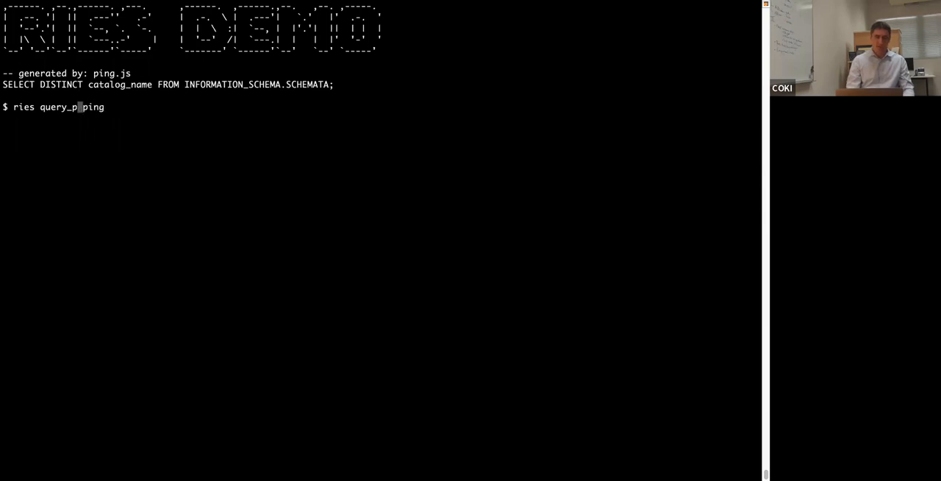
Step: Run ries query_run ping --confile .demo against the database
key("Return")
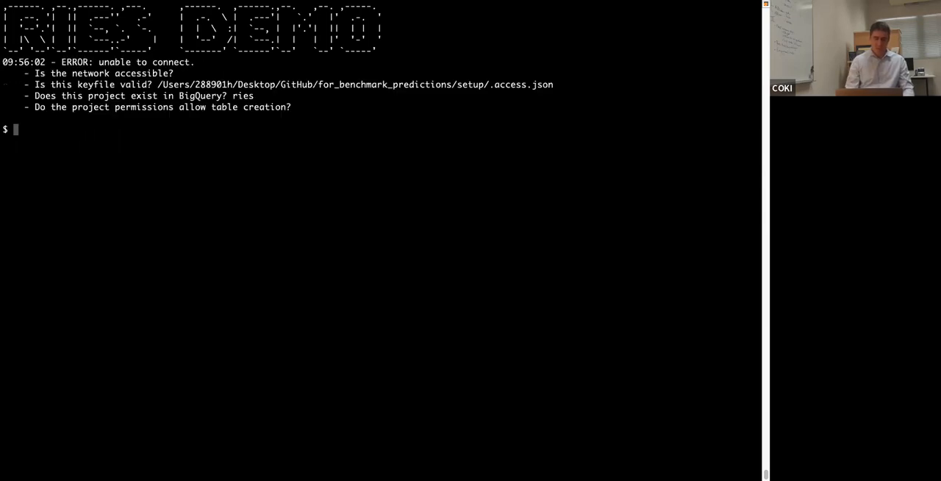
type("ries query_run ping --con")
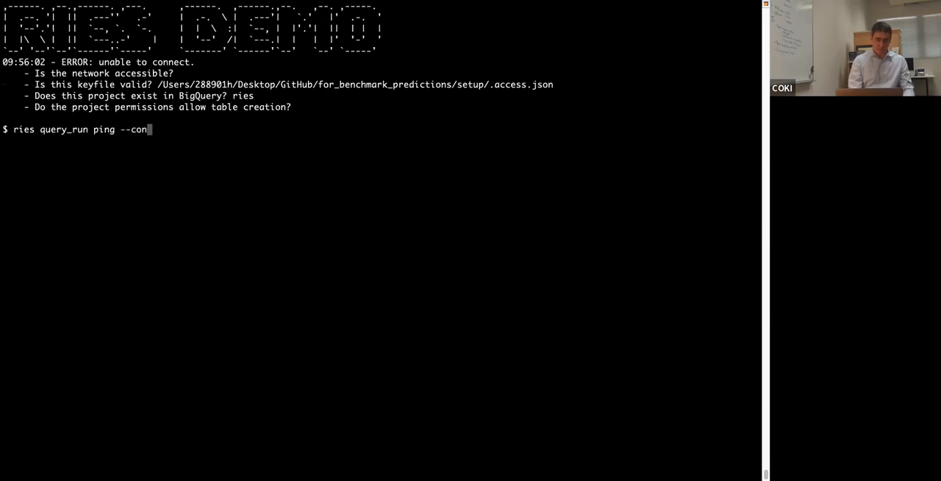
type("file .demo")
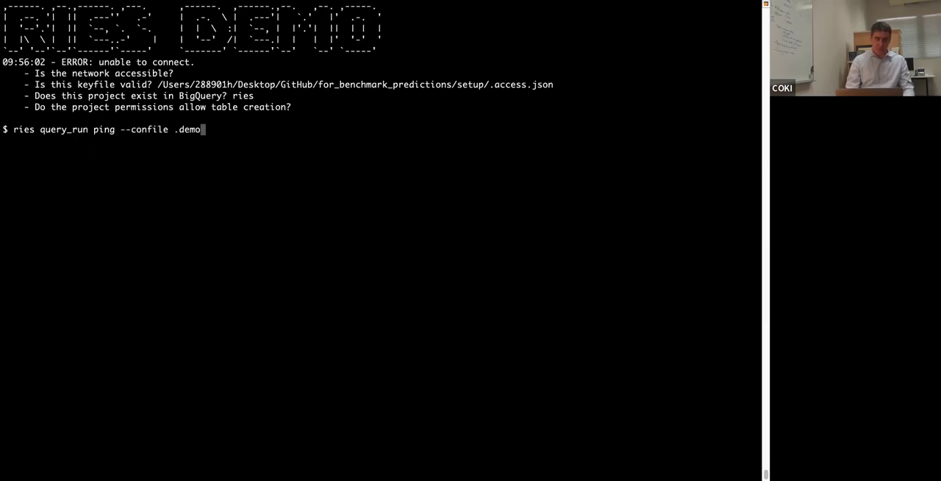
key("Return")
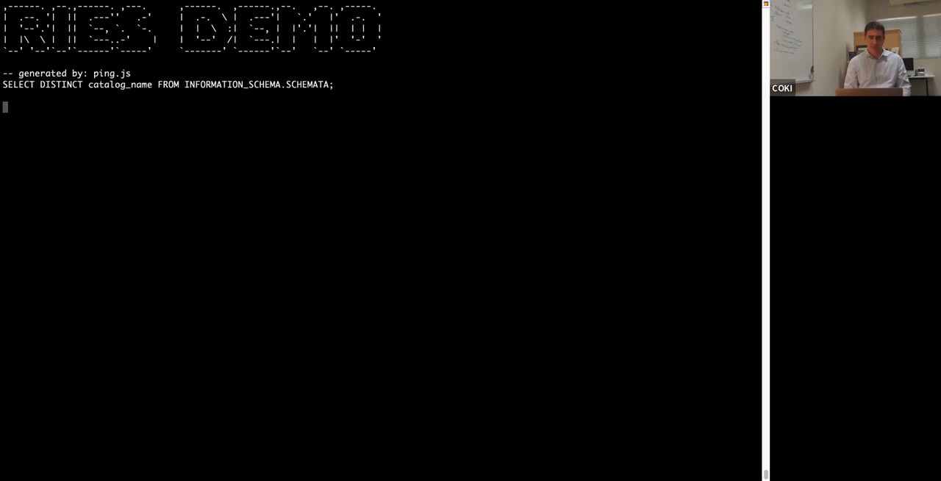
key("Return")
type("ries")
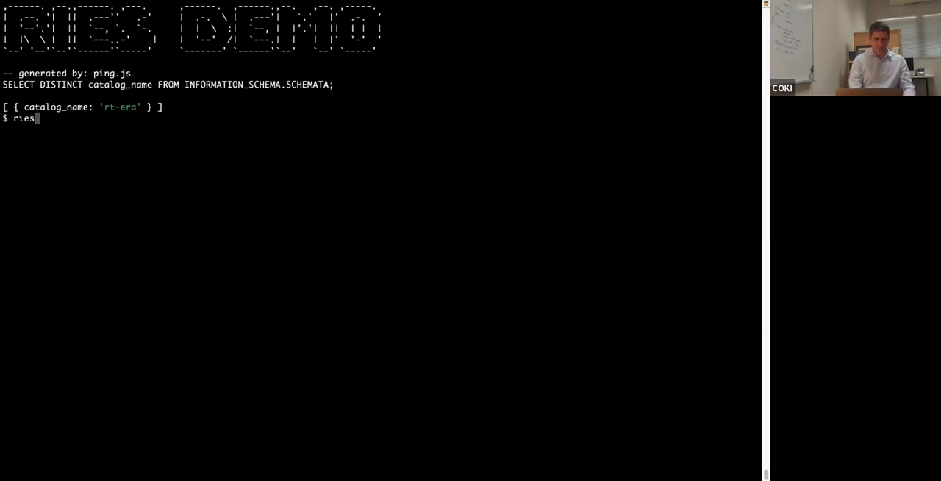
Step: After the ping result lists catalog_name 'rt-era', start entering ries compile_all
type("compile_all")
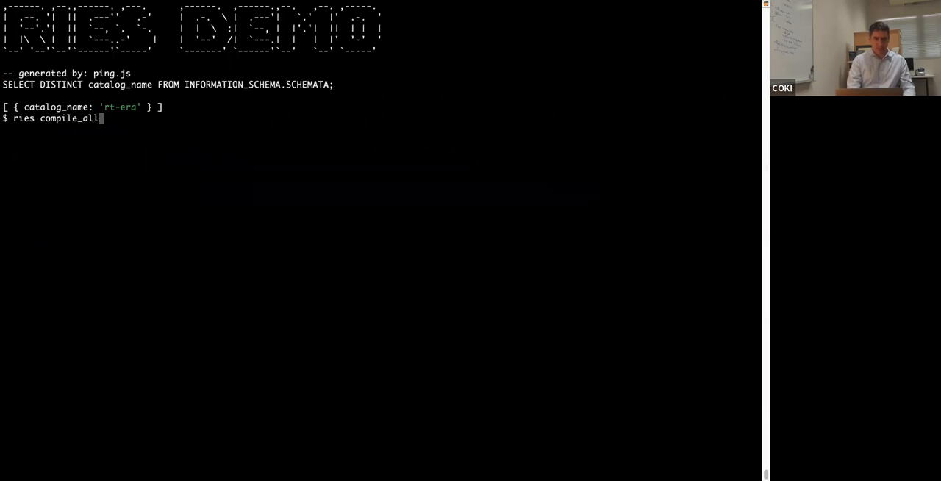
Step: Launch ries compile_all to compile every RIES query
key("Return")
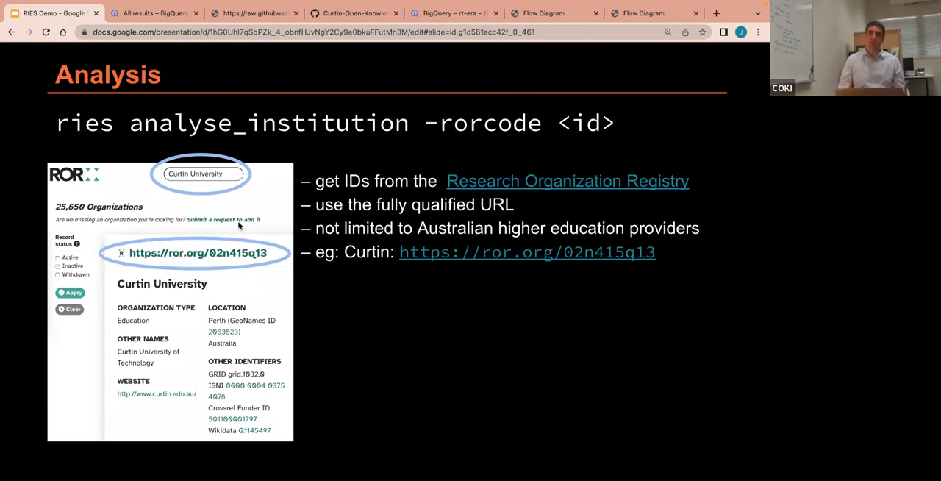
mouse_move(223, 138)
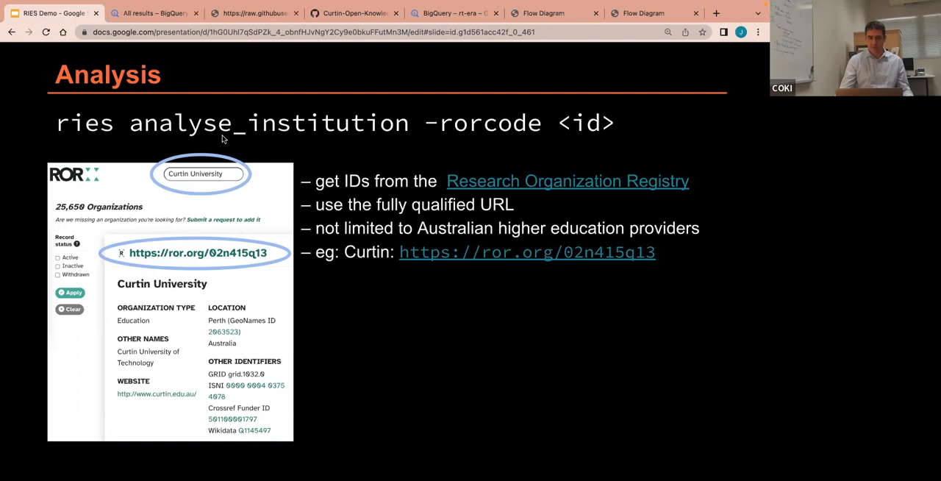
mouse_move(291, 130)
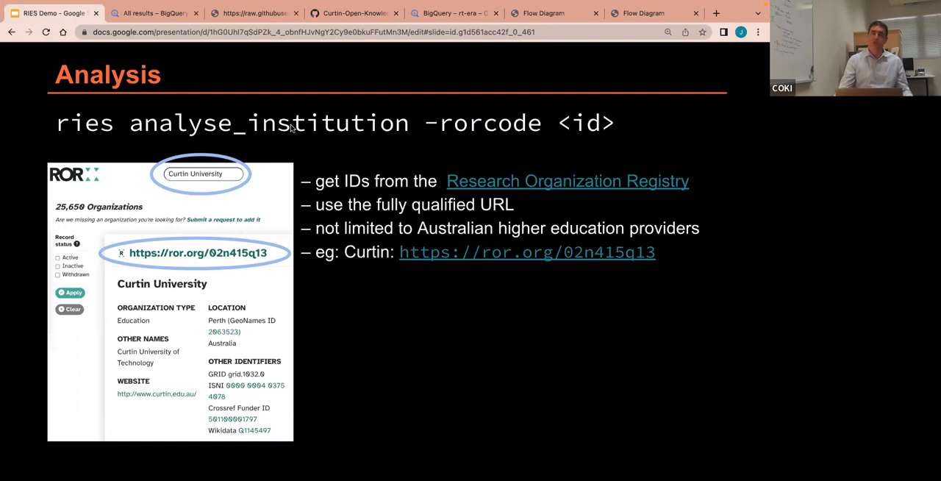
mouse_move(506, 186)
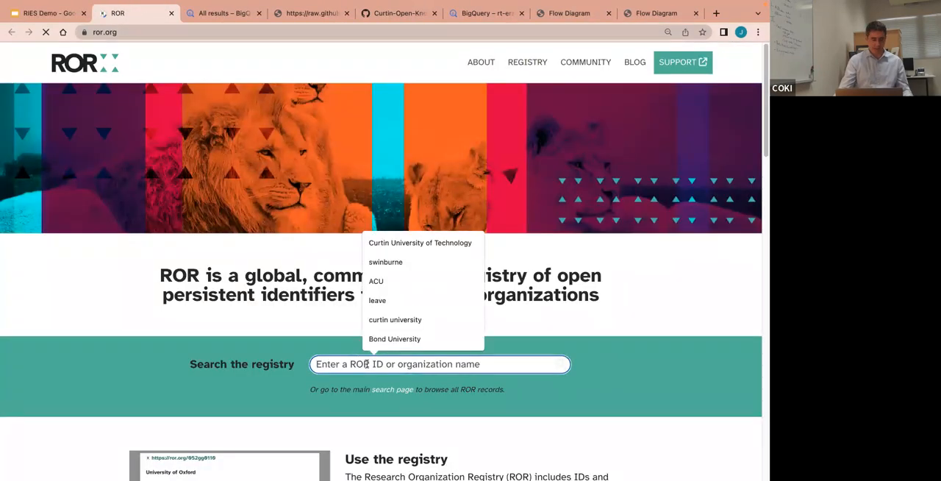
Step: Search the ROR registry for 'swinb' and choose the Swinburne suggestion
type("swinb")
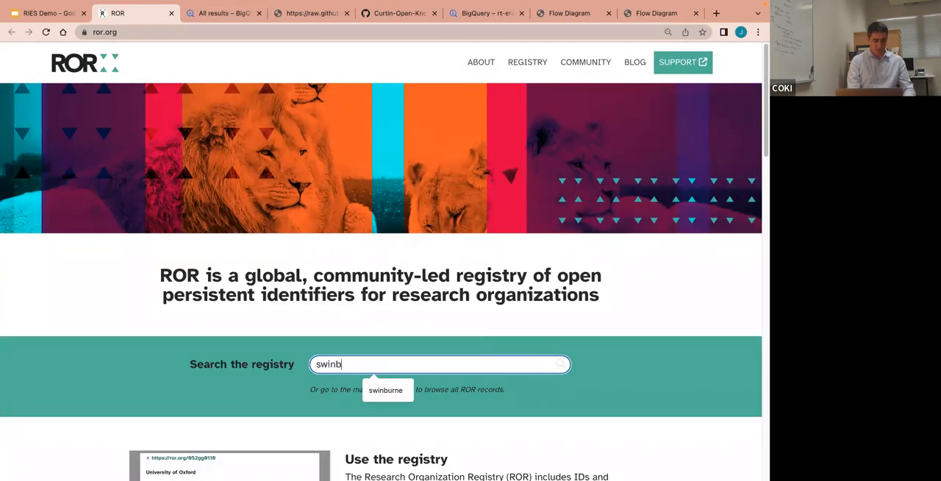
left_click(386, 389)
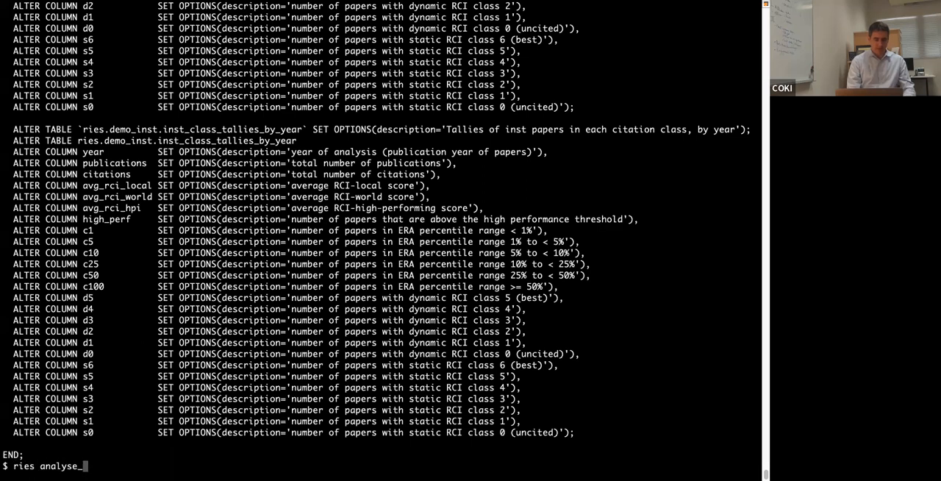
type("institution --rorcod")
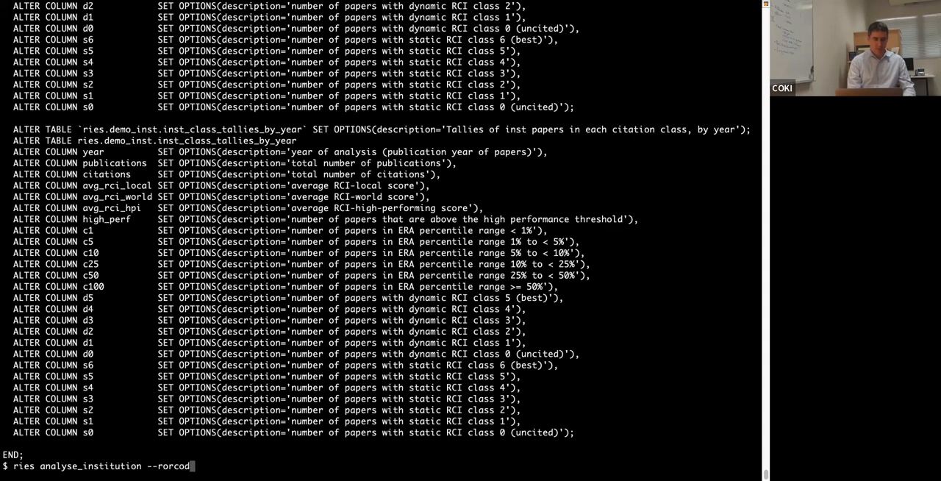
type("https://ror.org/031rekg67")
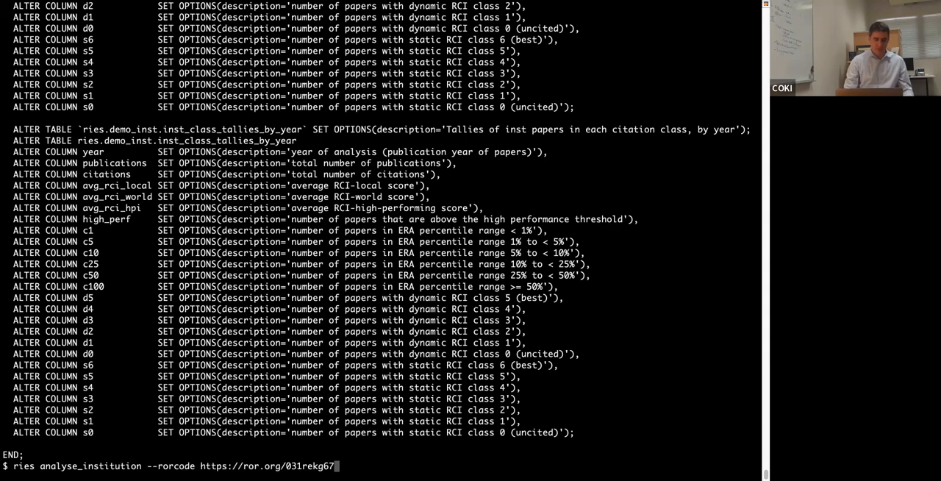
key("Return")
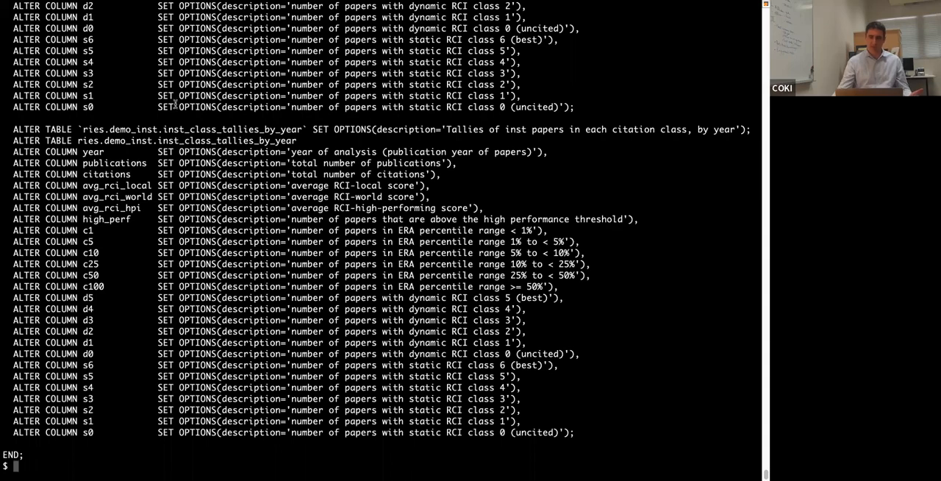
scroll("up", 3)
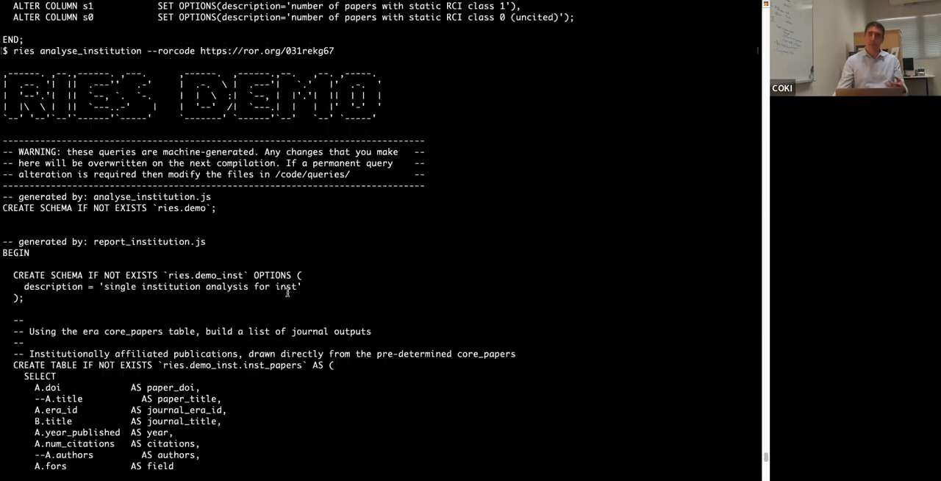
scroll("down", 3)
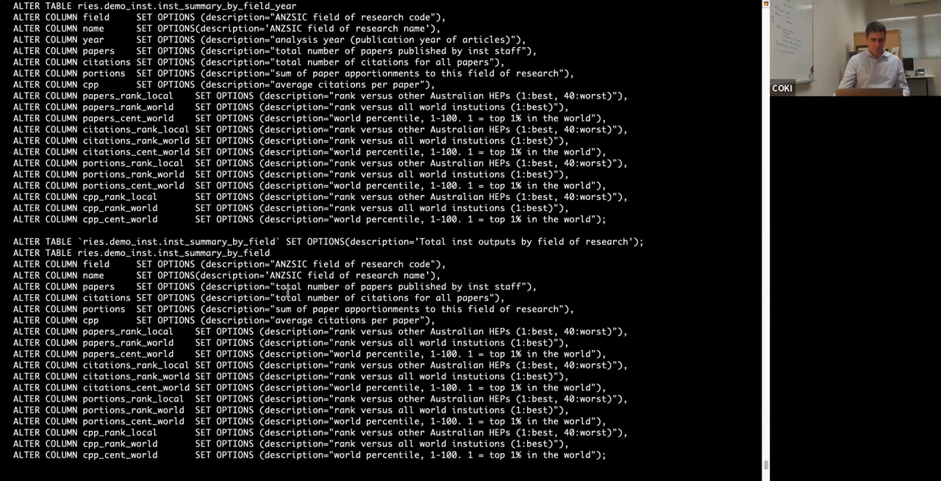
scroll("down", 3)
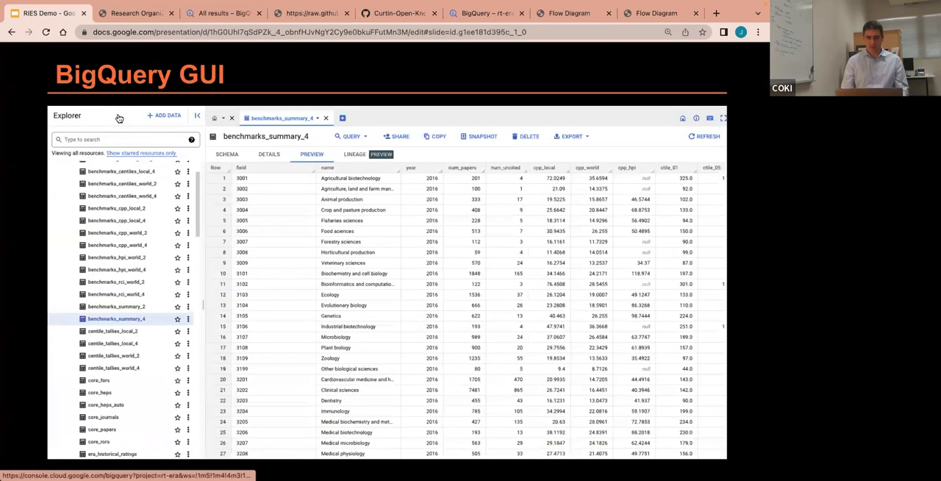
mouse_move(228, 282)
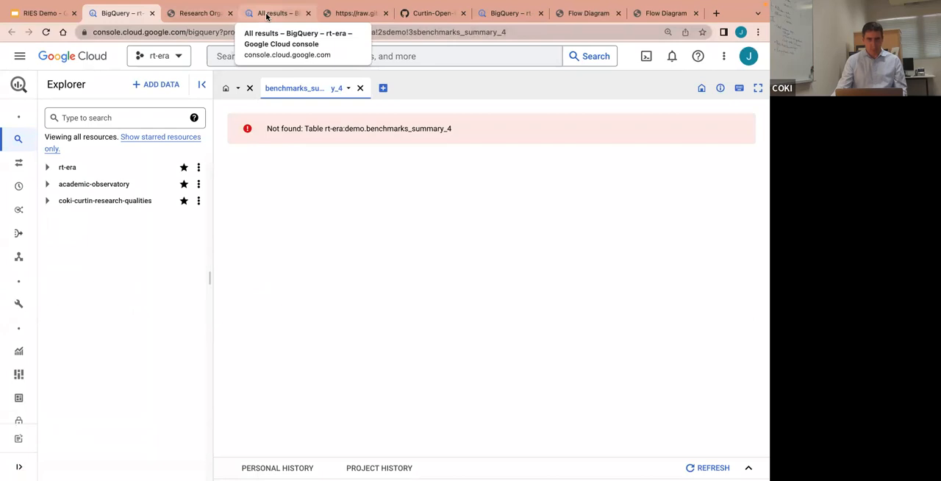
Step: In the BigQuery Explorer, expand rt-era and its demo dataset listing benchmark, core, raw and grouping tables
left_click(278, 12)
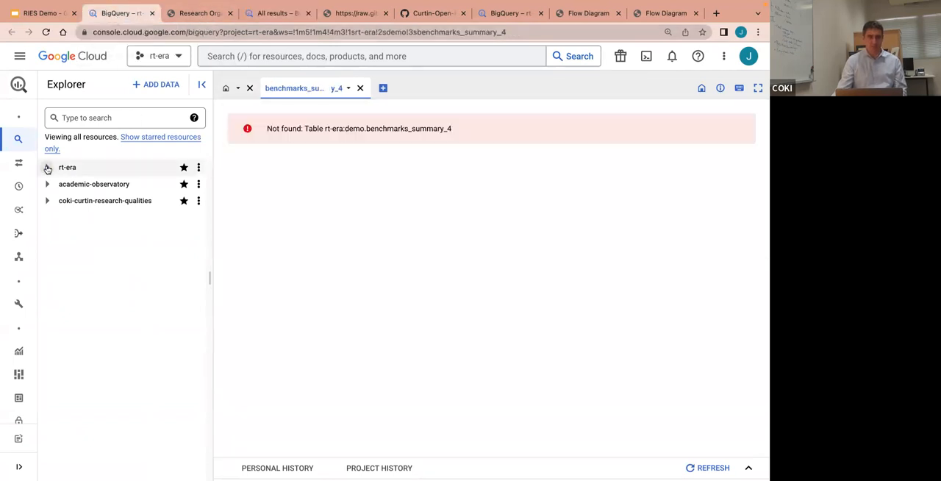
left_click(47, 167)
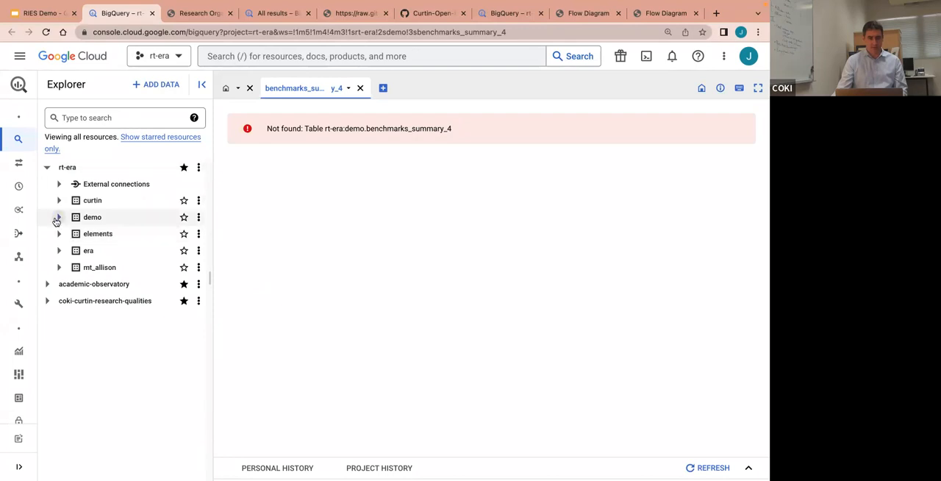
left_click(59, 217)
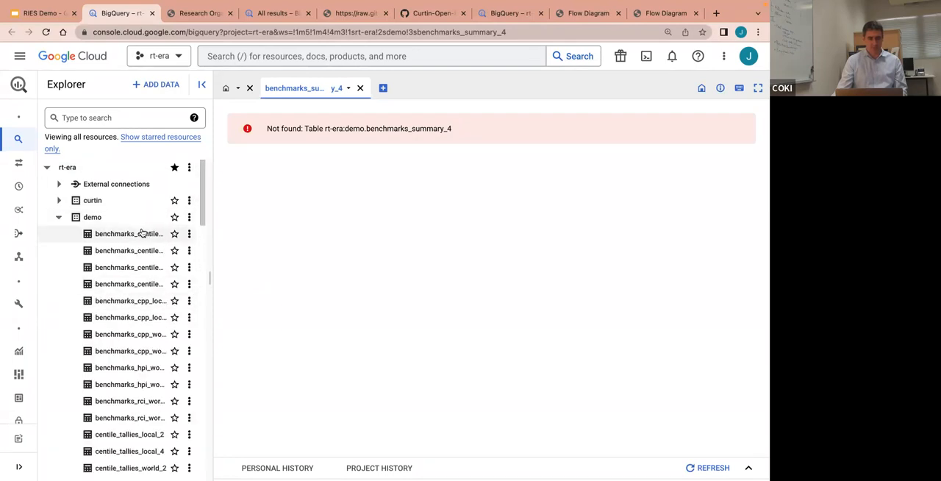
scroll("down", 3)
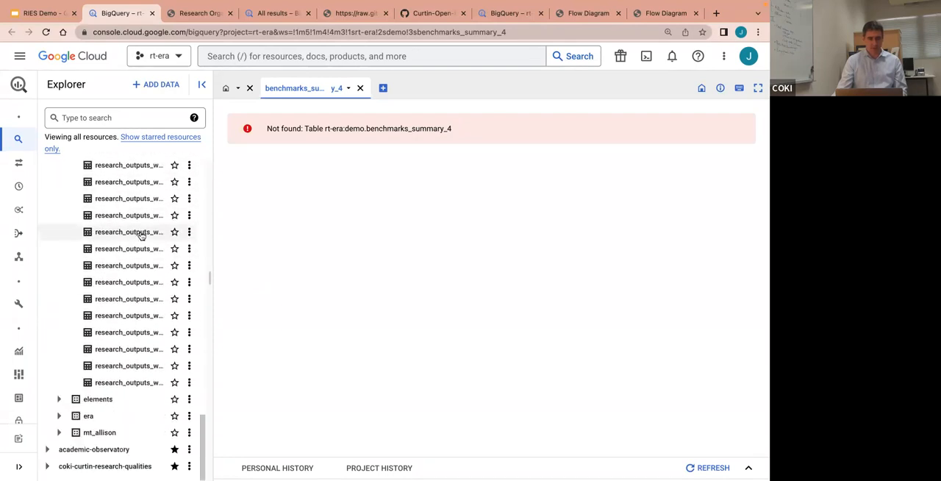
mouse_move(121, 314)
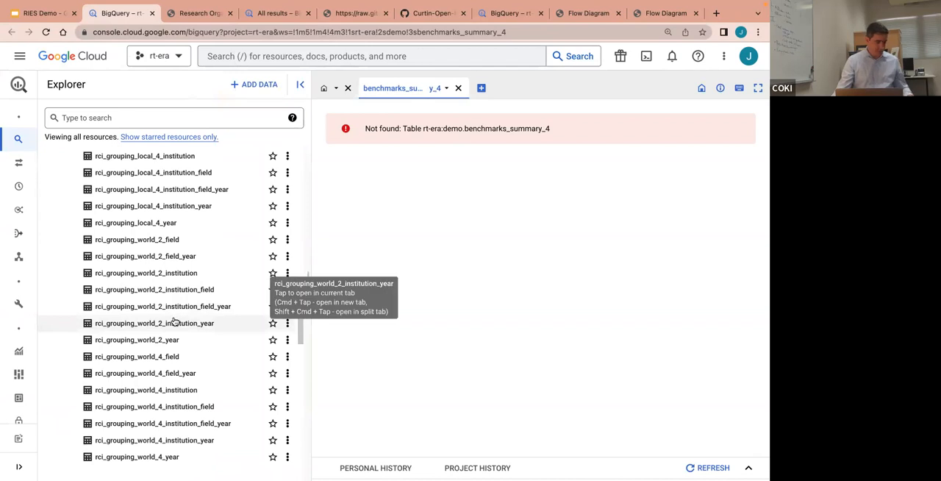
scroll("up", 3)
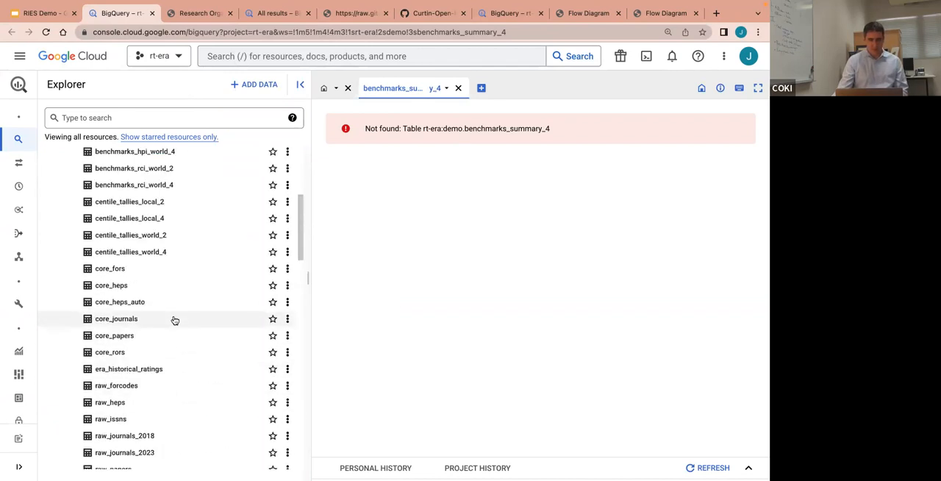
scroll("down", 3)
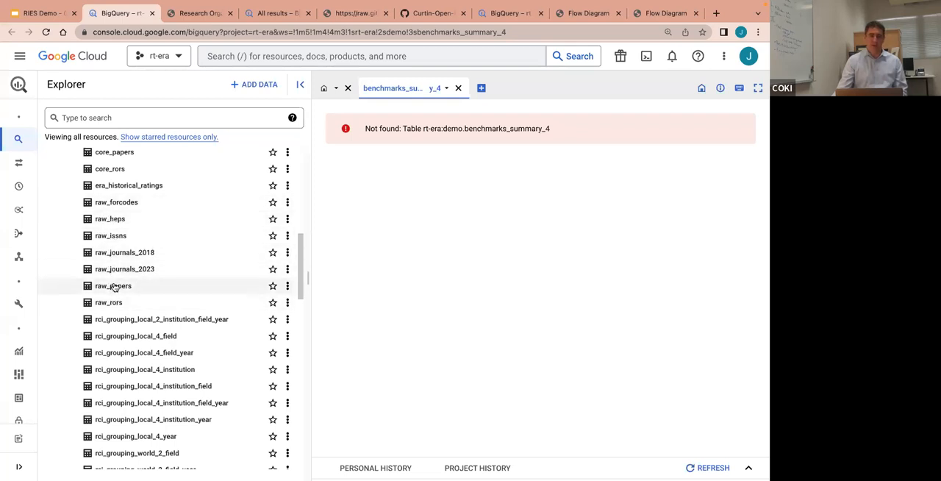
scroll("up", 3)
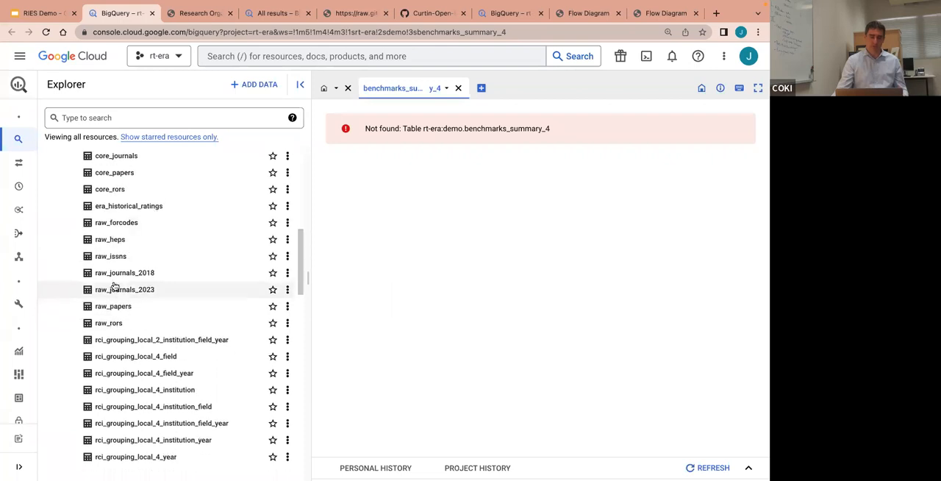
Step: Open the core_papers table and its preview of rows
left_click(115, 247)
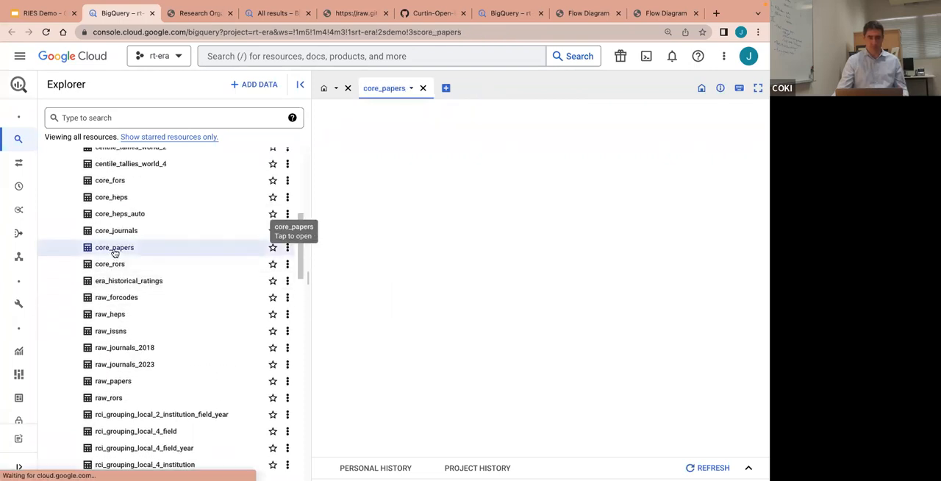
left_click(115, 247)
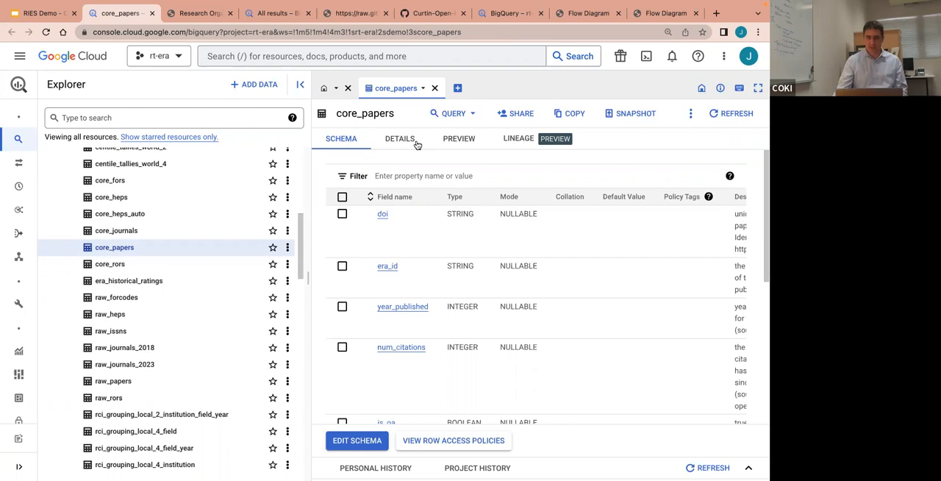
mouse_move(403, 144)
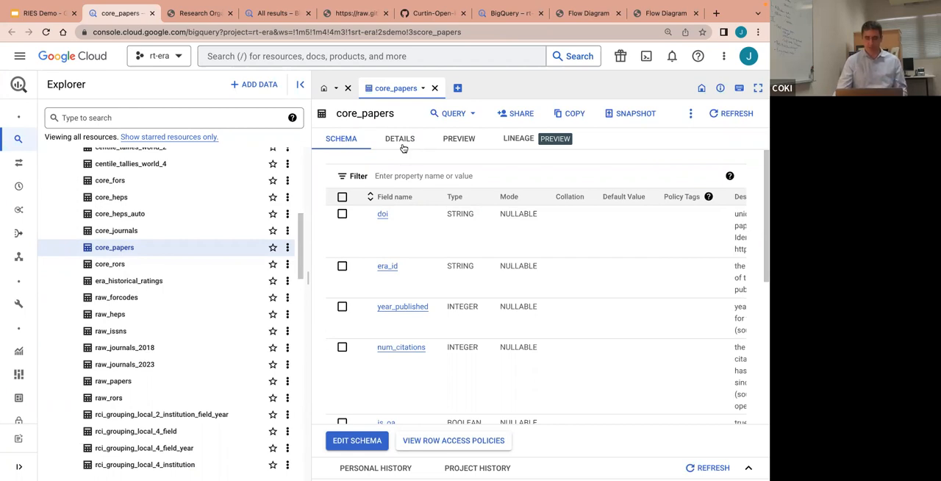
left_click(459, 138)
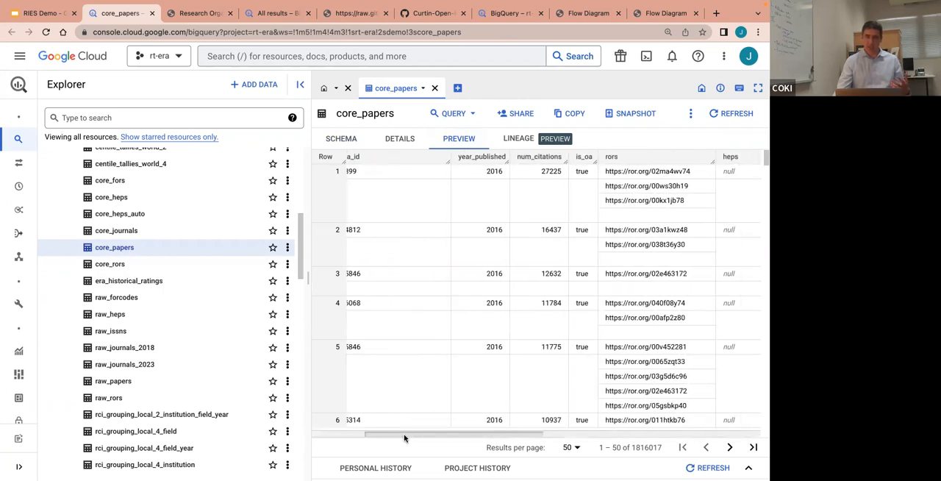
Step: Scroll the preview grid right to the fors.vers, fors.len, fors.code and fors.name columns
scroll("left", 3)
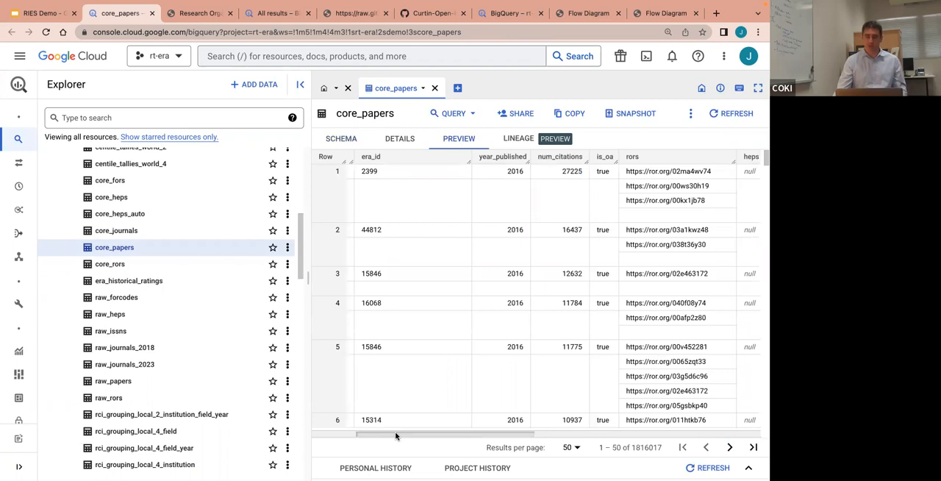
scroll("right", 3)
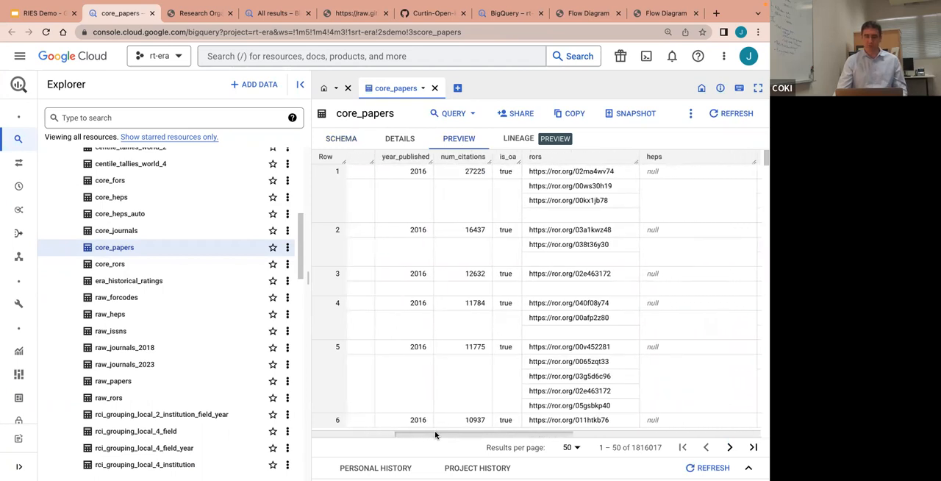
scroll("right", 3)
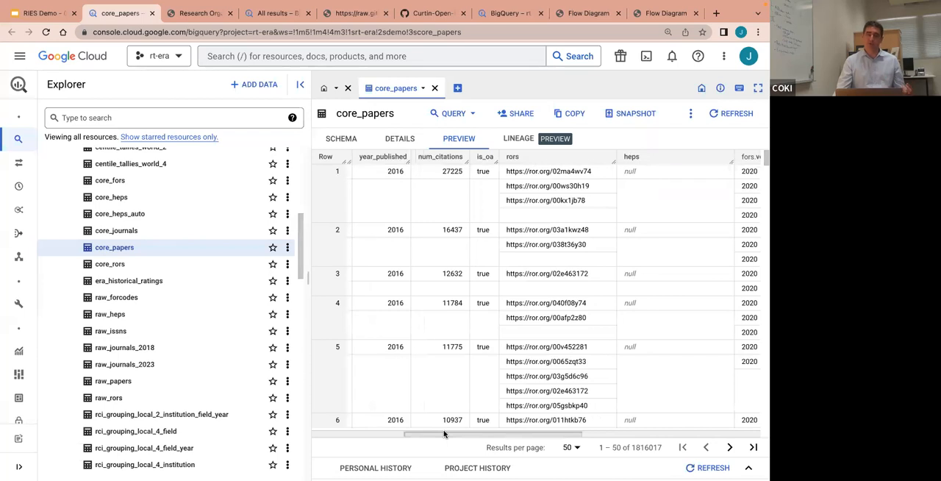
scroll("right", 3)
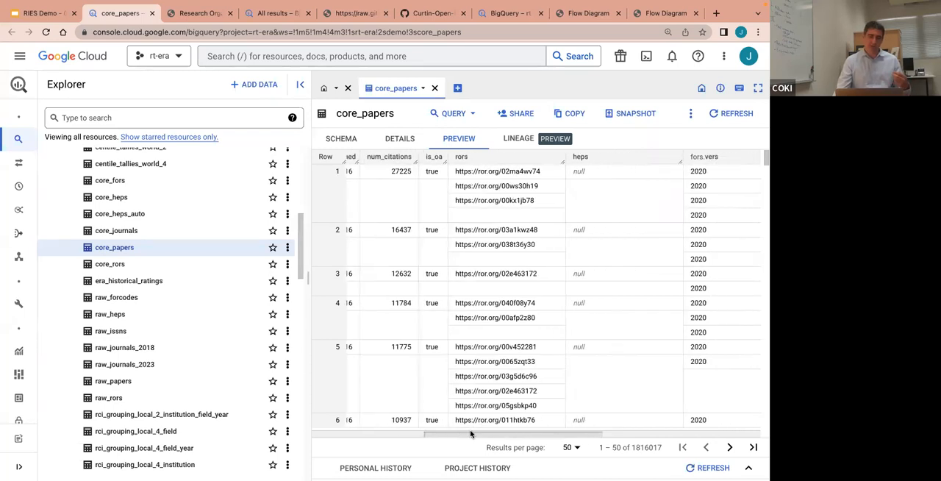
scroll("right", 3)
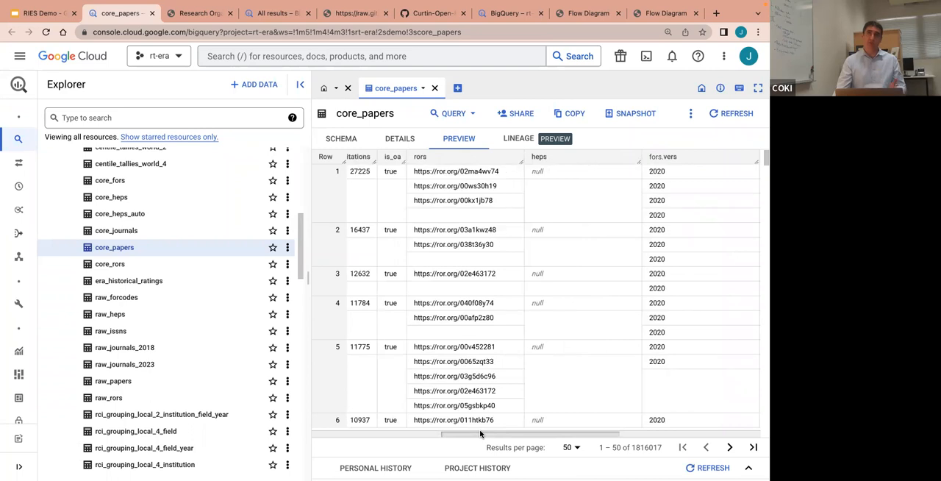
scroll("right", 3)
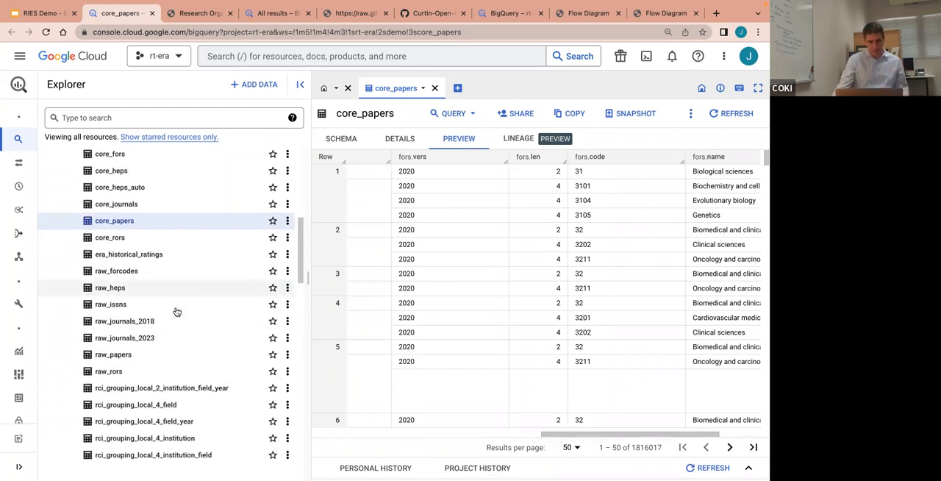
Step: Open rci_grouping_world_4_institution_field_year showing institution, field, year, rci_local, rci_world, hpi_world schema
scroll("up", 3)
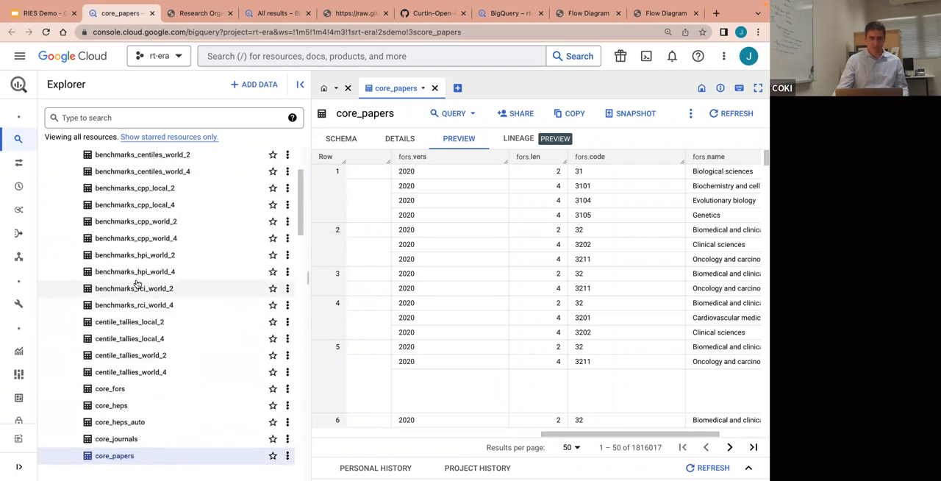
scroll("up", 3)
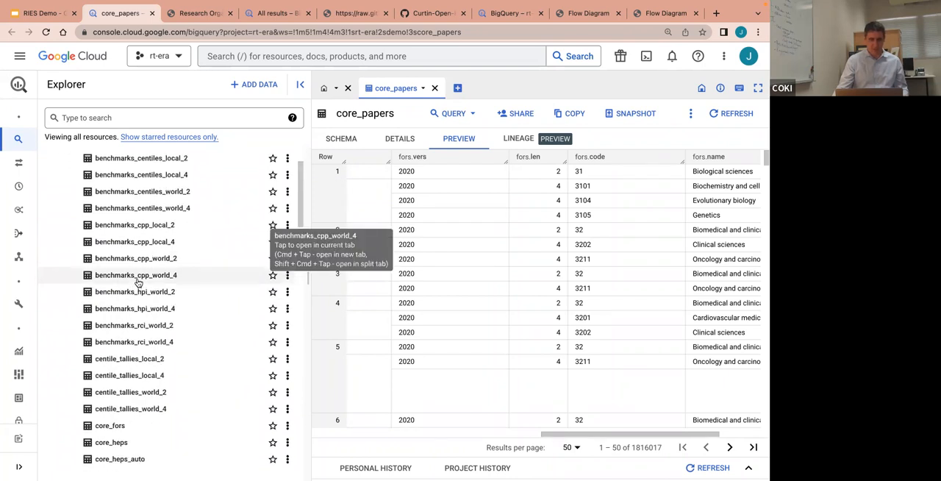
scroll("down", 3)
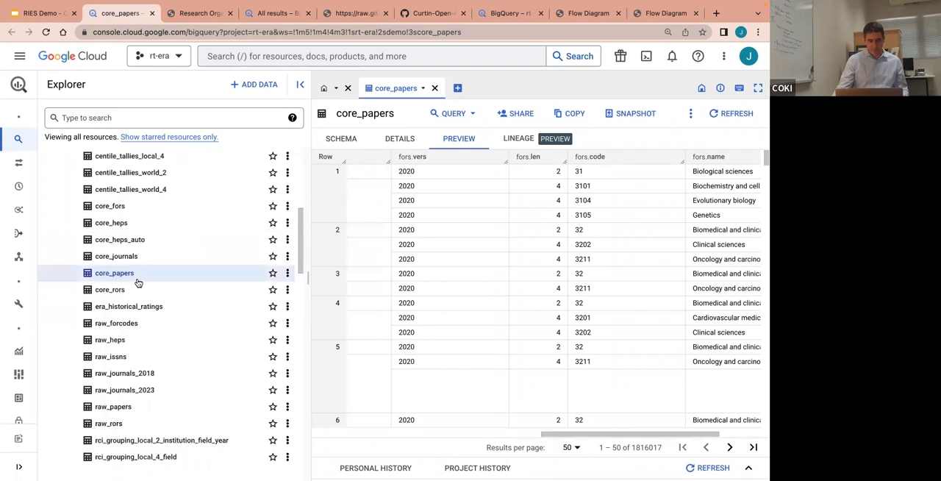
scroll("down", 3)
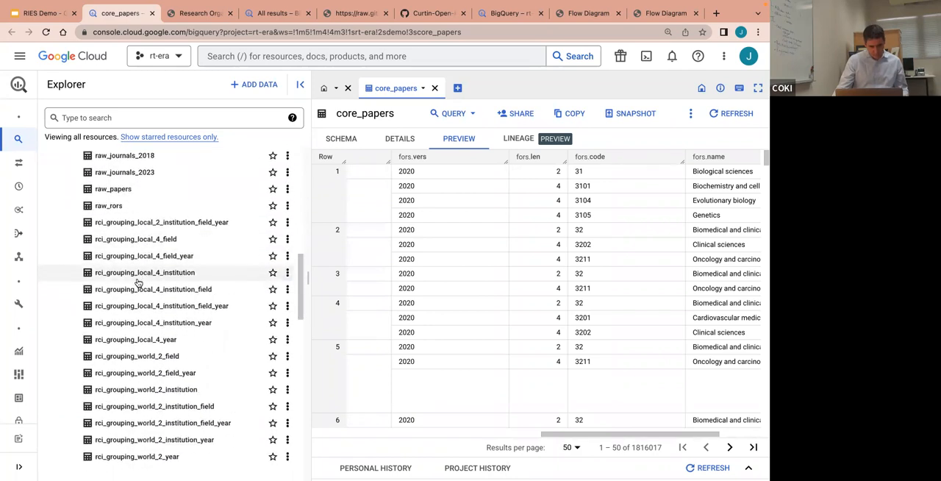
scroll("down", 3)
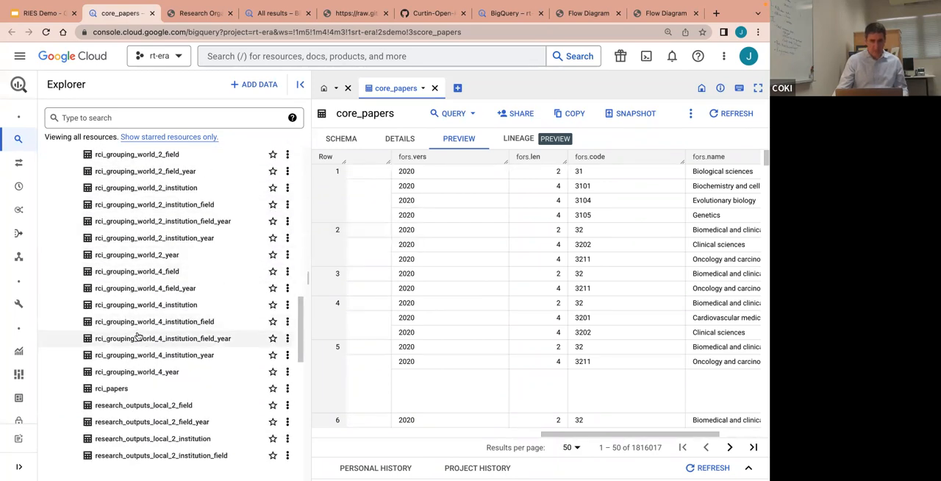
left_click(162, 338)
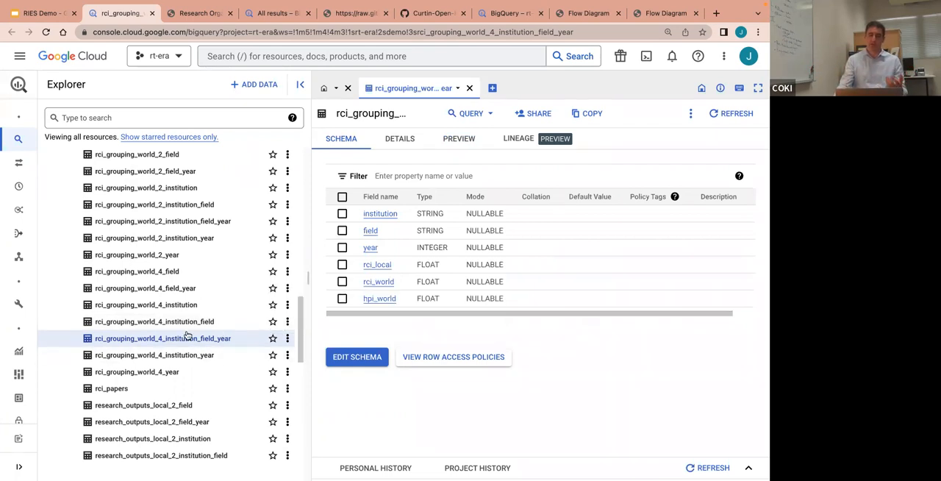
mouse_move(162, 338)
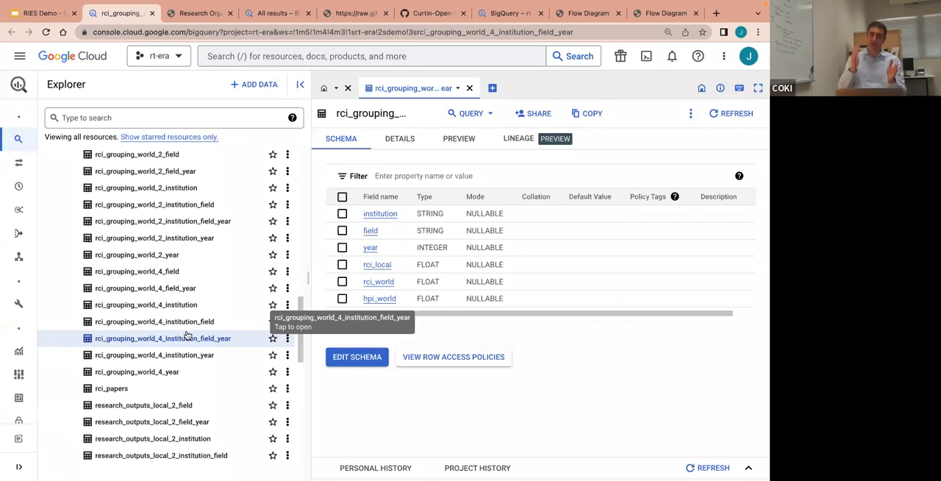
mouse_move(427, 209)
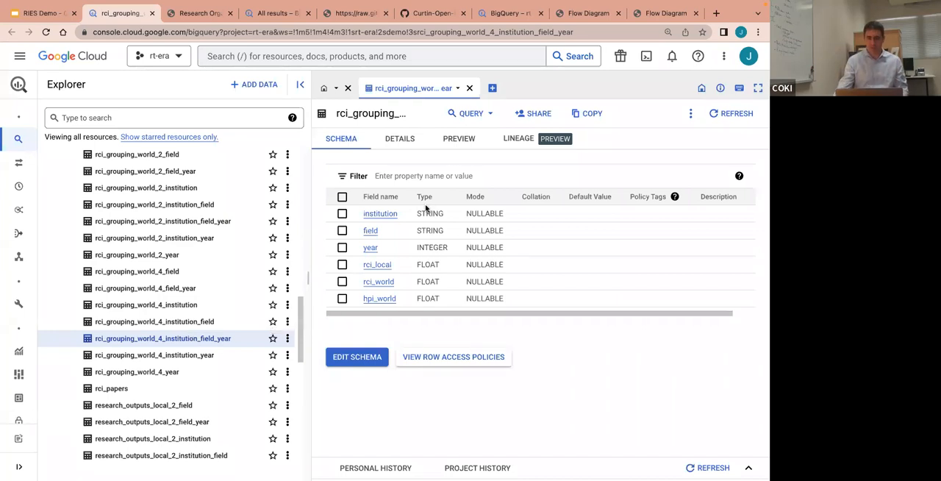
Step: Preview the rci_grouping_world_4_institution_field_year rows and scan across the rci value columns
left_click(459, 138)
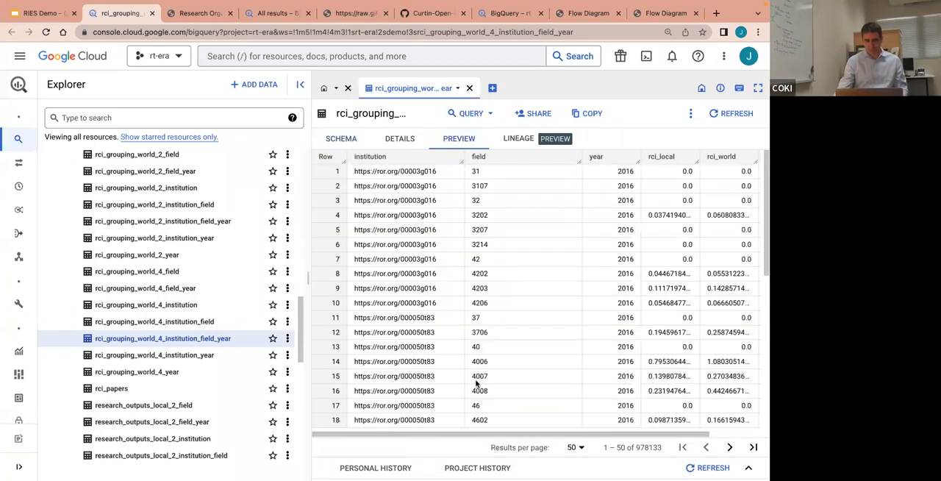
scroll("right", 3)
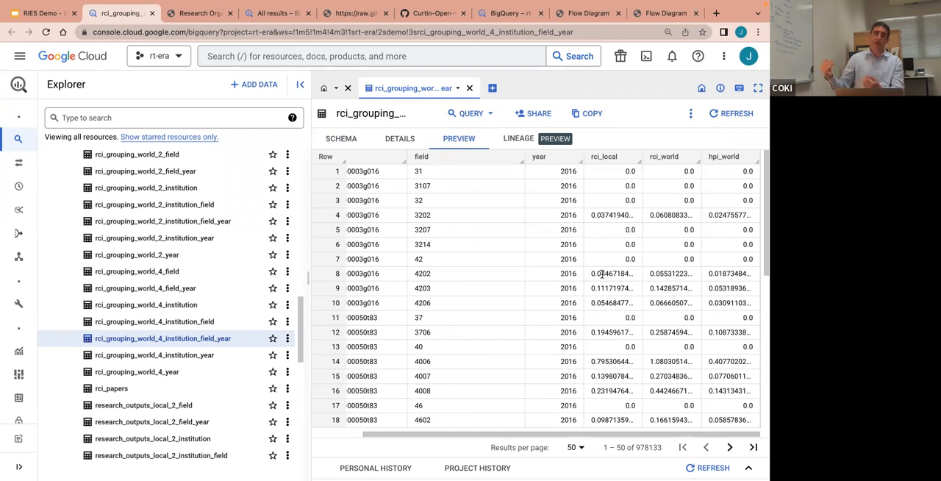
mouse_move(459, 316)
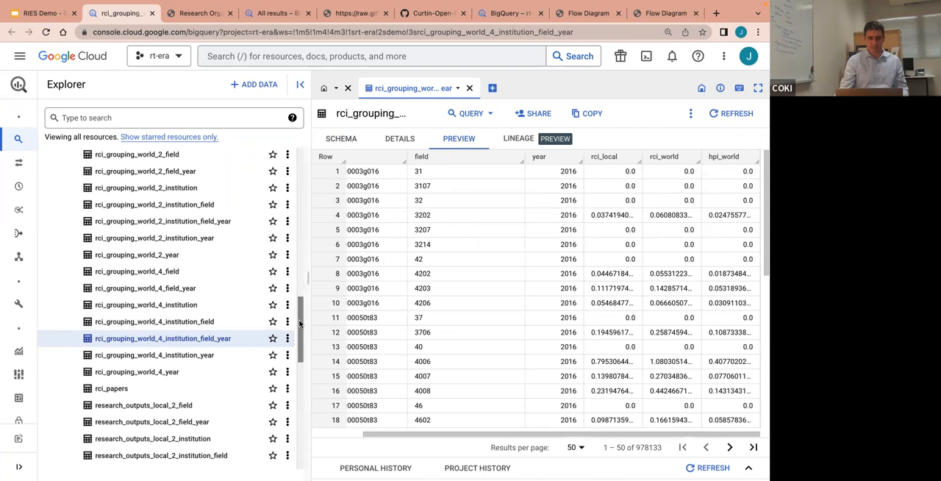
scroll("up", 3)
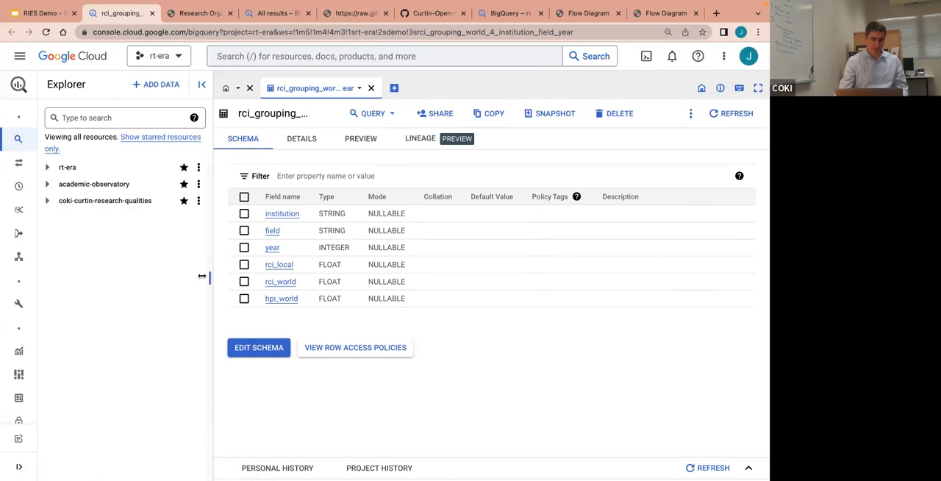
Step: Expand rt-era and its demo dataset, widen Explorer, and show the benchmarks_summary_4 schema
left_click(47, 168)
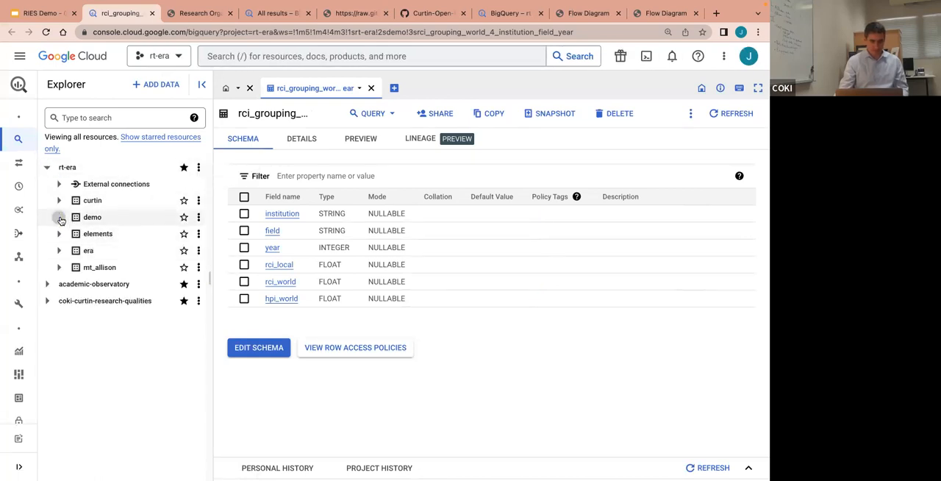
left_click(58, 216)
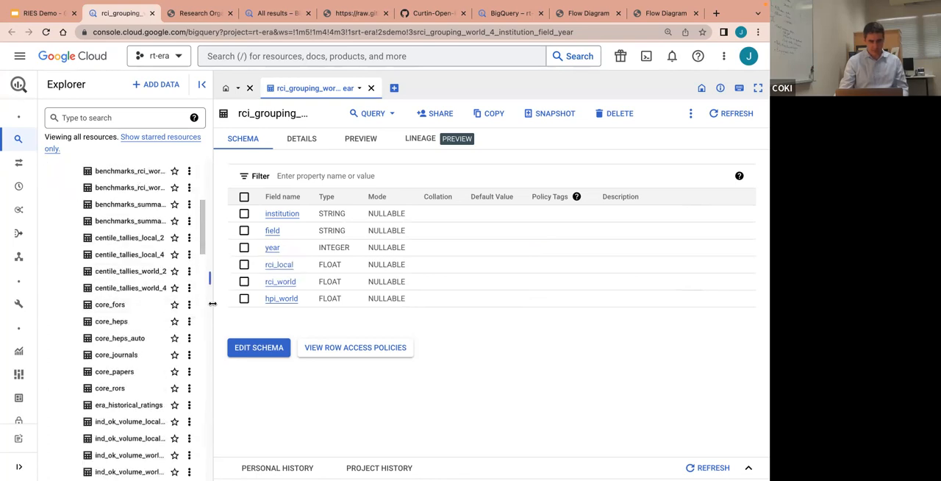
left_click_drag(213, 302, 316, 301)
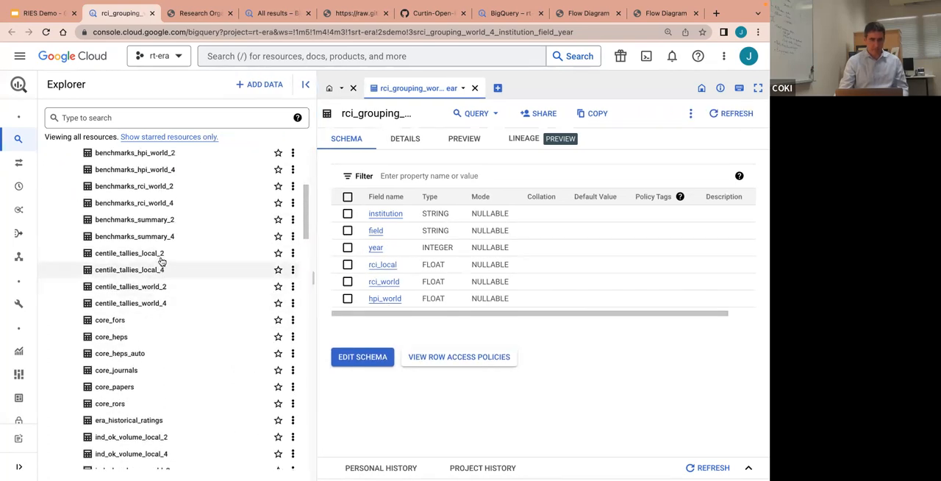
left_click(135, 235)
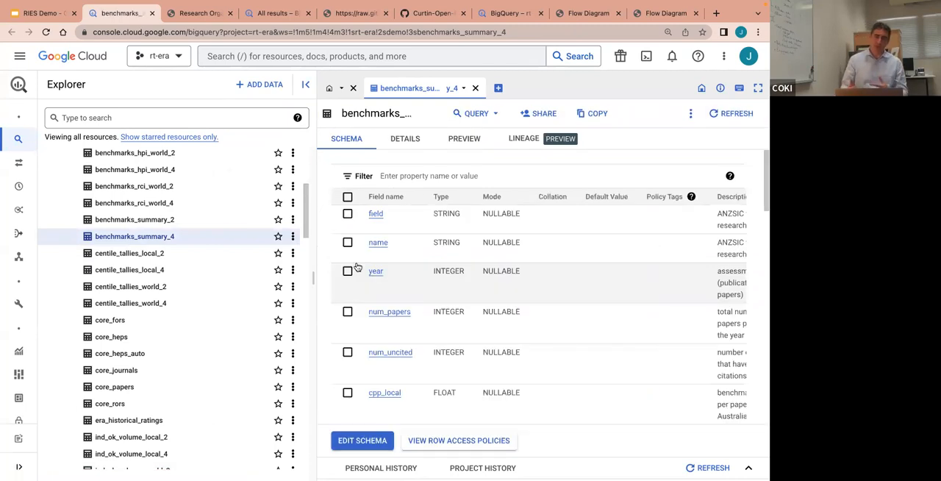
mouse_move(389, 324)
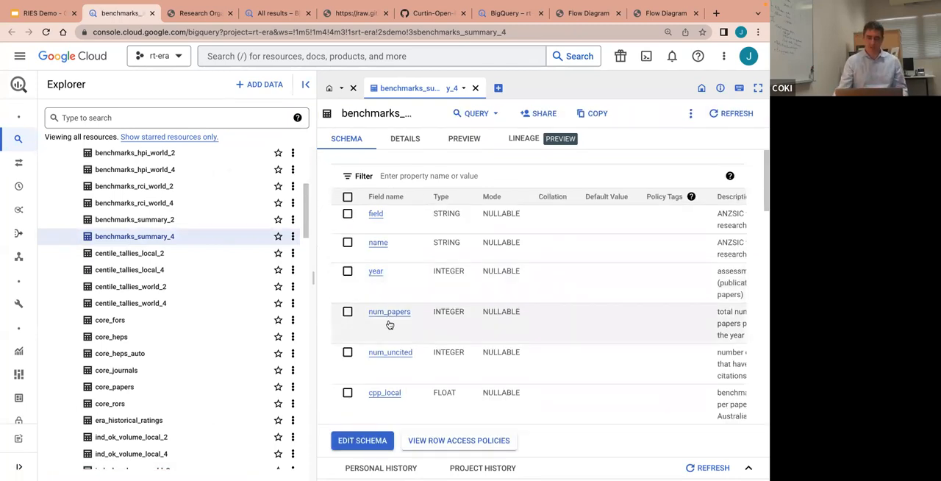
left_click(465, 138)
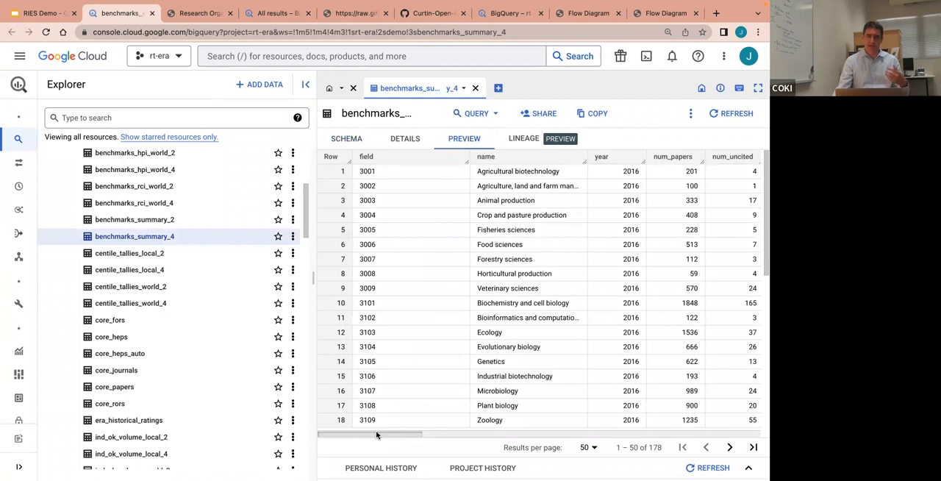
scroll("right", 3)
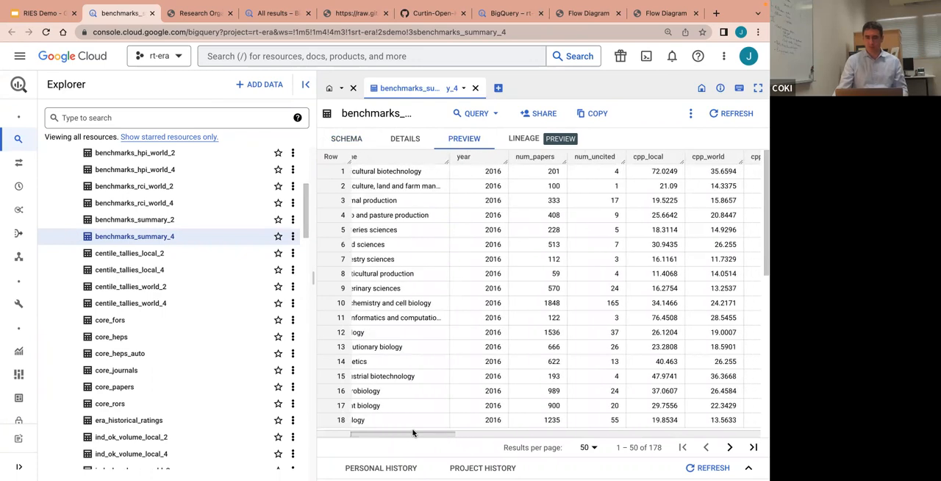
scroll("left", 3)
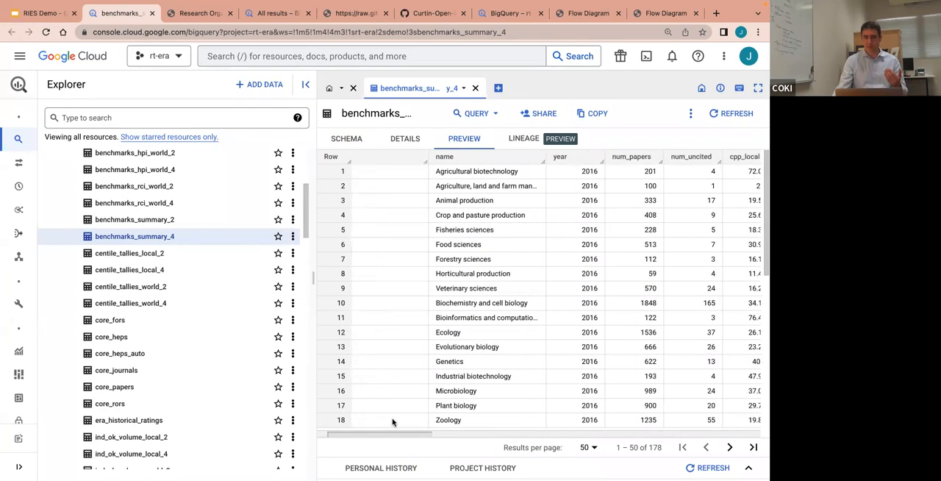
scroll("right", 3)
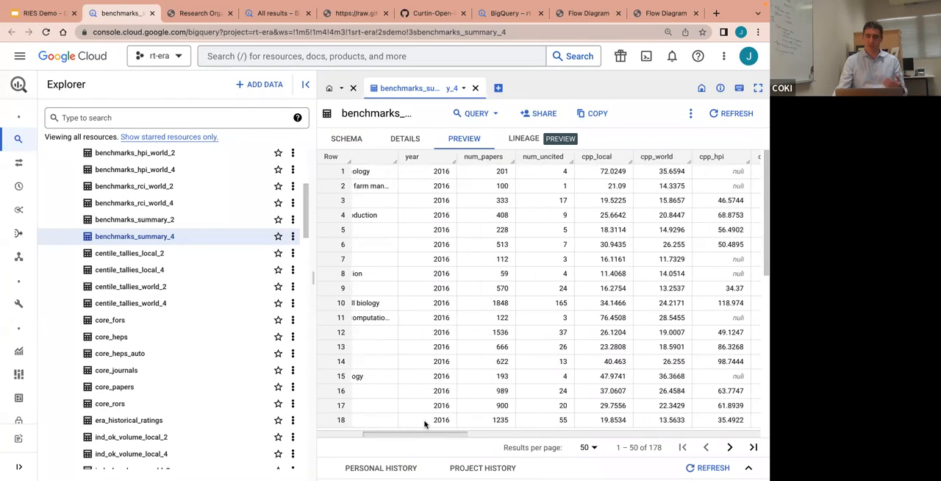
scroll("right", 3)
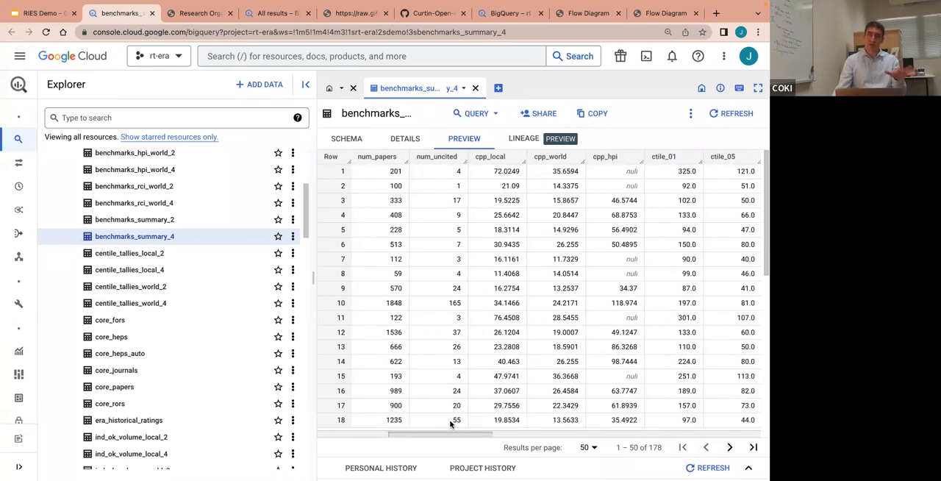
scroll("left", 3)
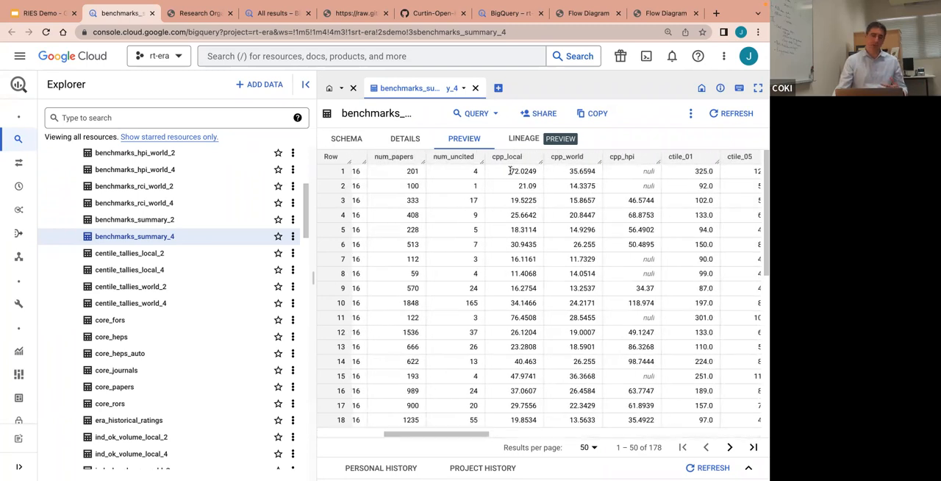
mouse_move(514, 171)
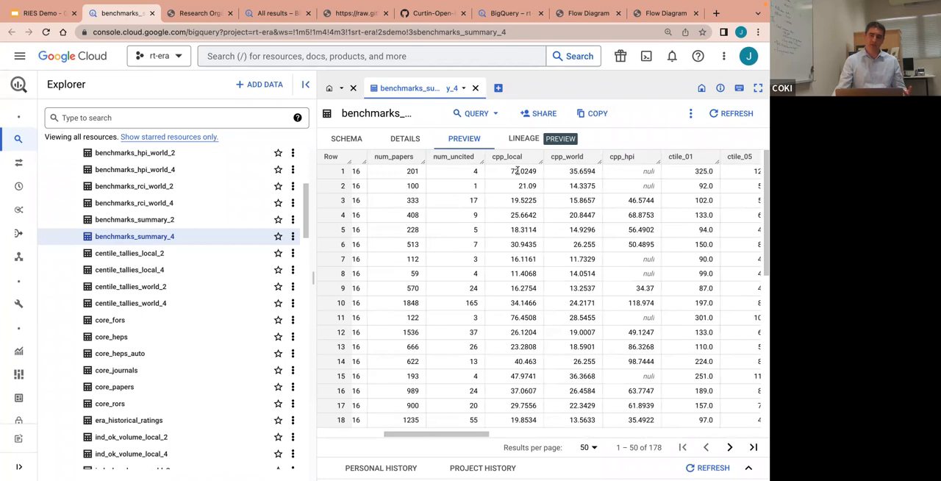
mouse_move(561, 175)
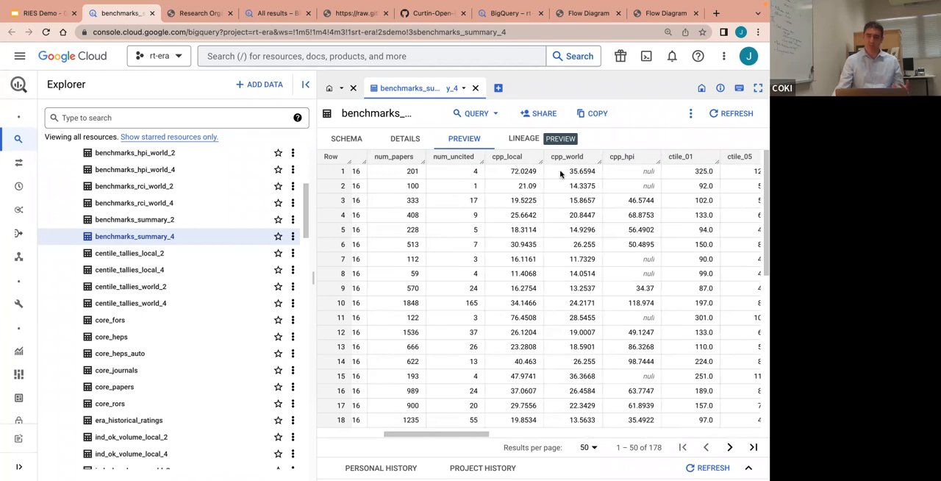
mouse_move(513, 390)
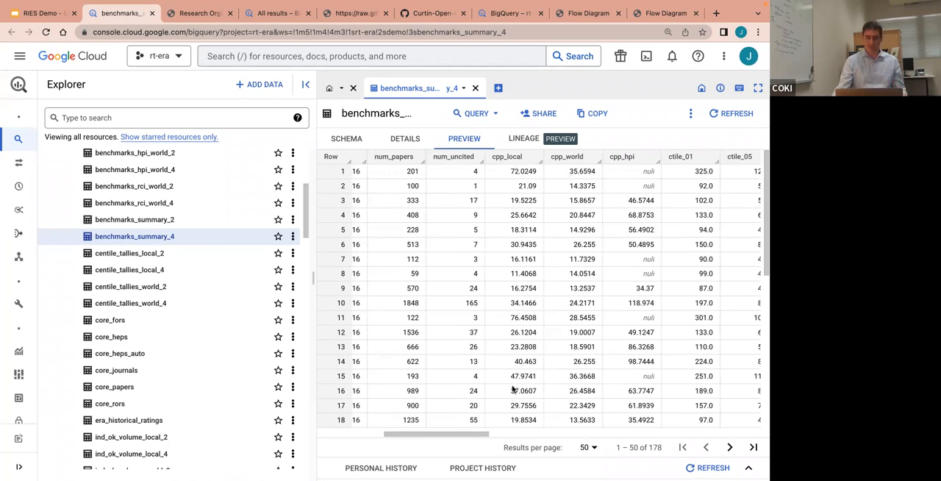
scroll("right", 3)
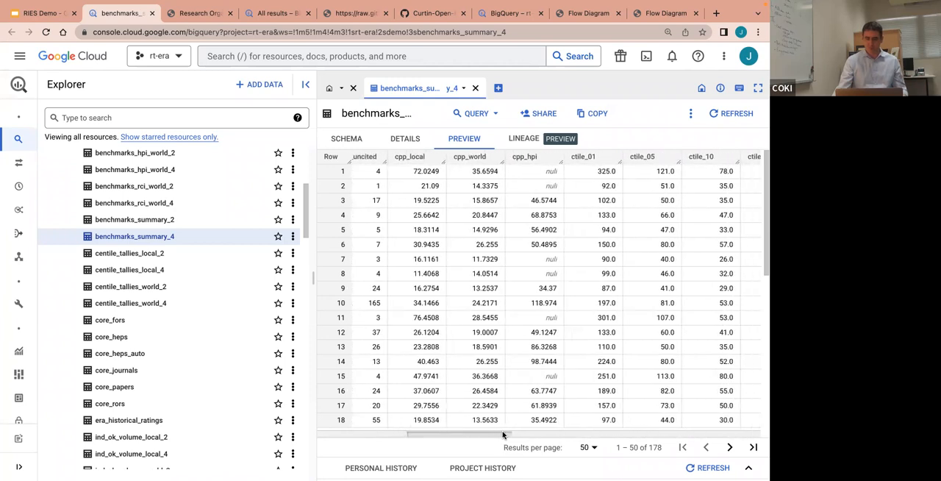
scroll("right", 3)
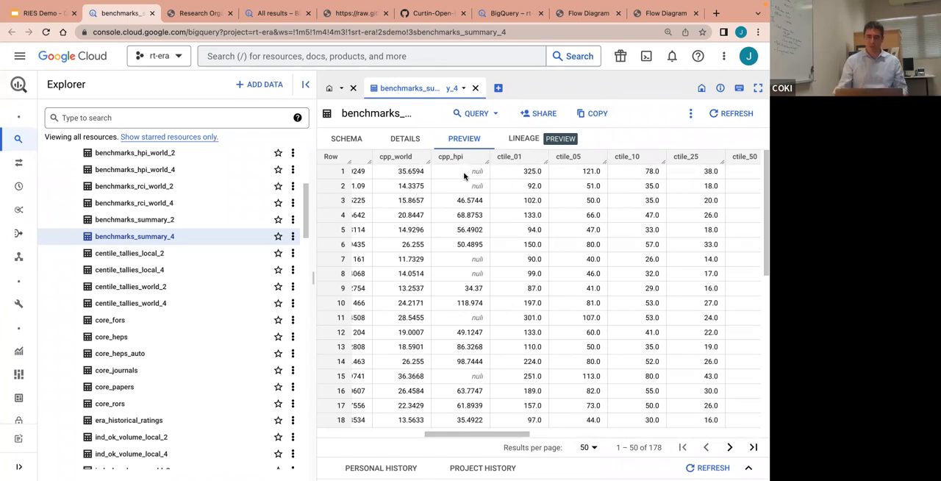
mouse_move(512, 172)
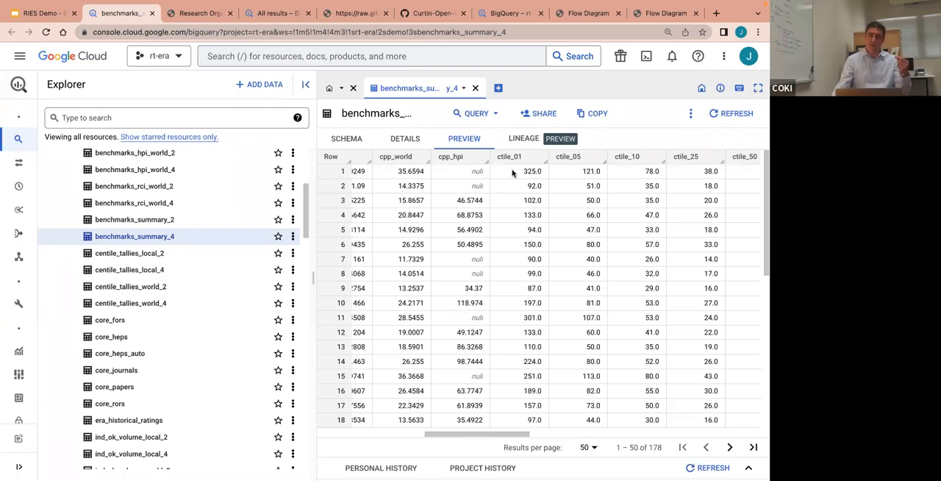
mouse_move(485, 434)
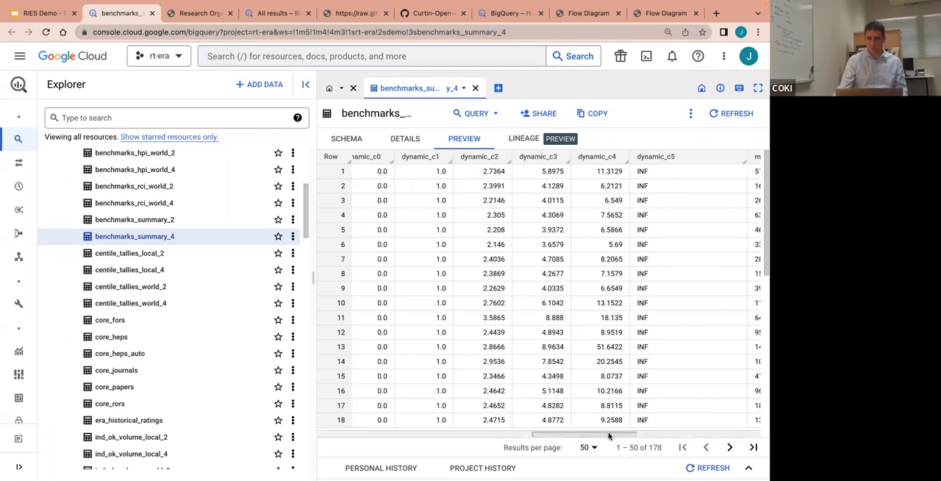
scroll("right", 3)
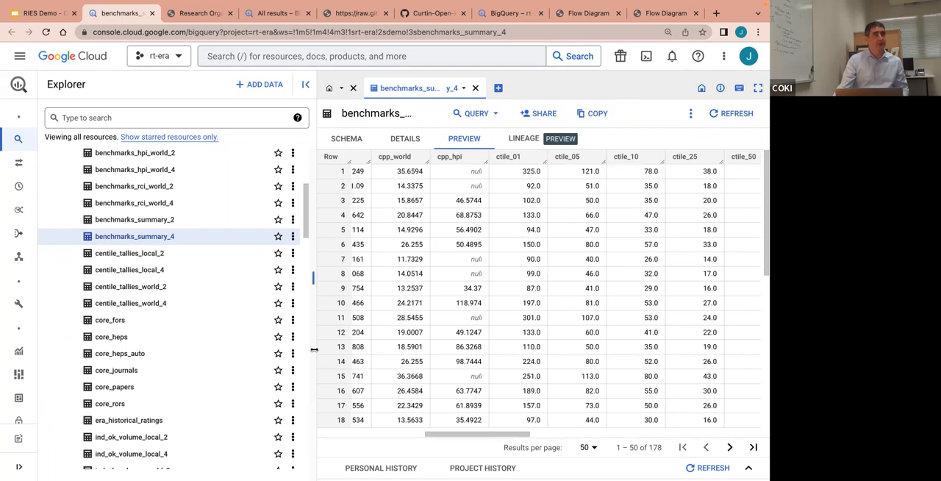
scroll("down", 3)
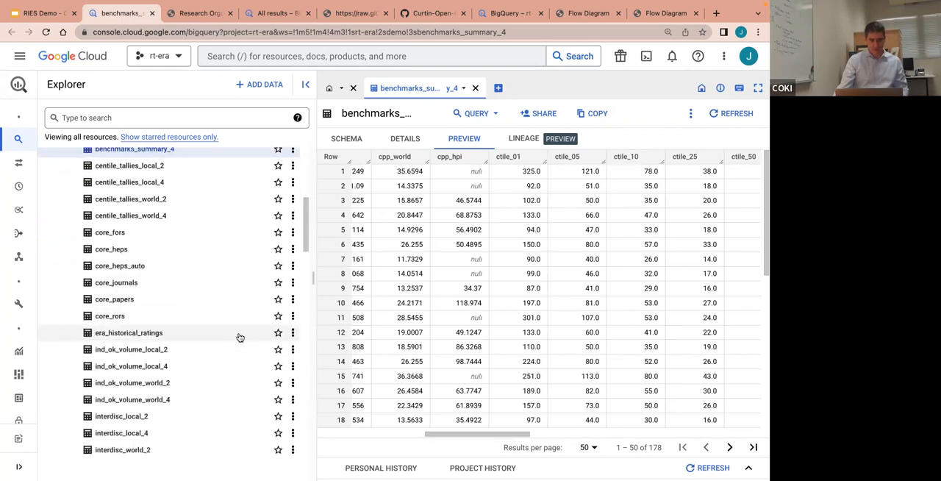
scroll("down", 3)
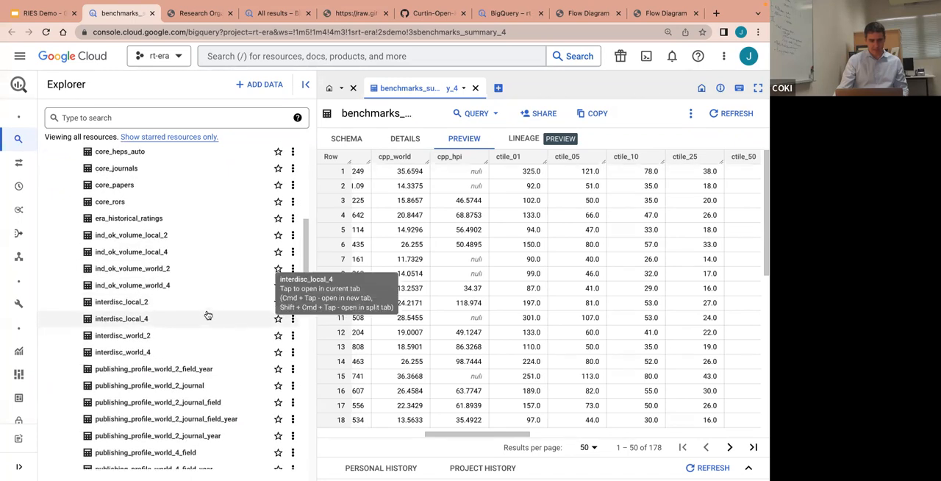
mouse_move(123, 352)
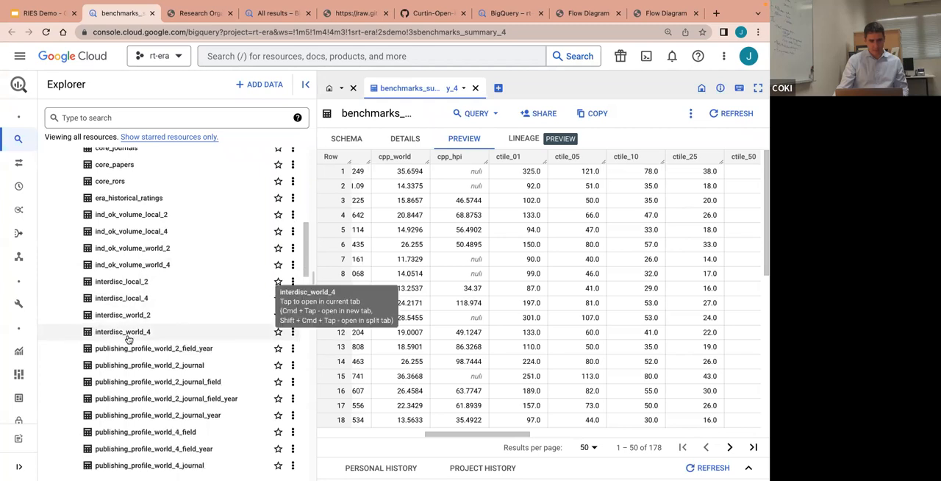
Step: View interdisc_world_4 briefly, then the ind_ok_volume_world_4 schema (institution, field, sum_papers)
left_click(124, 333)
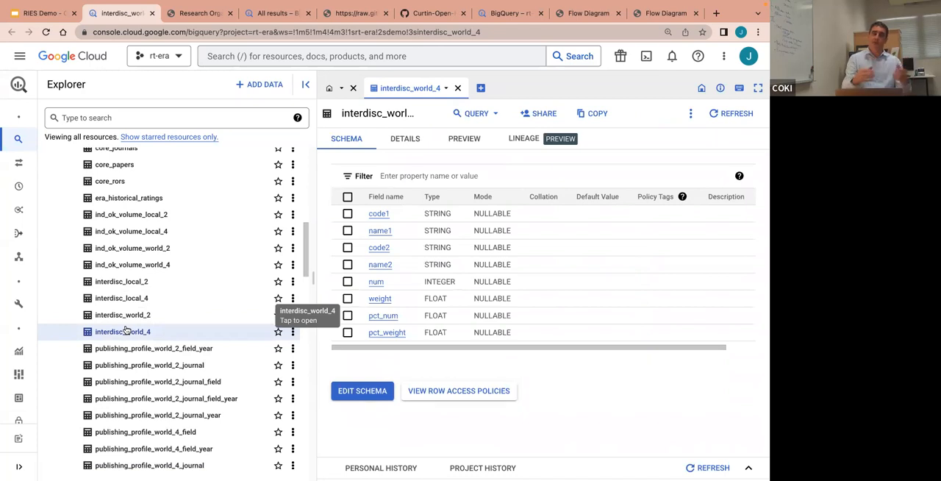
mouse_move(125, 344)
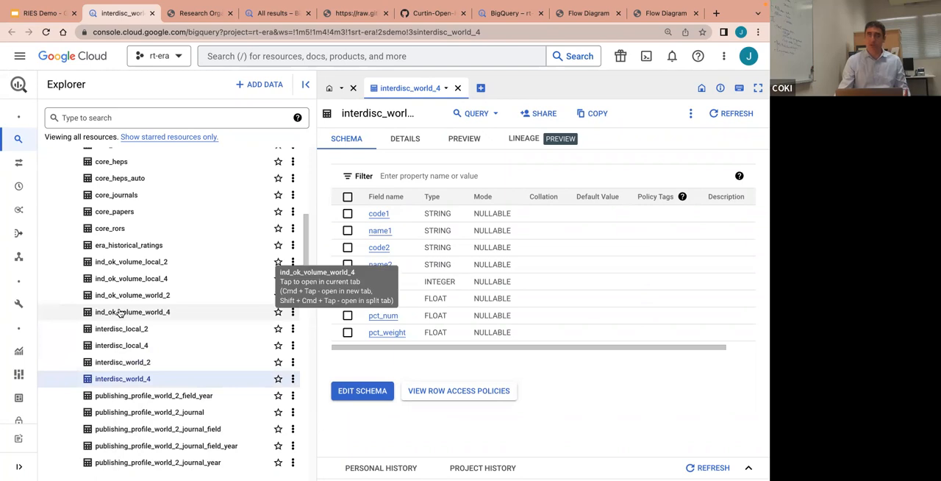
left_click(133, 312)
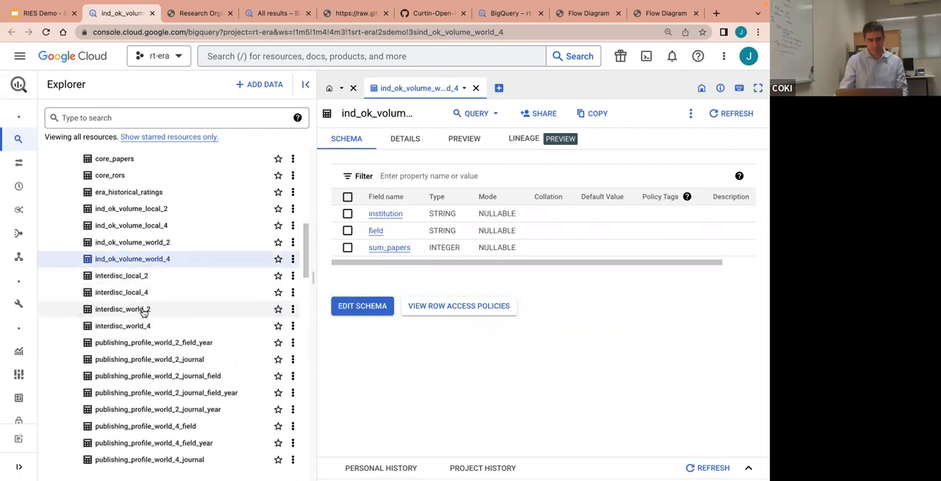
scroll("down", 3)
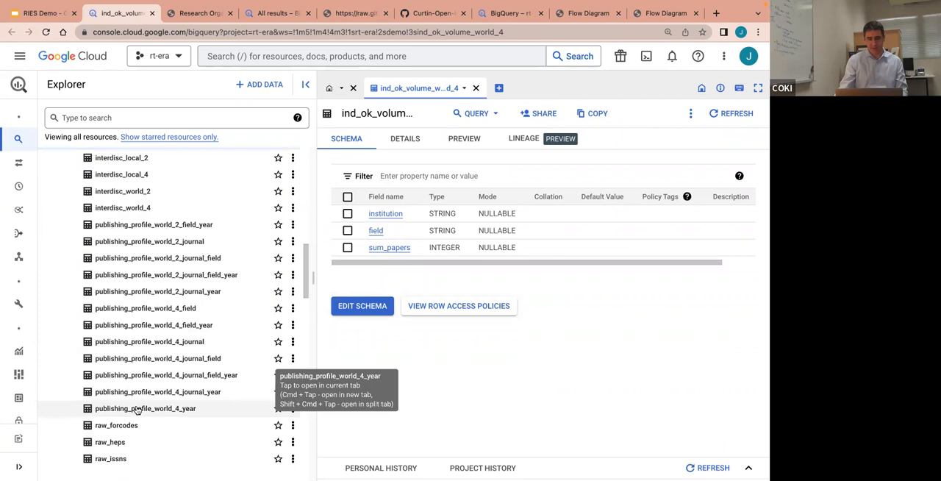
mouse_move(158, 391)
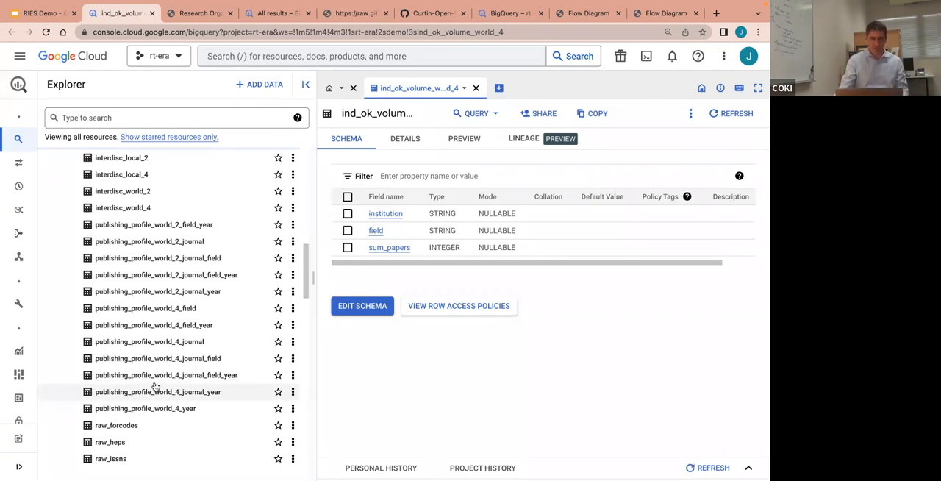
scroll("down", 3)
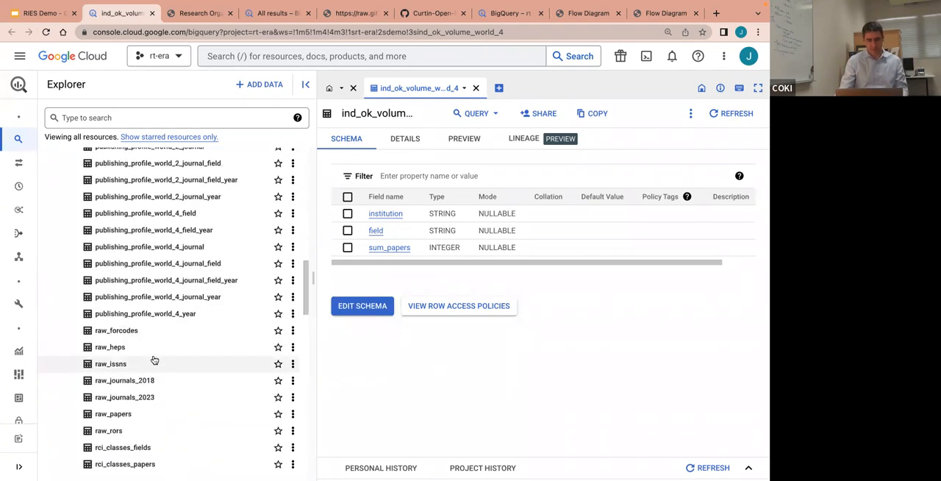
scroll("down", 3)
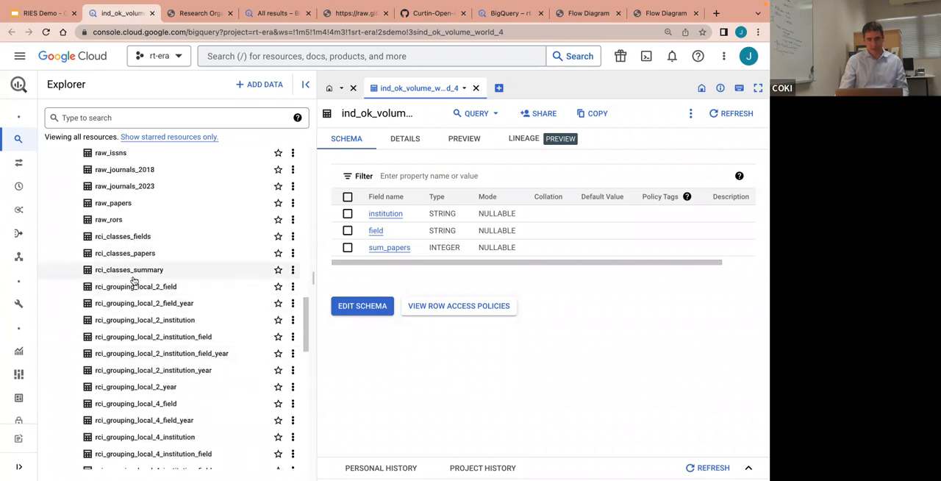
left_click(129, 269)
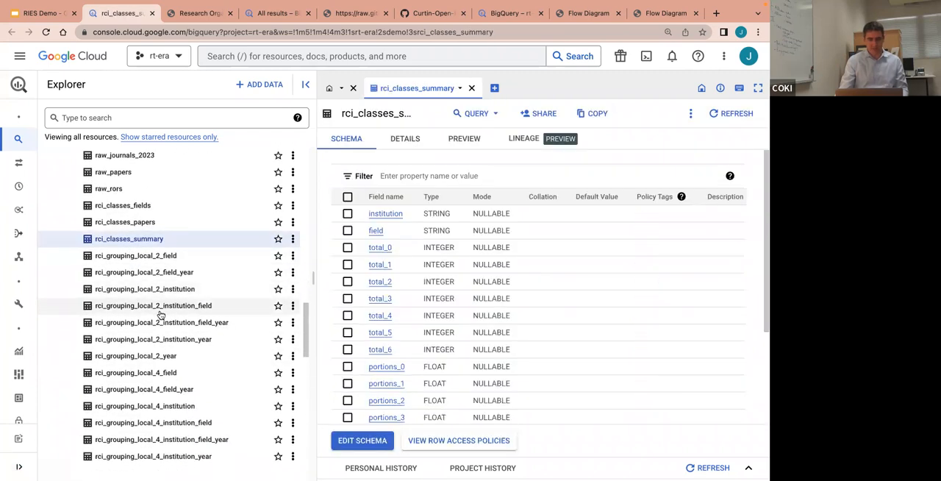
scroll("down", 3)
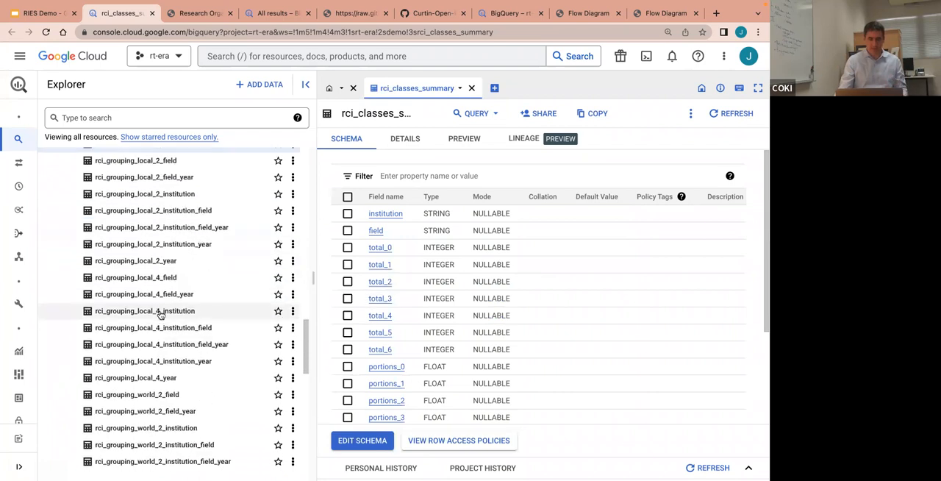
scroll("down", 3)
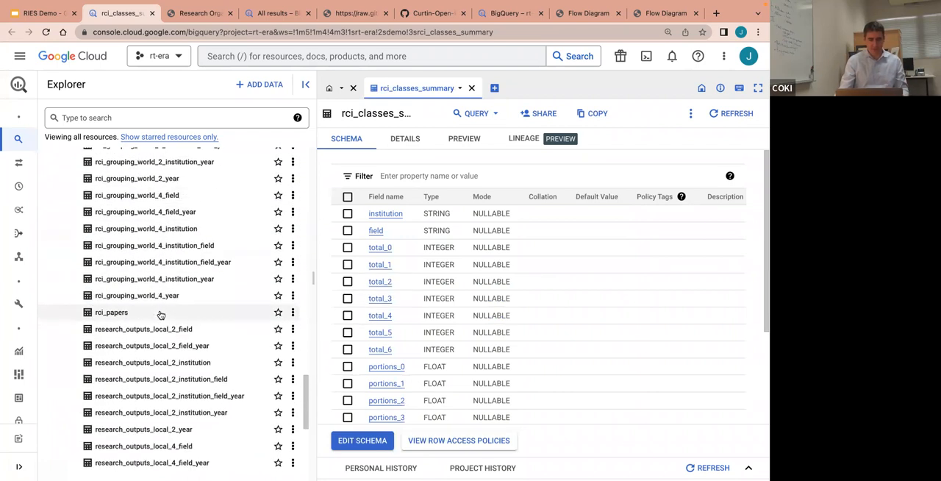
scroll("down", 3)
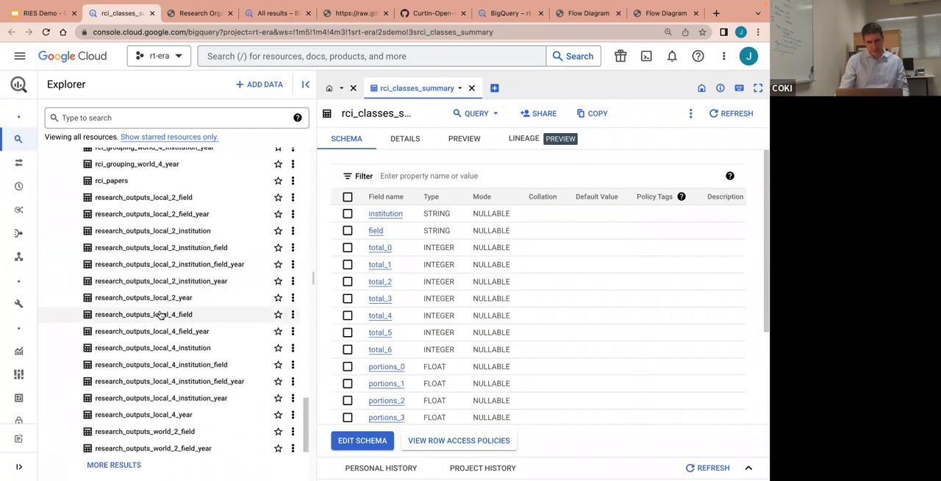
scroll("down", 3)
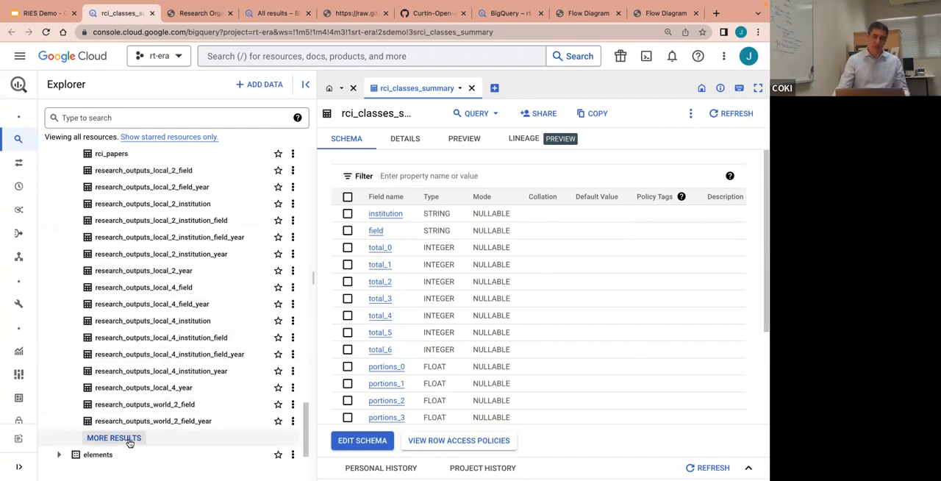
left_click(114, 439)
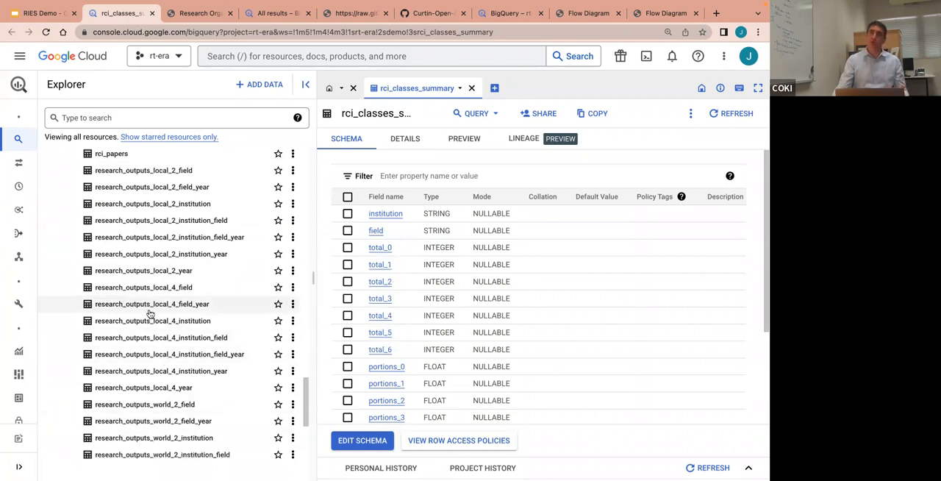
mouse_move(151, 303)
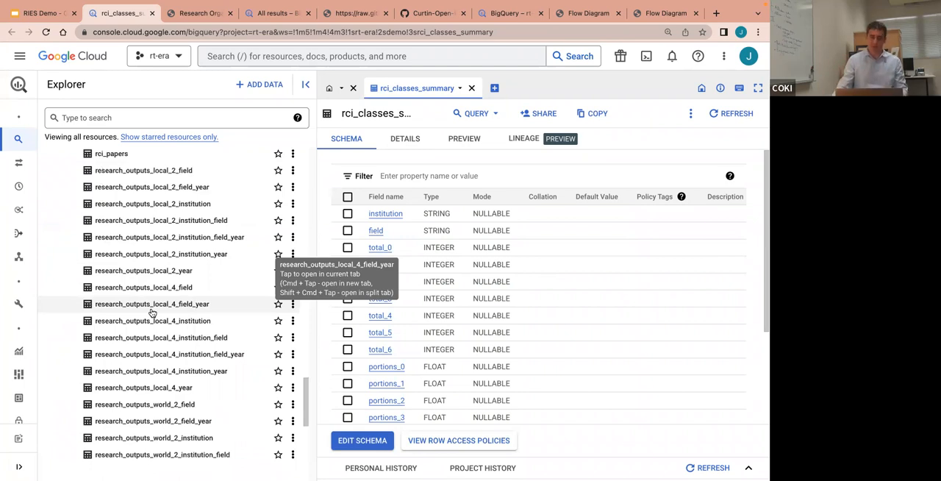
scroll("down", 3)
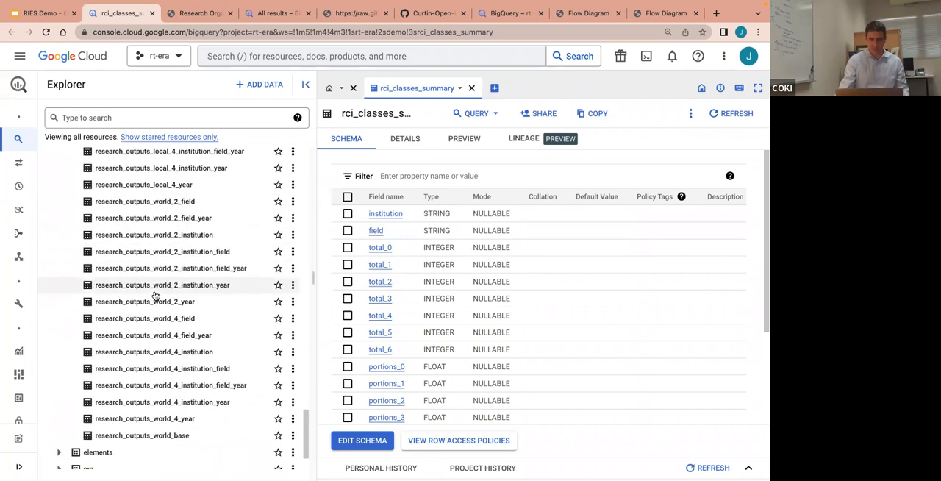
scroll("down", 3)
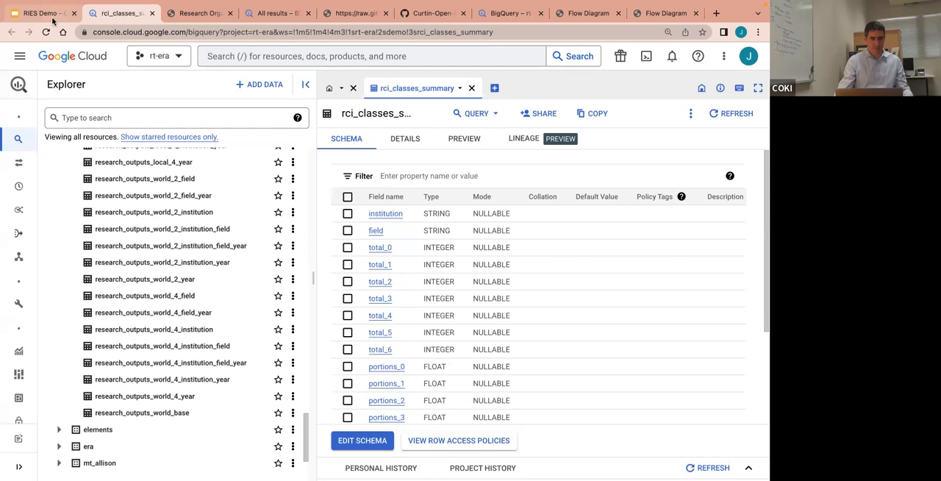
Step: Switch back to the RIES Demo deck on the Looker Studio slide
left_click(41, 12)
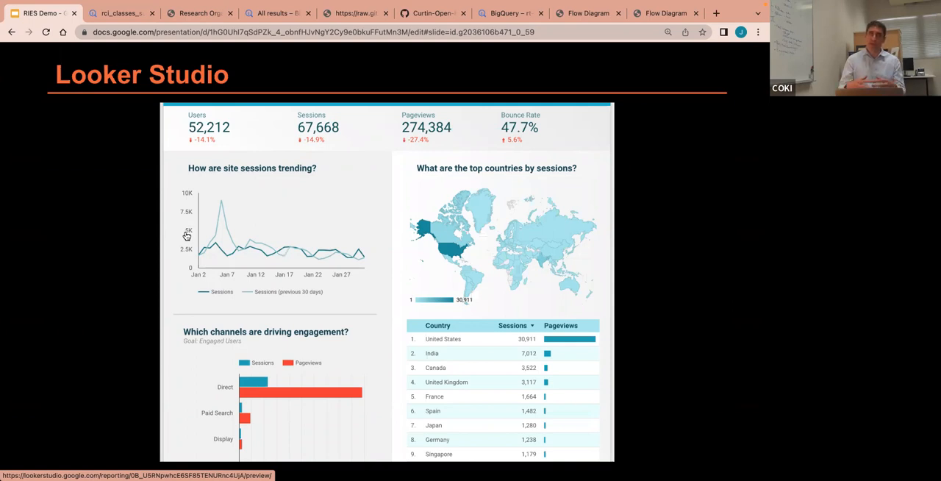
mouse_move(341, 238)
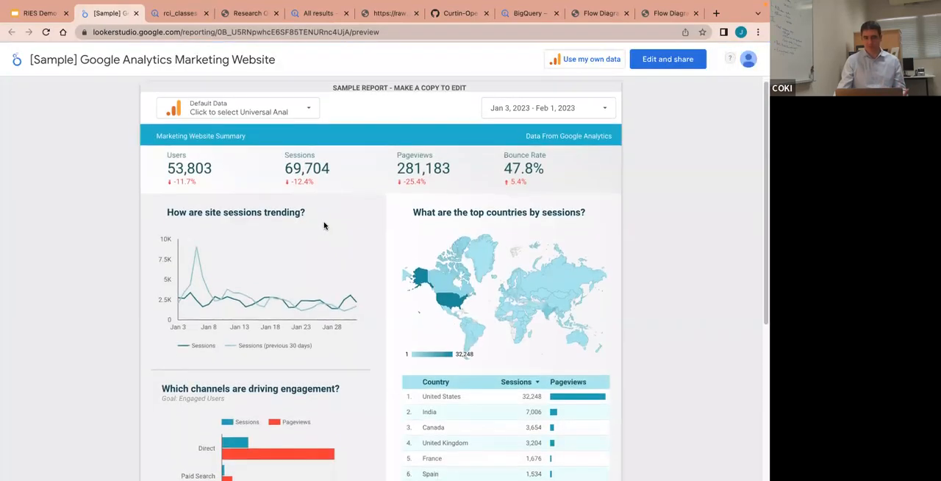
Step: Browse the sample Google Analytics report down to the countries-by-sessions table, then return to the deck
scroll("down", 3)
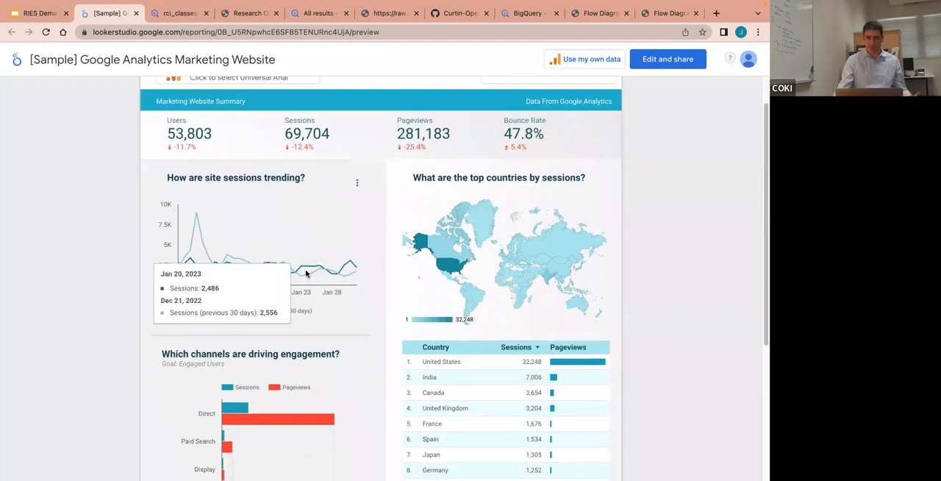
scroll("down", 3)
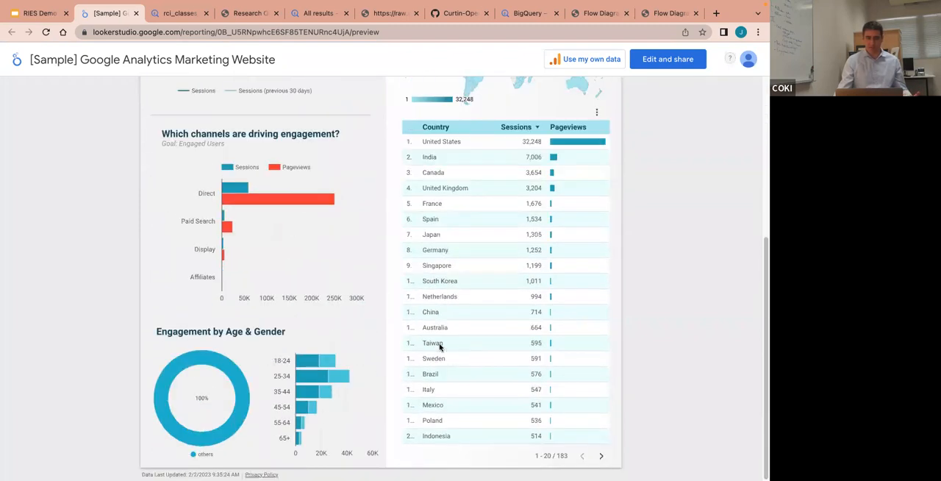
scroll("up", 3)
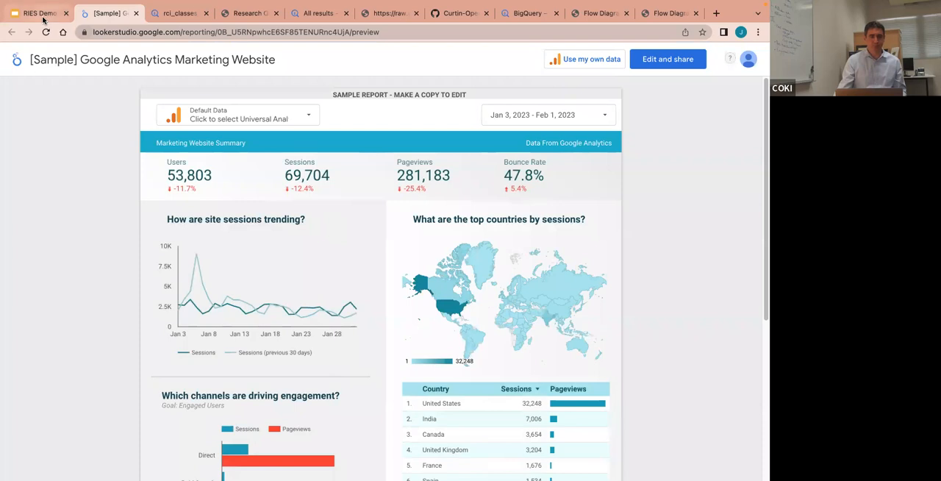
left_click(38, 12)
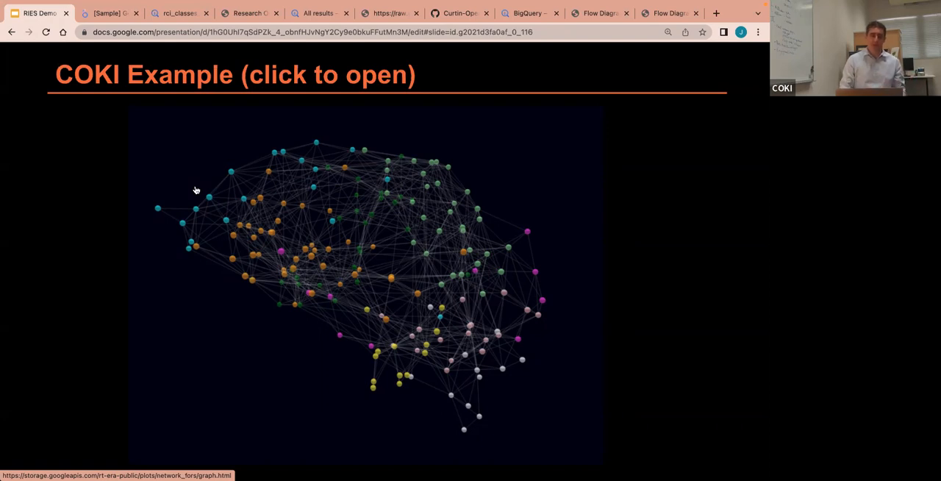
mouse_move(314, 234)
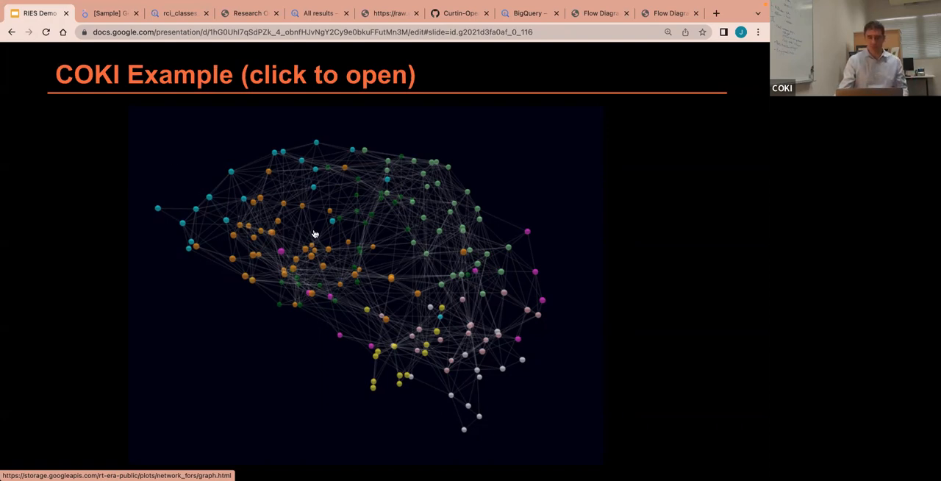
Step: Follow the COKI Example slide's image link to the Field of Research Co-Assignment Network page
left_click(315, 233)
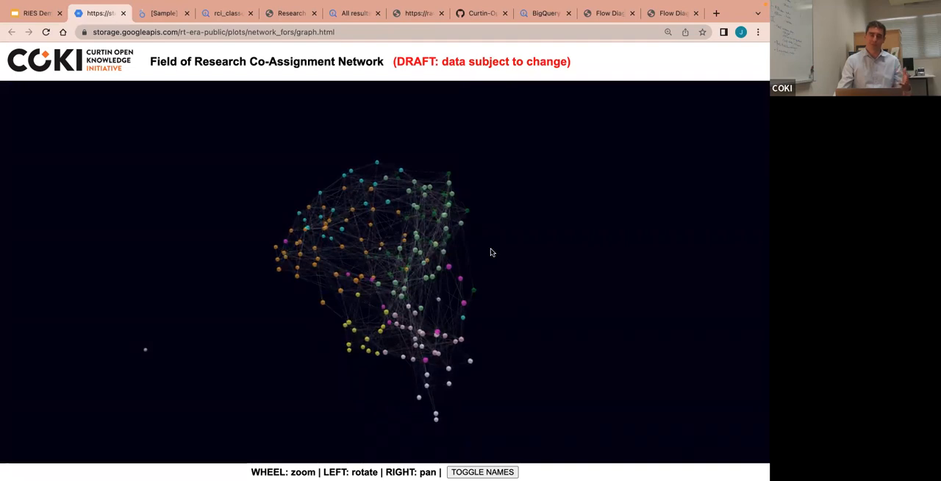
Step: Rotate and zoom the 3D co-assignment network to view its node clusters from several sides
left_click_drag(491, 253, 390, 252)
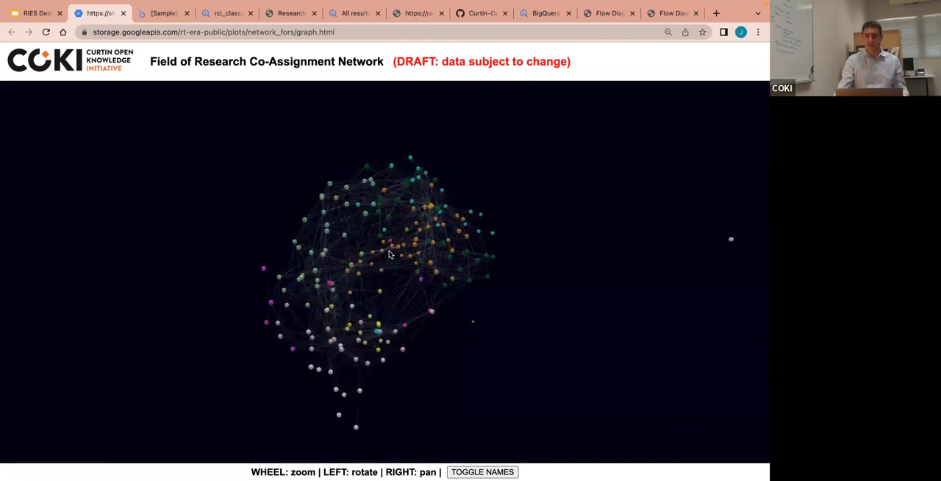
left_click_drag(390, 253, 310, 228)
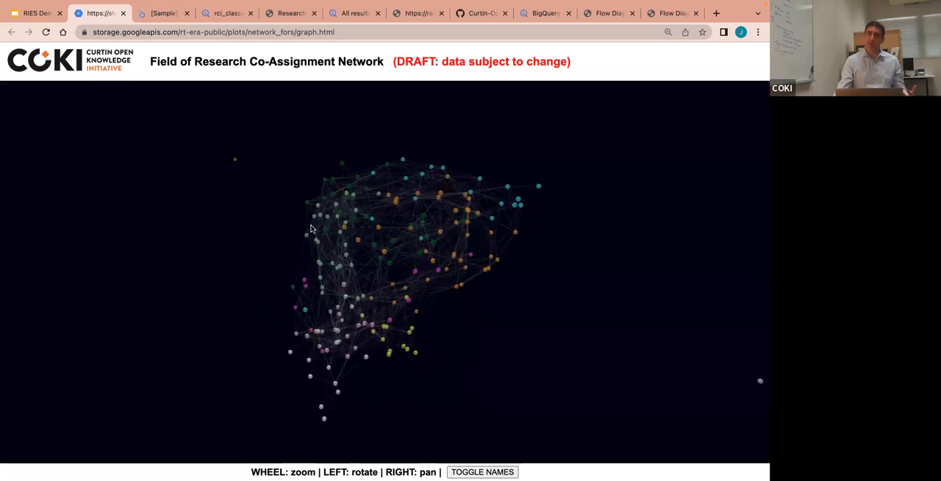
left_click_drag(308, 228, 543, 256)
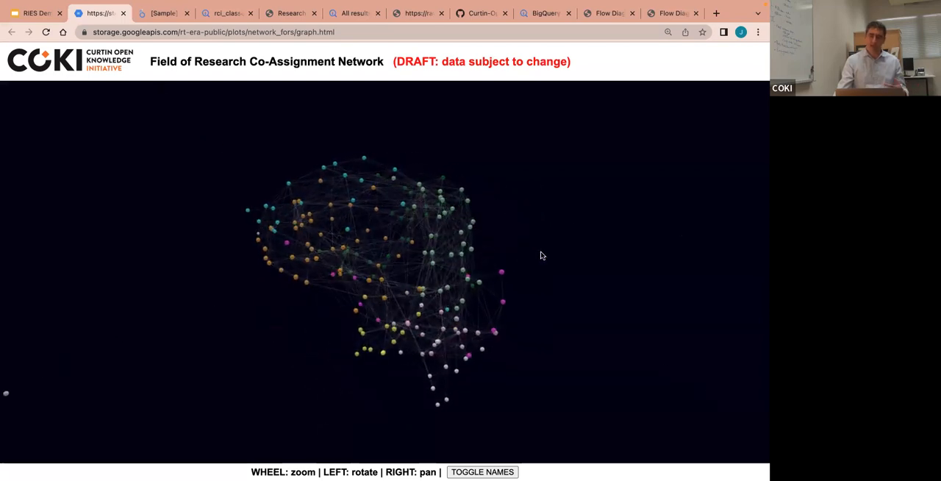
left_click_drag(542, 256, 514, 264)
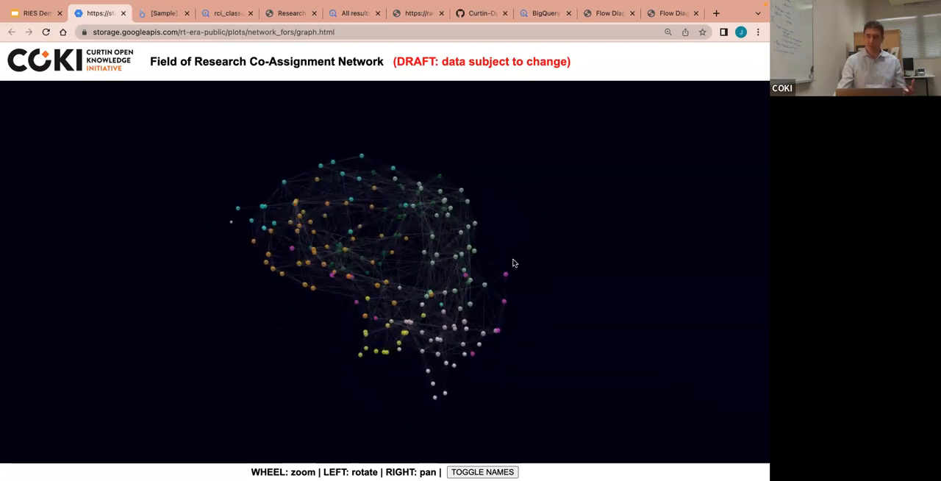
left_click_drag(514, 263, 360, 257)
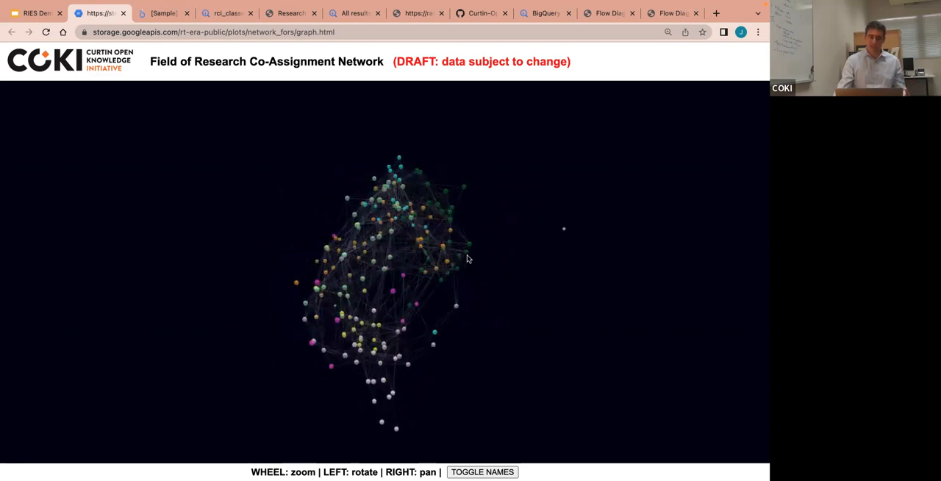
left_click_drag(467, 259, 448, 220)
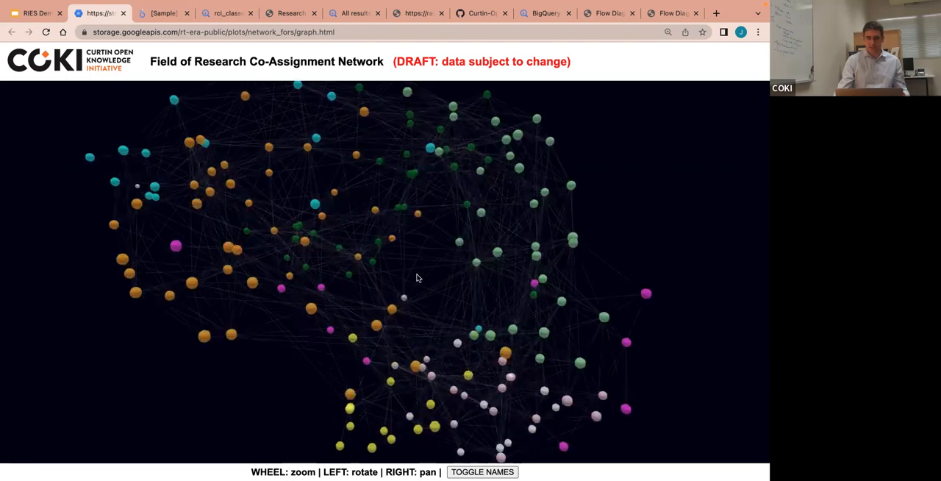
left_click_drag(418, 278, 261, 273)
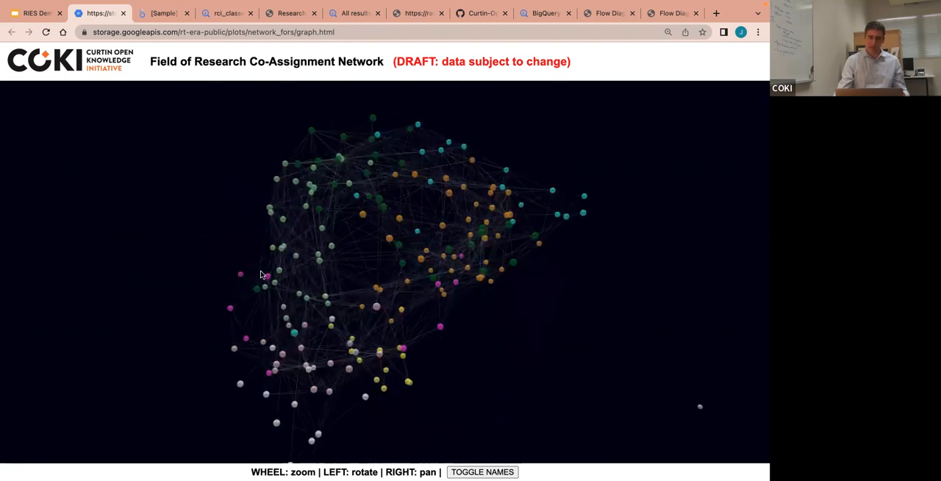
left_click_drag(264, 275, 203, 219)
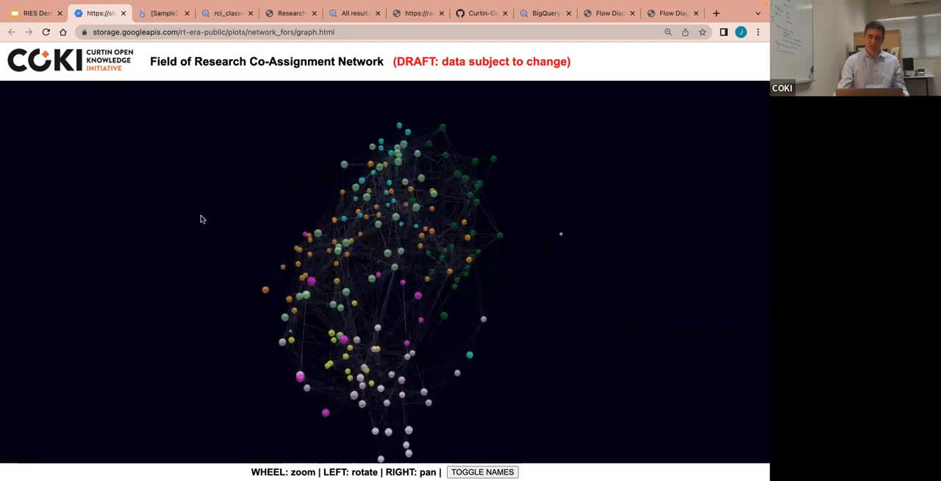
left_click_drag(203, 217, 306, 439)
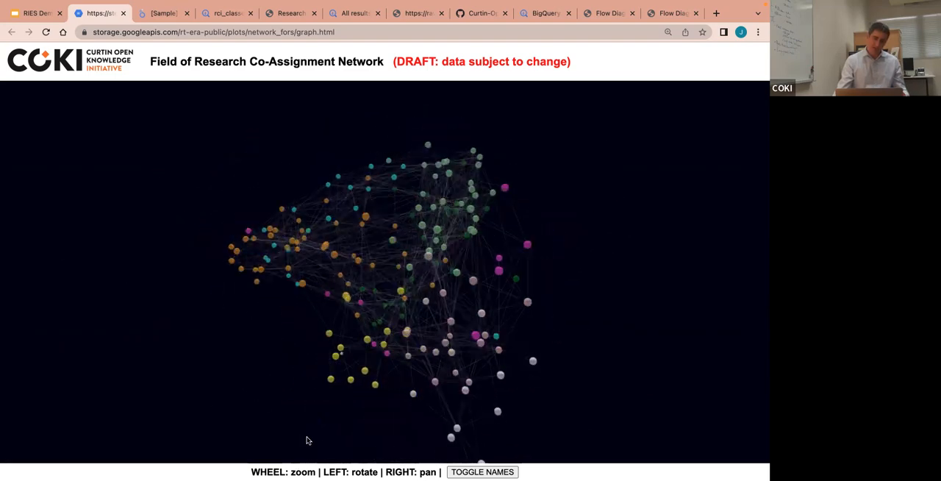
left_click_drag(307, 440, 606, 195)
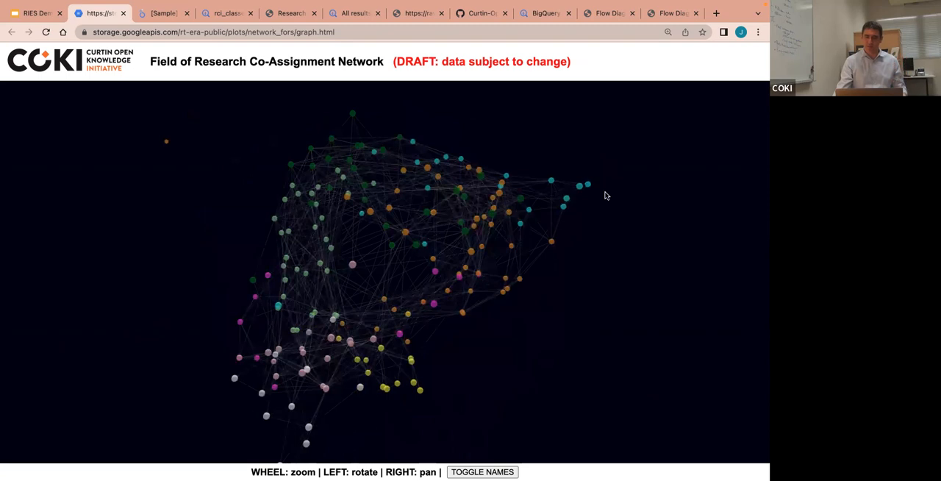
mouse_move(606, 259)
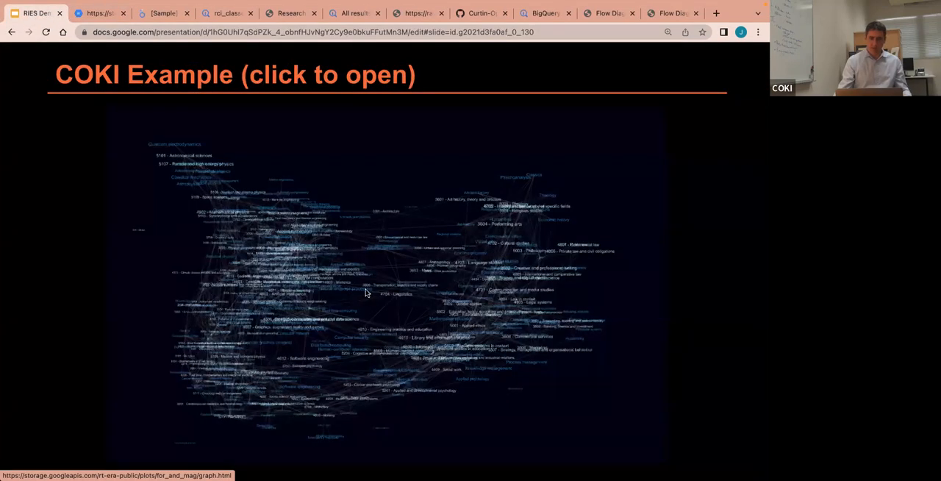
Step: Follow the next slide's image link to the for_and_mag graph and zoom into its labelled nodes
left_click(365, 291)
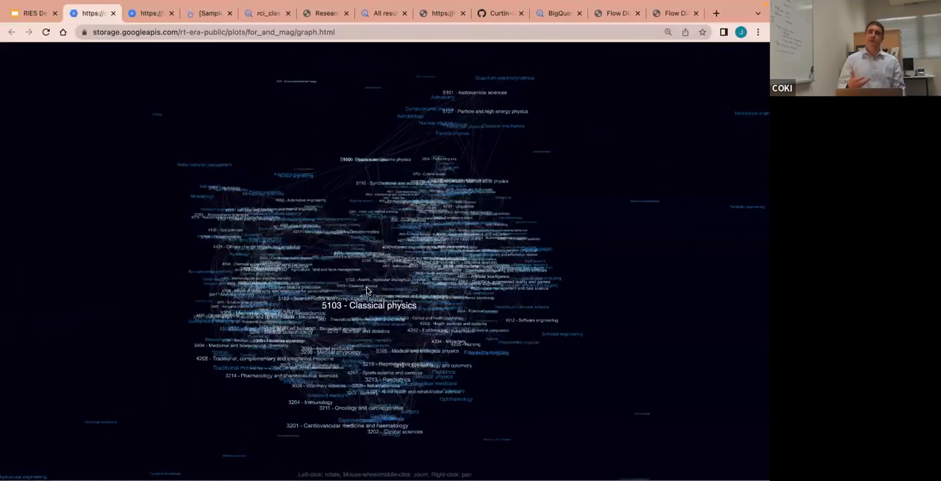
scroll("up", 3)
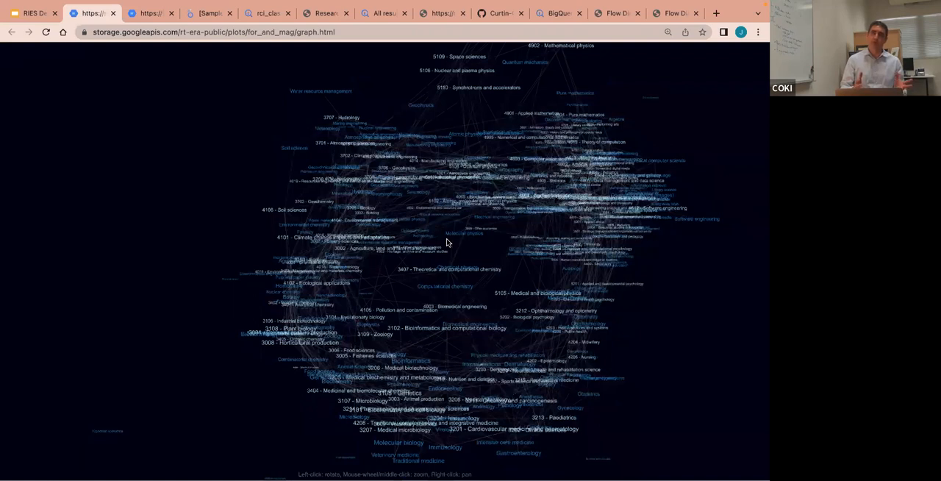
mouse_move(418, 211)
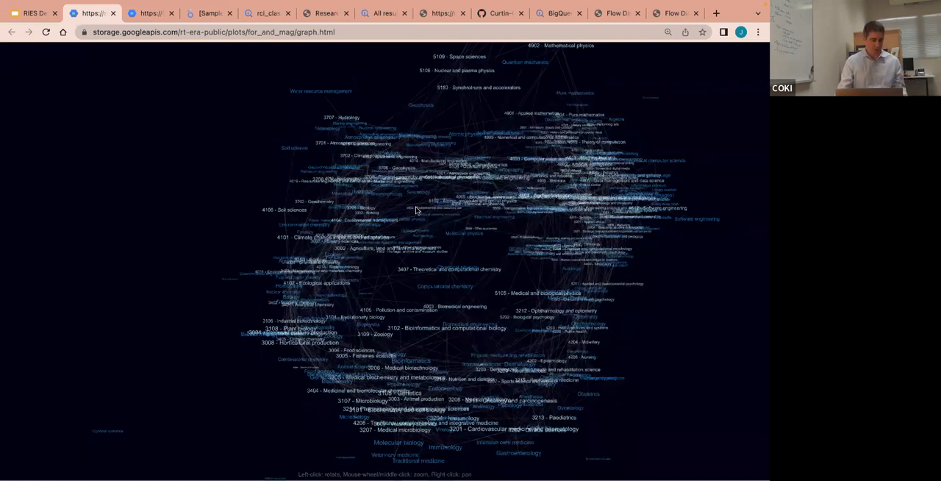
mouse_move(156, 182)
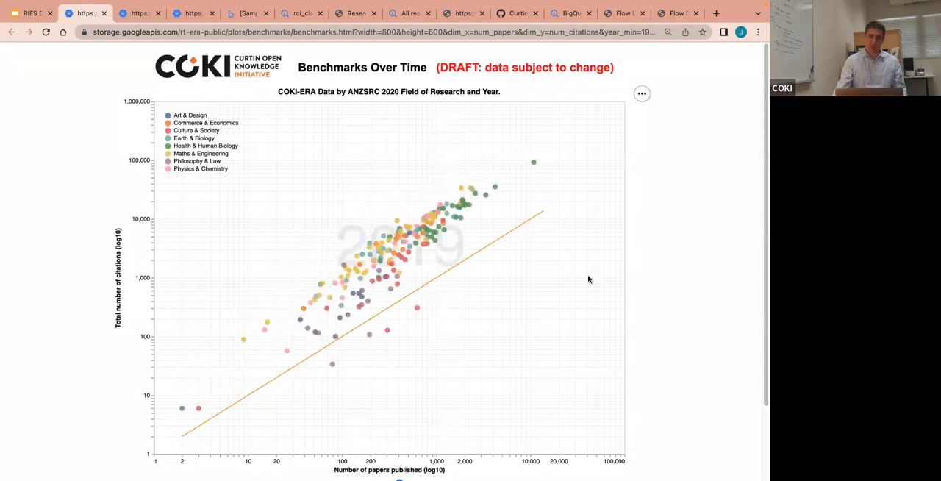
mouse_move(694, 263)
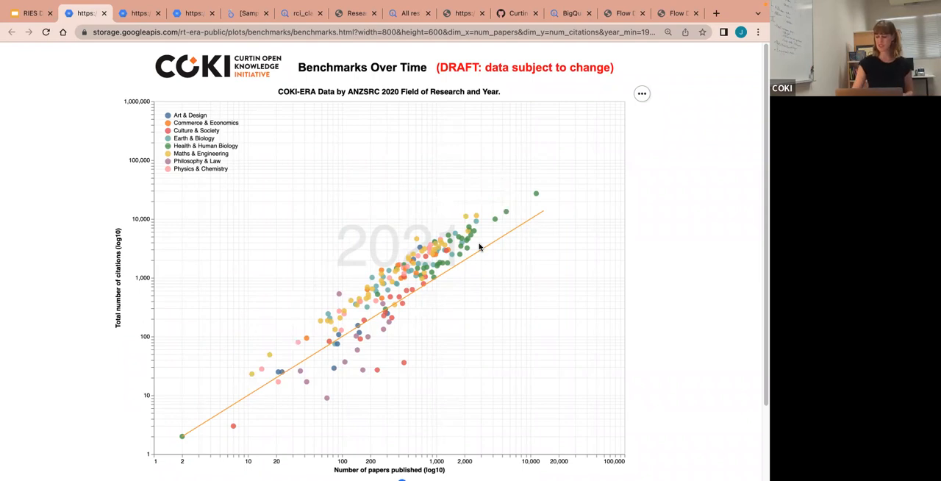
mouse_move(350, 253)
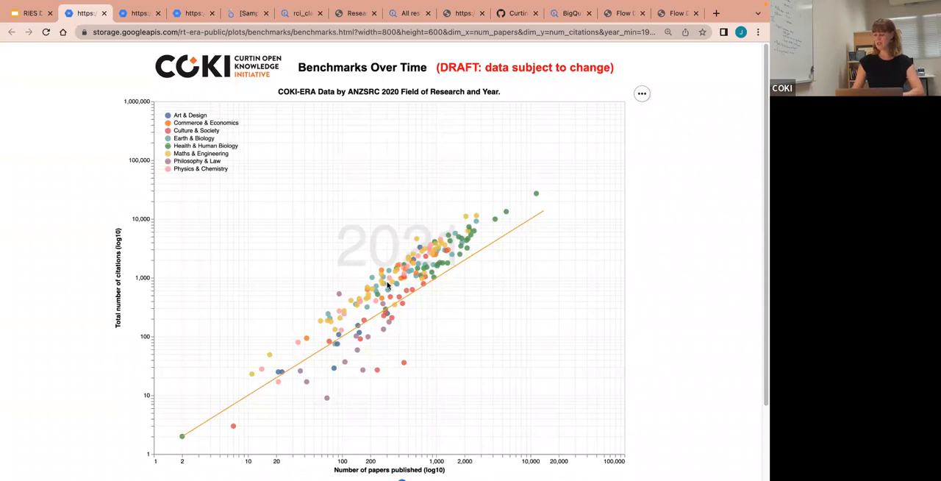
mouse_move(382, 282)
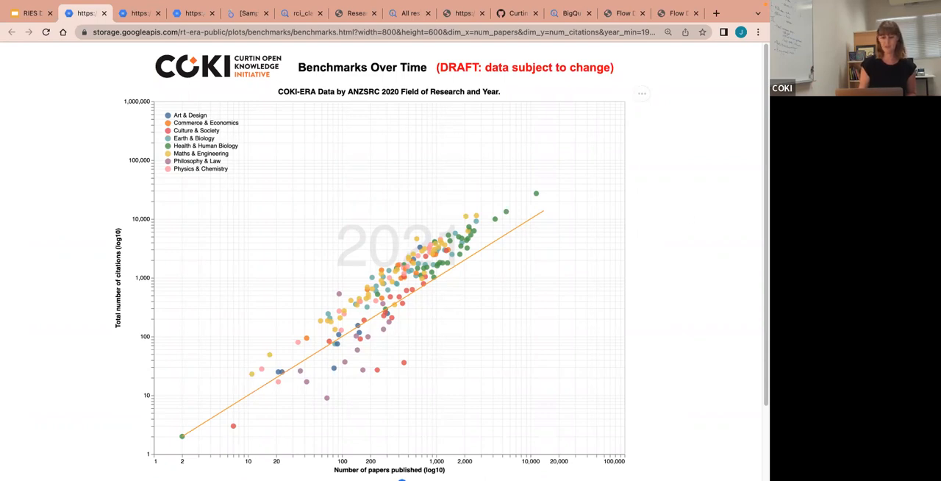
mouse_move(155, 169)
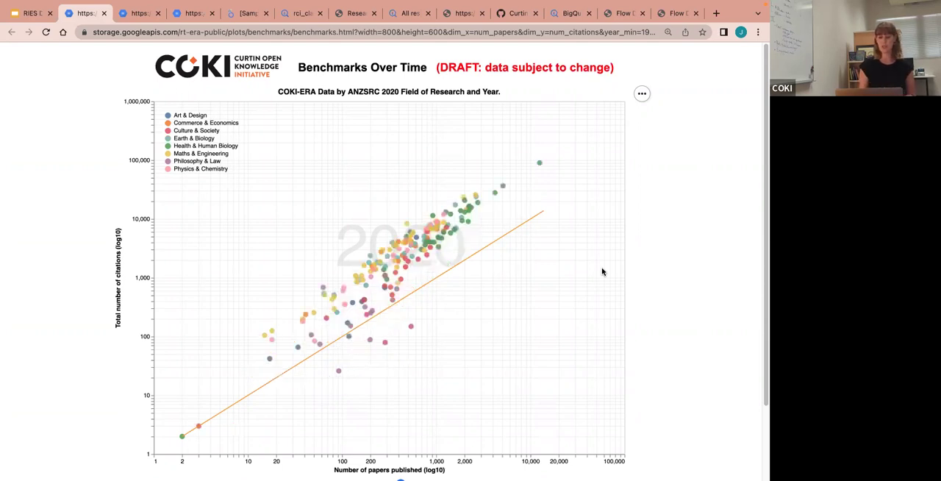
Step: Scroll below the benchmarks plot to the Year slider, axis dropdowns and regression checkboxes
scroll("down", 3)
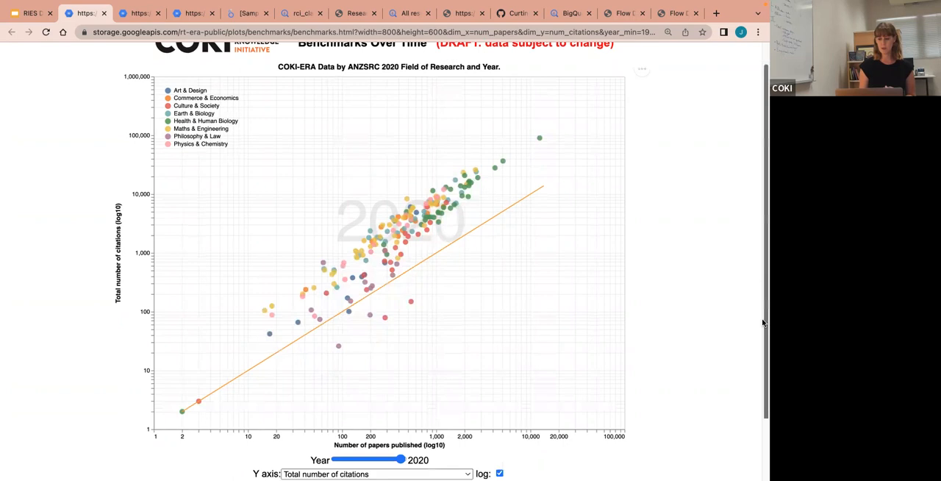
scroll("down", 3)
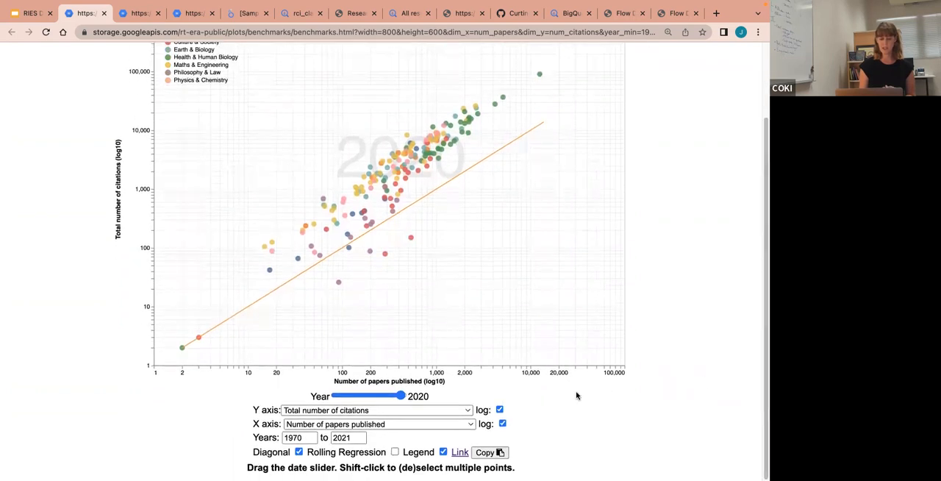
mouse_move(447, 411)
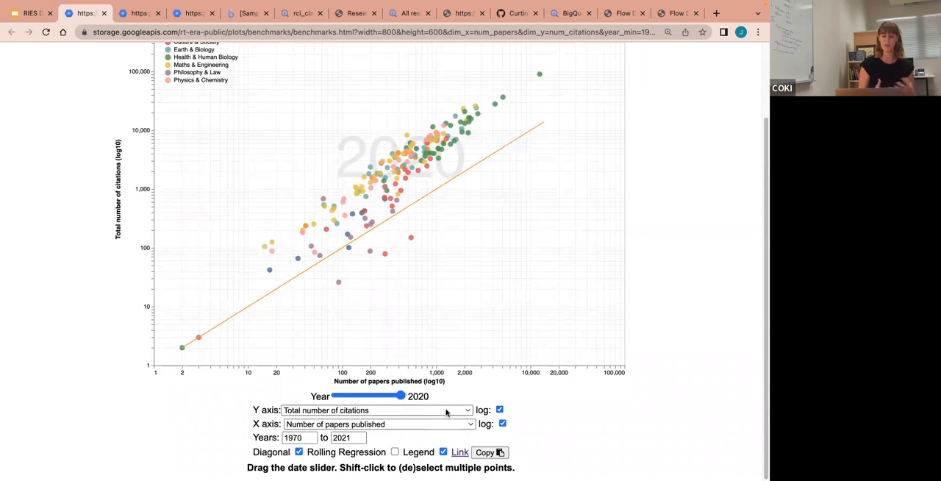
mouse_move(469, 418)
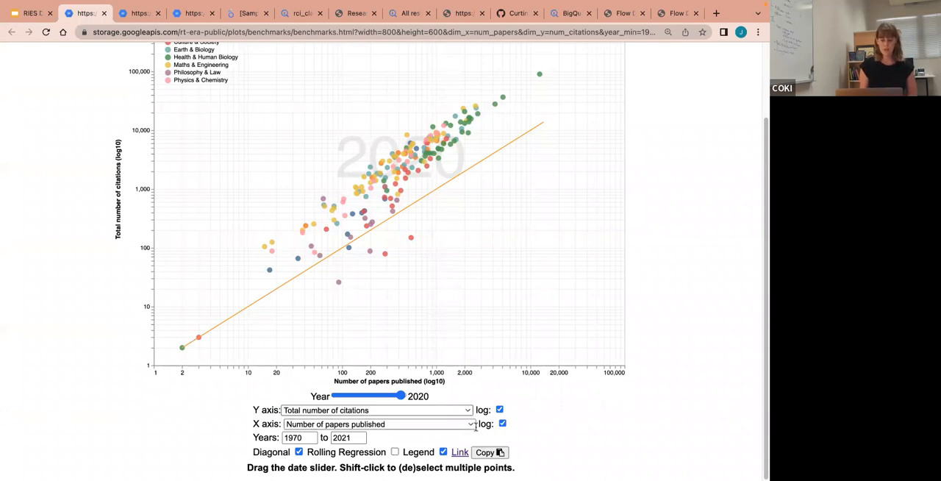
Step: Set X axis to maximum citation count for static RCI category 3 and Y axis to dynamic category 3
left_click(377, 424)
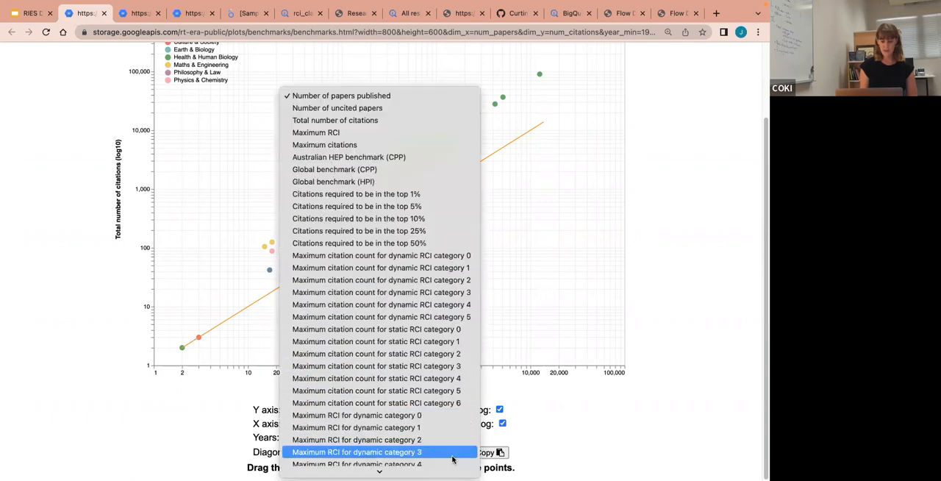
scroll("up", 3)
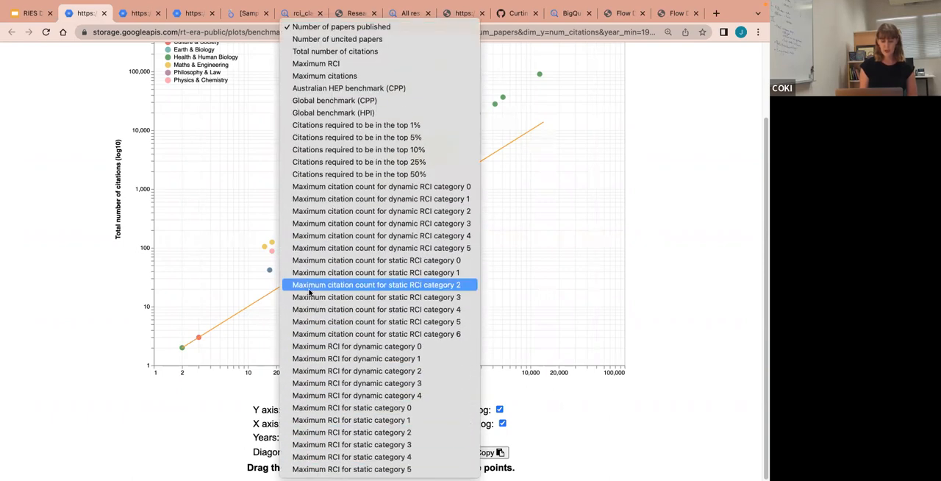
mouse_move(376, 297)
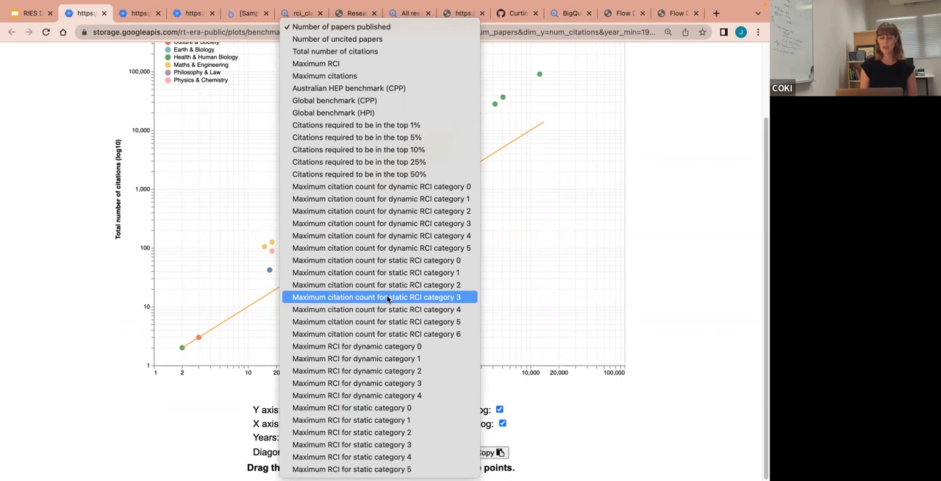
left_click(376, 297)
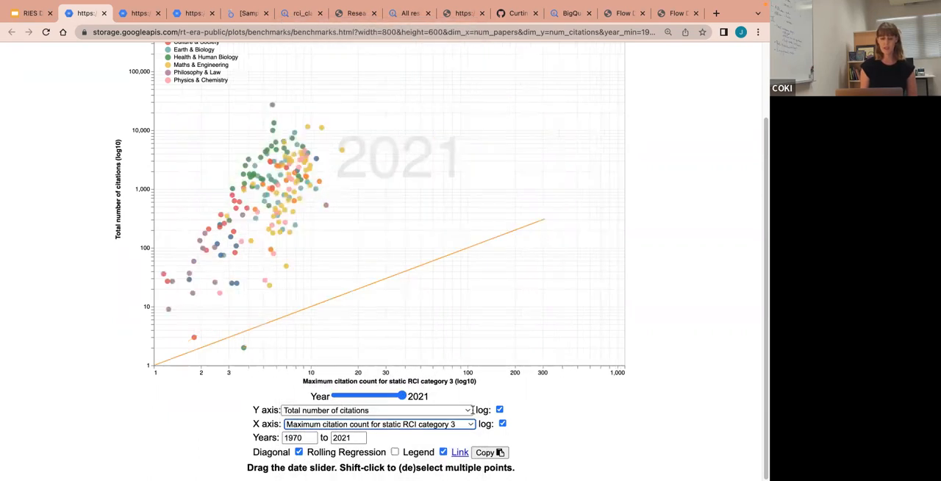
left_click(377, 409)
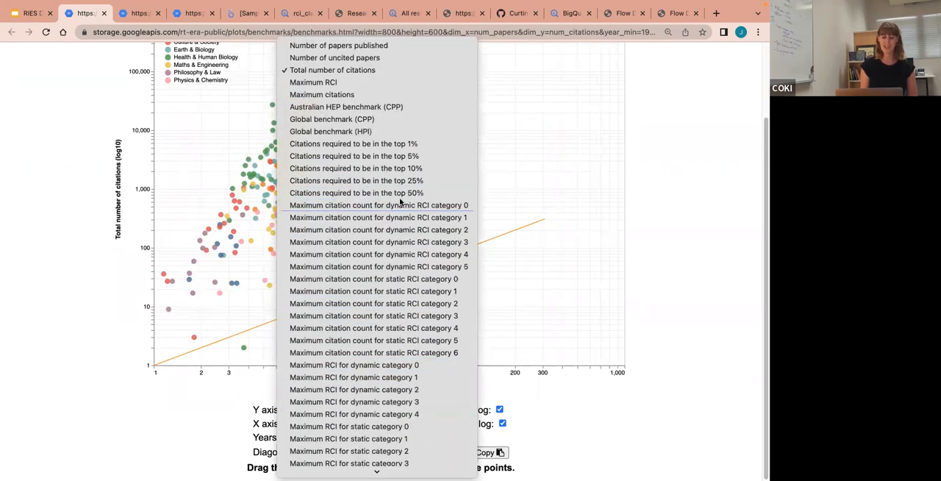
mouse_move(376, 241)
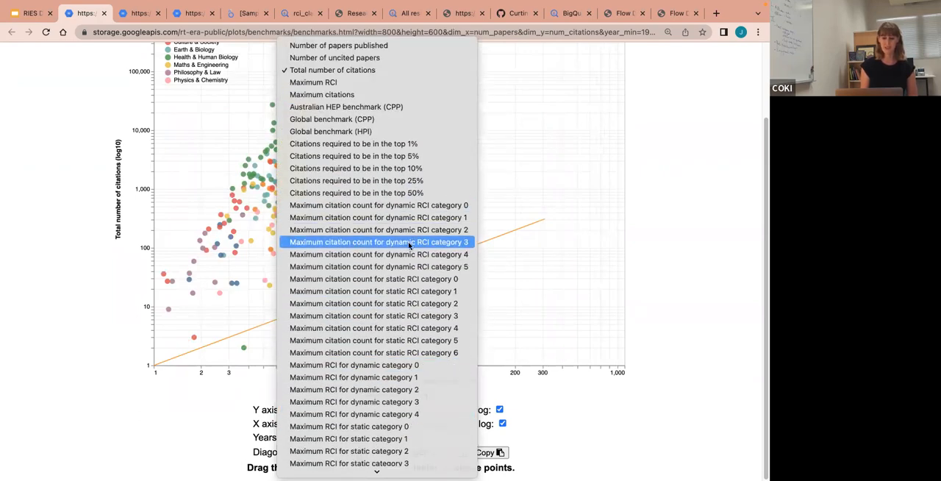
left_click(376, 241)
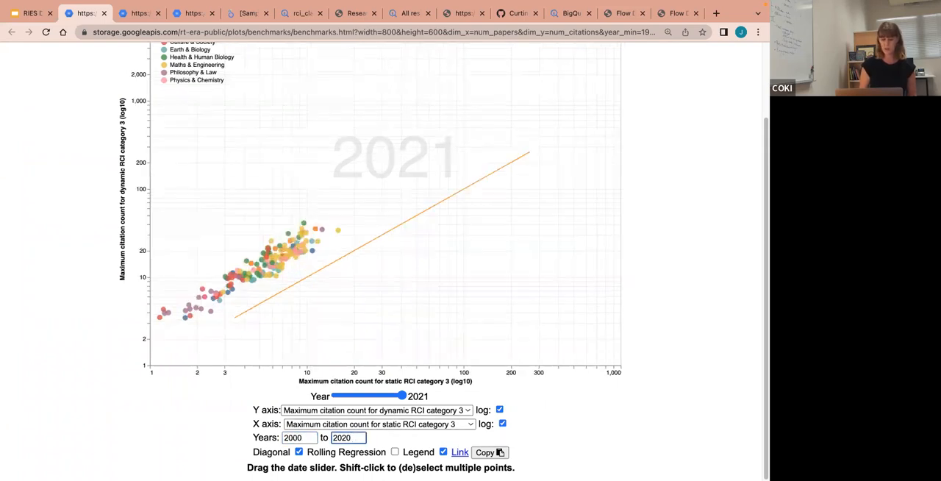
Step: Step the Year slider back to 2020 to show the 2020 scatter without reference lines
left_click_drag(403, 396, 384, 395)
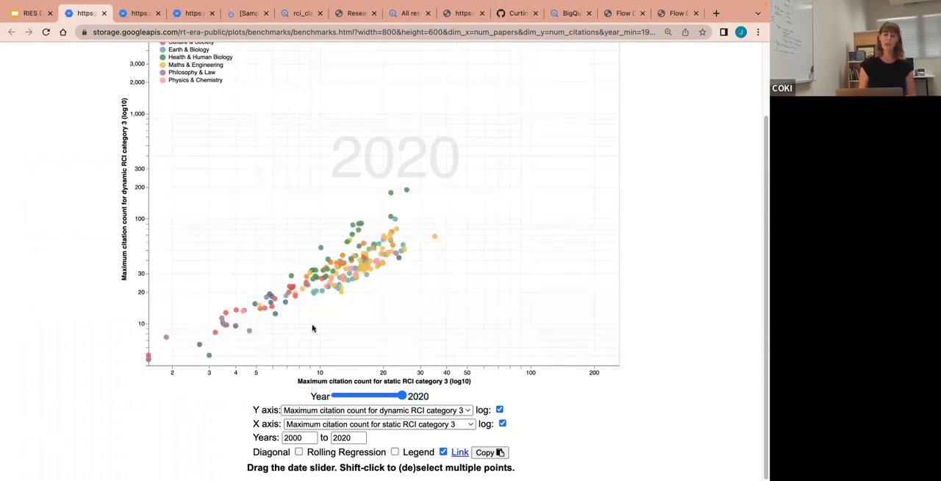
mouse_move(477, 251)
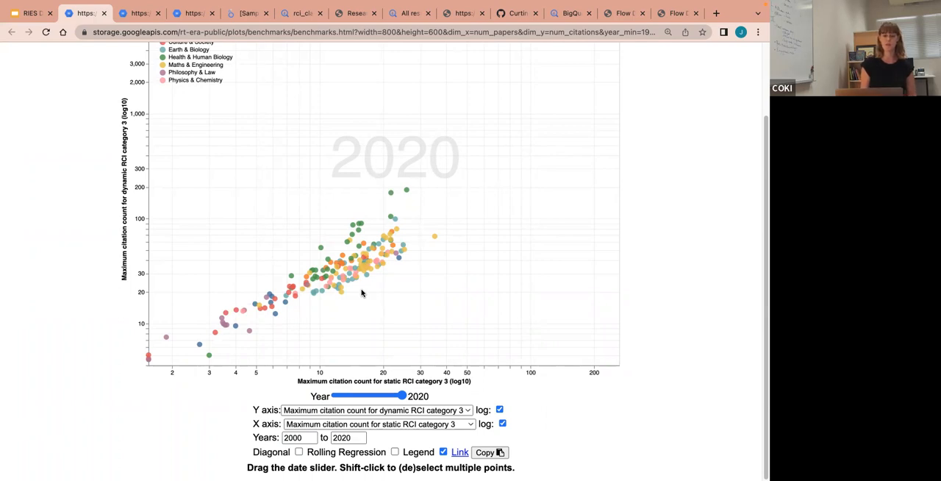
mouse_move(215, 65)
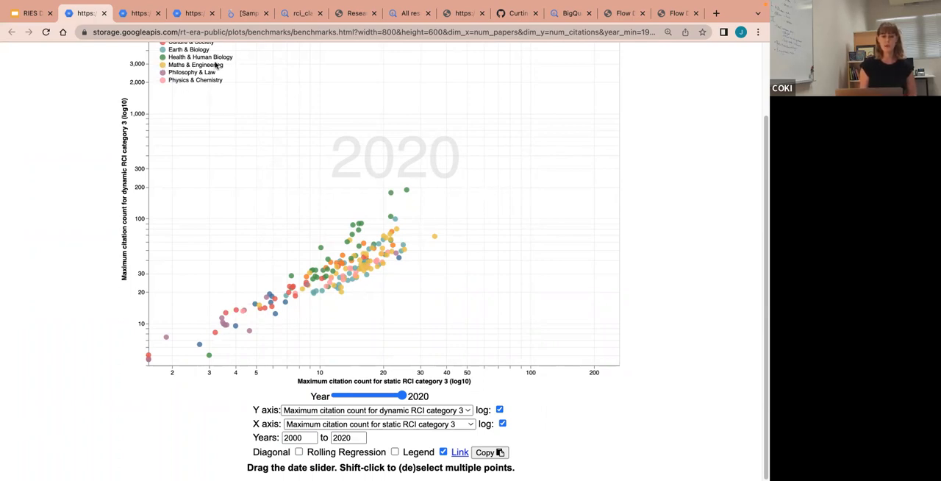
mouse_move(402, 177)
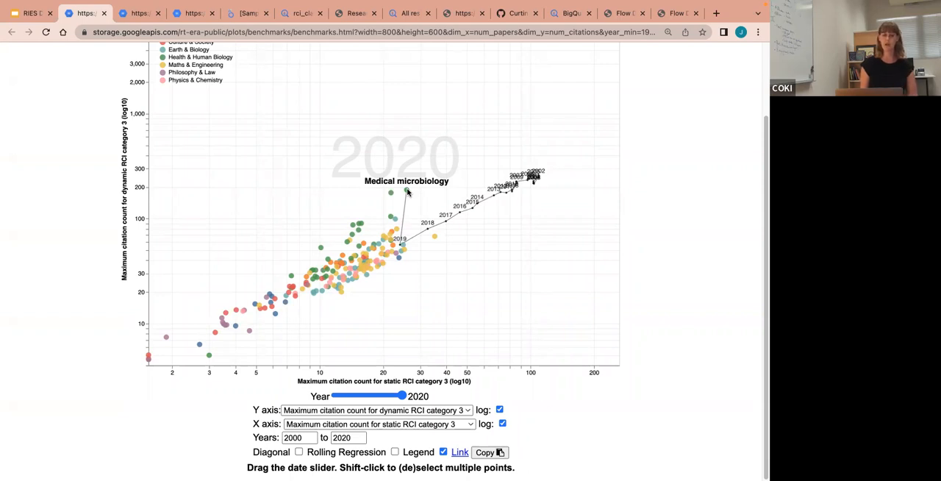
mouse_move(423, 294)
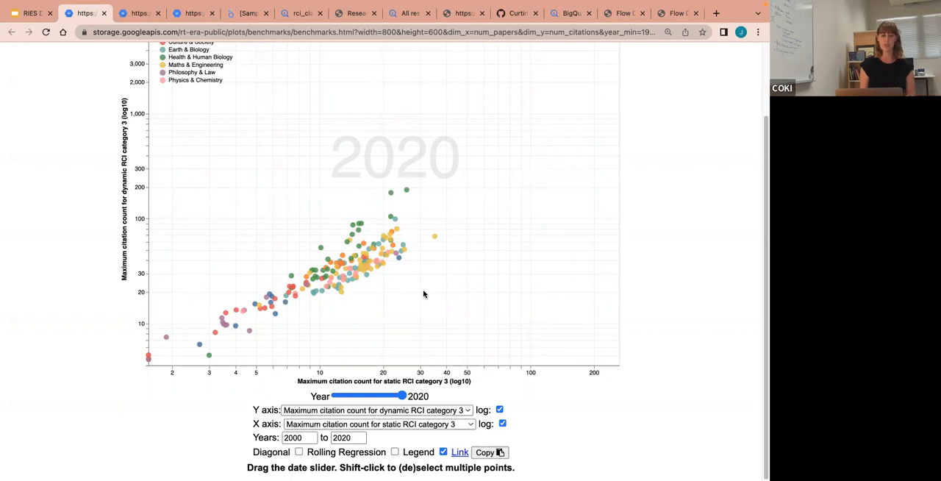
mouse_move(394, 193)
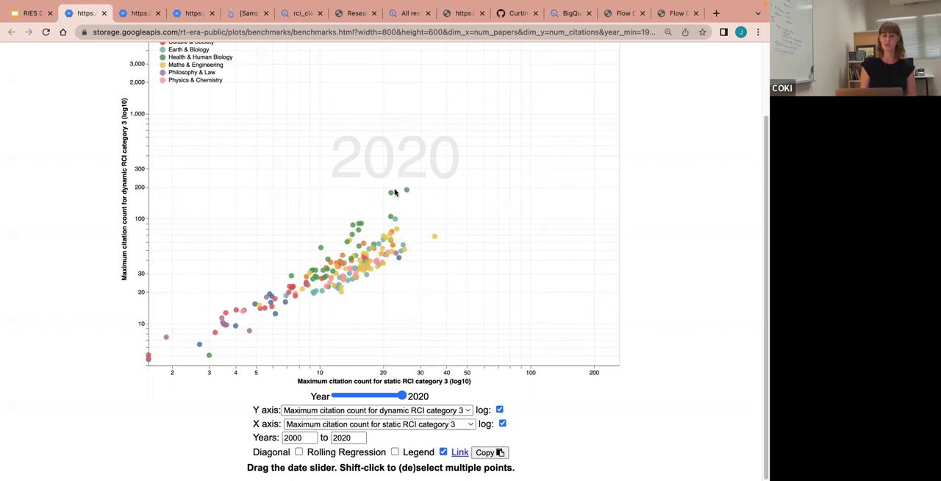
mouse_move(429, 160)
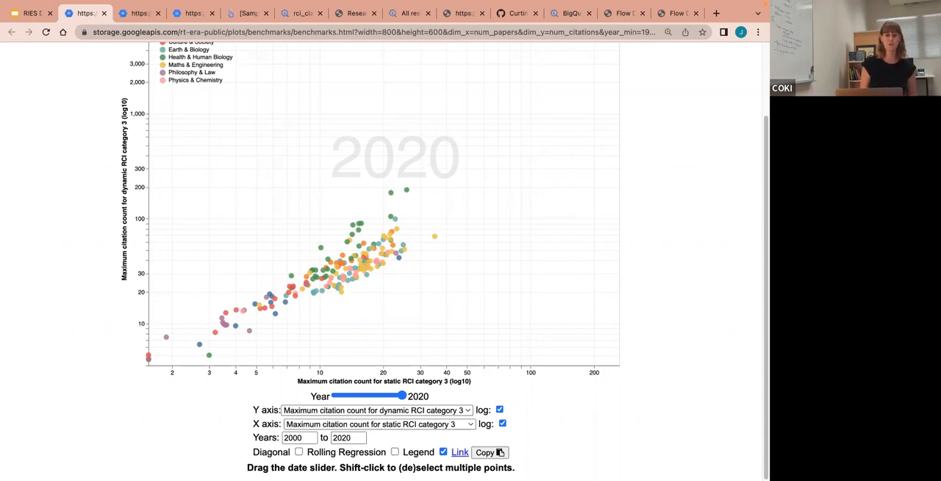
left_click(30, 13)
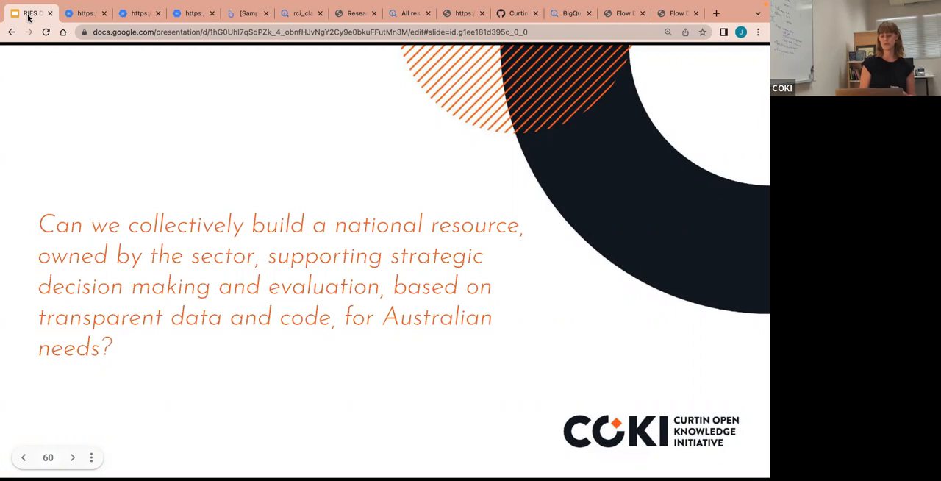
Step: Advance the presentation from the national-resource question slide to the Thank You slide
left_click(72, 455)
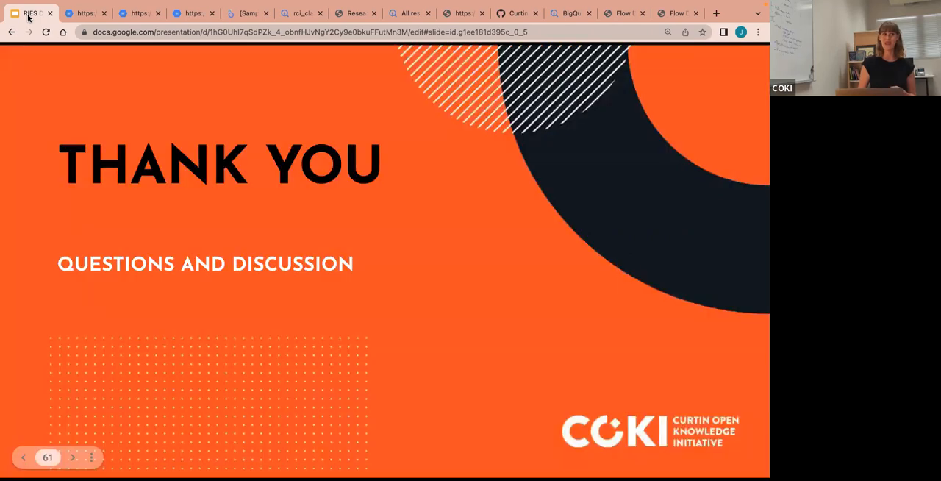